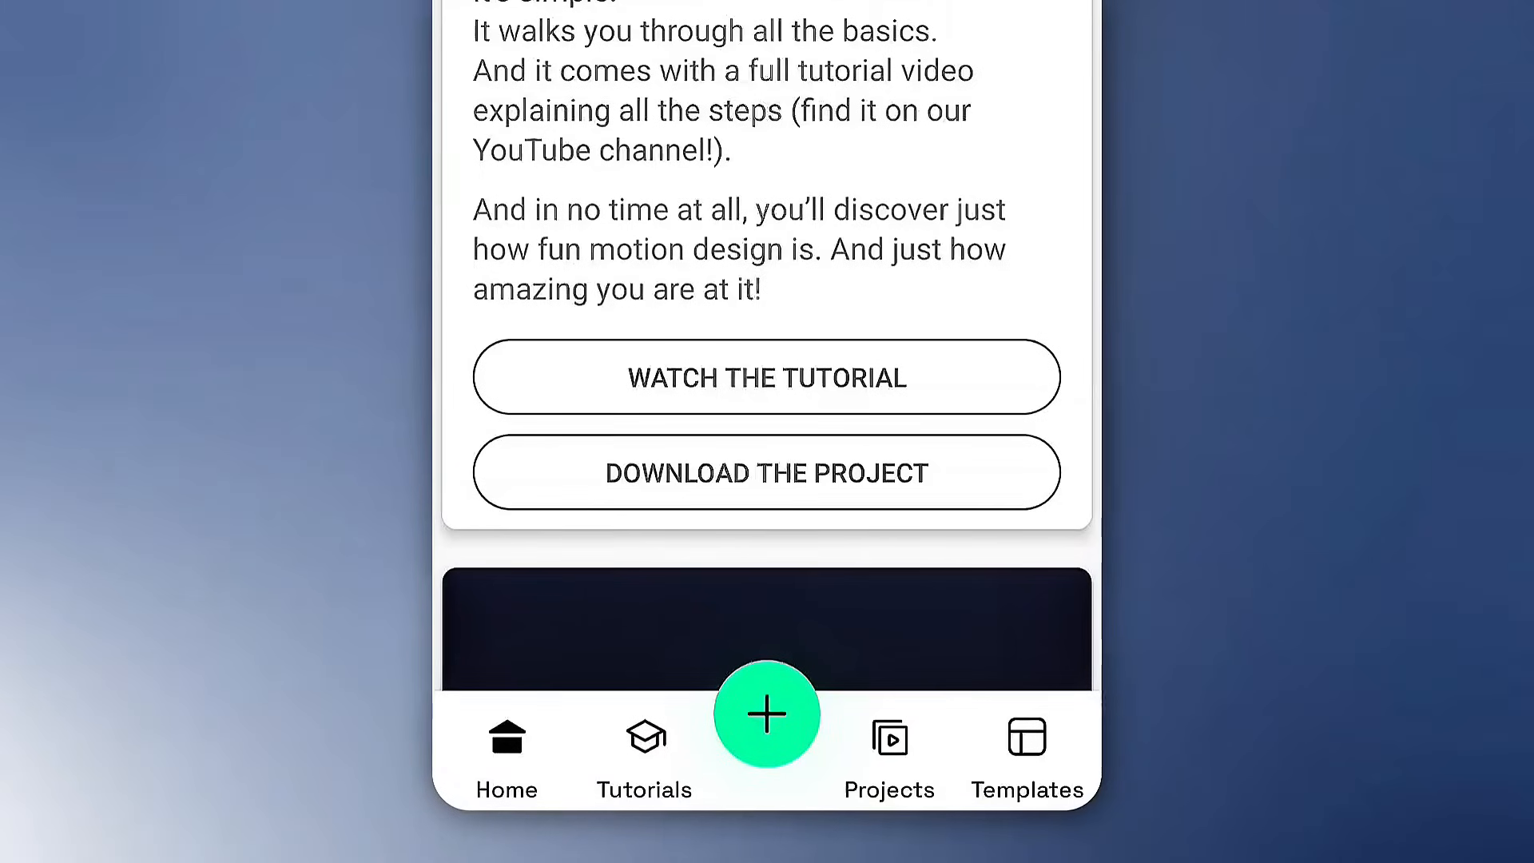
Step: Create a new project, try 9:16 and custom sizes, settle on 16:9, and name it starting 'aligh'
click(766, 712)
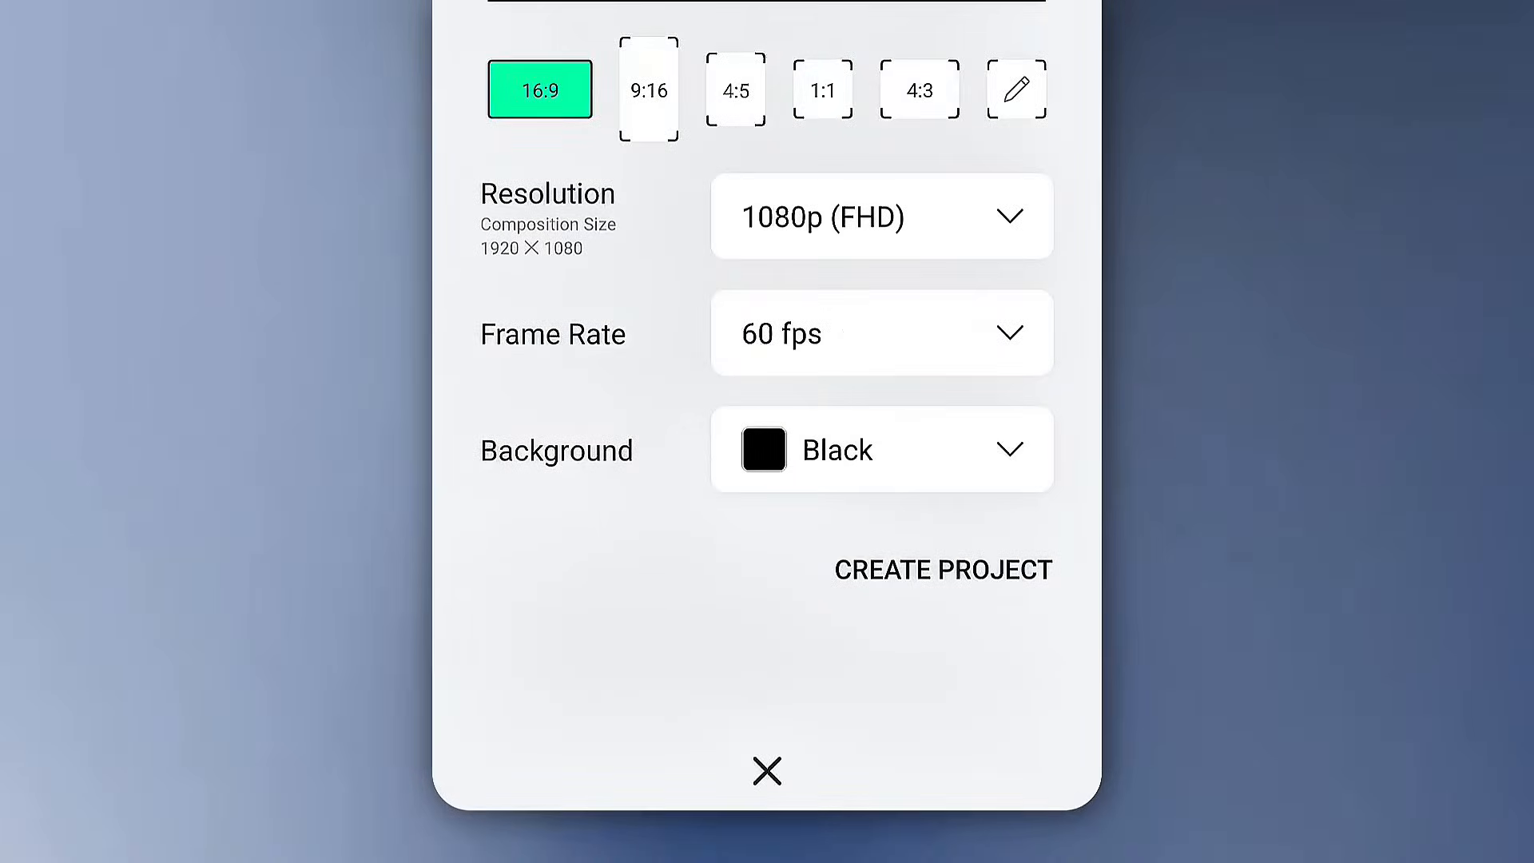
click(648, 89)
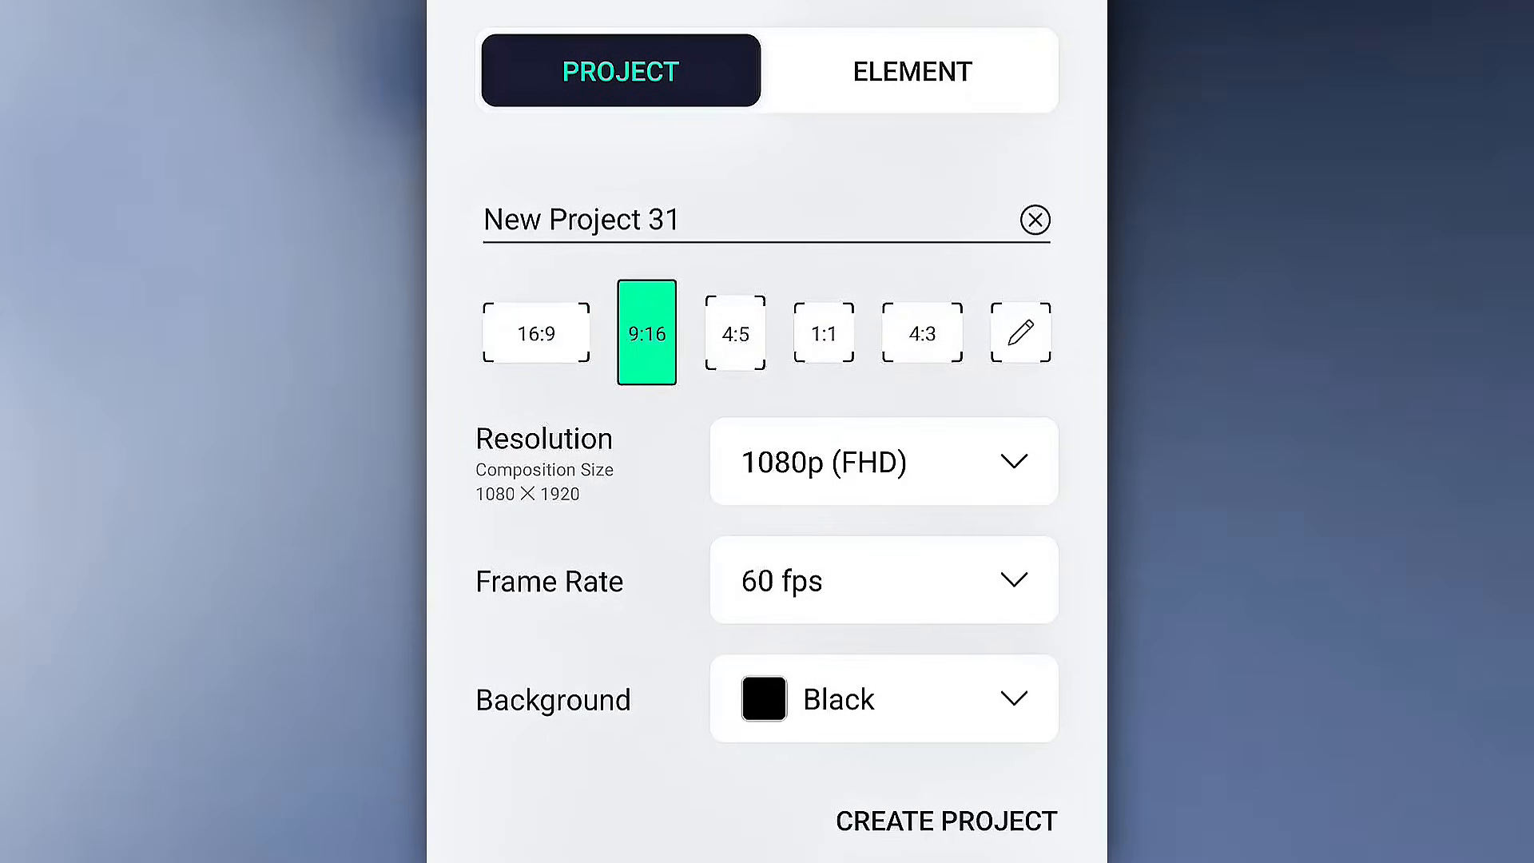
click(1020, 333)
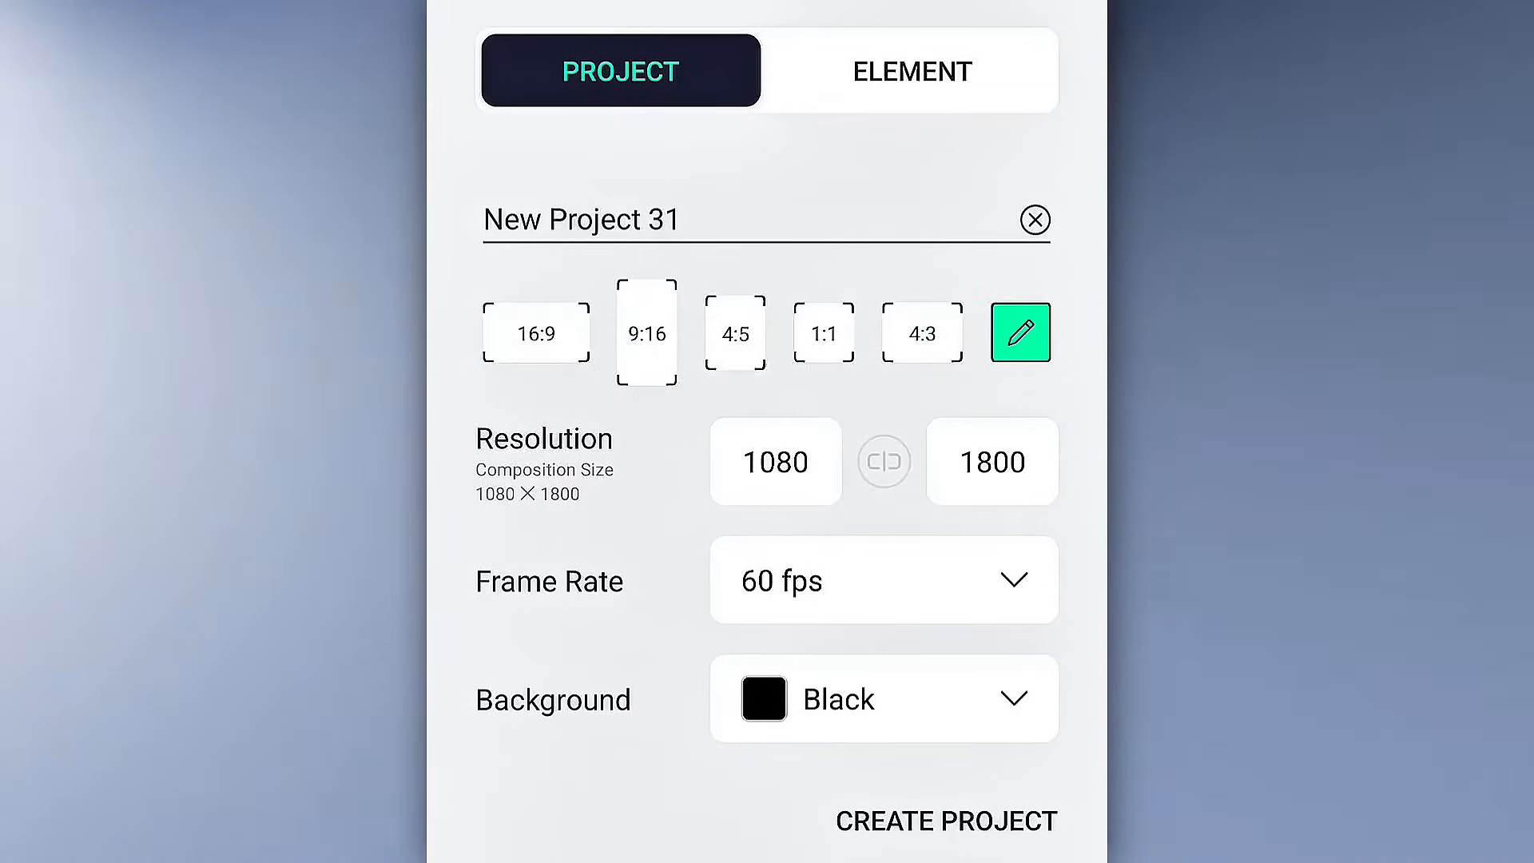
click(536, 332)
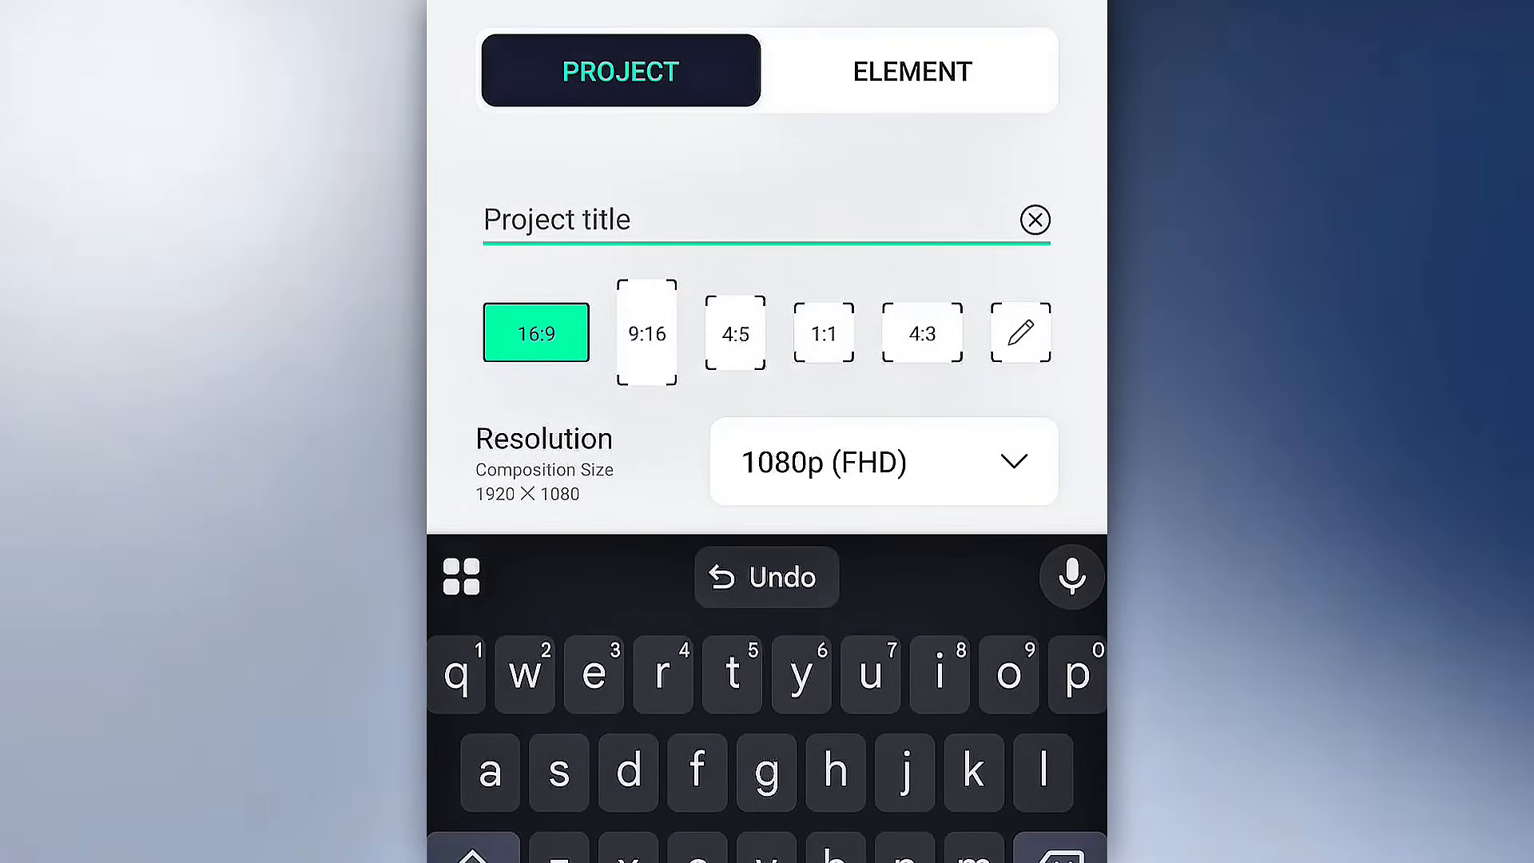
text(aligh)
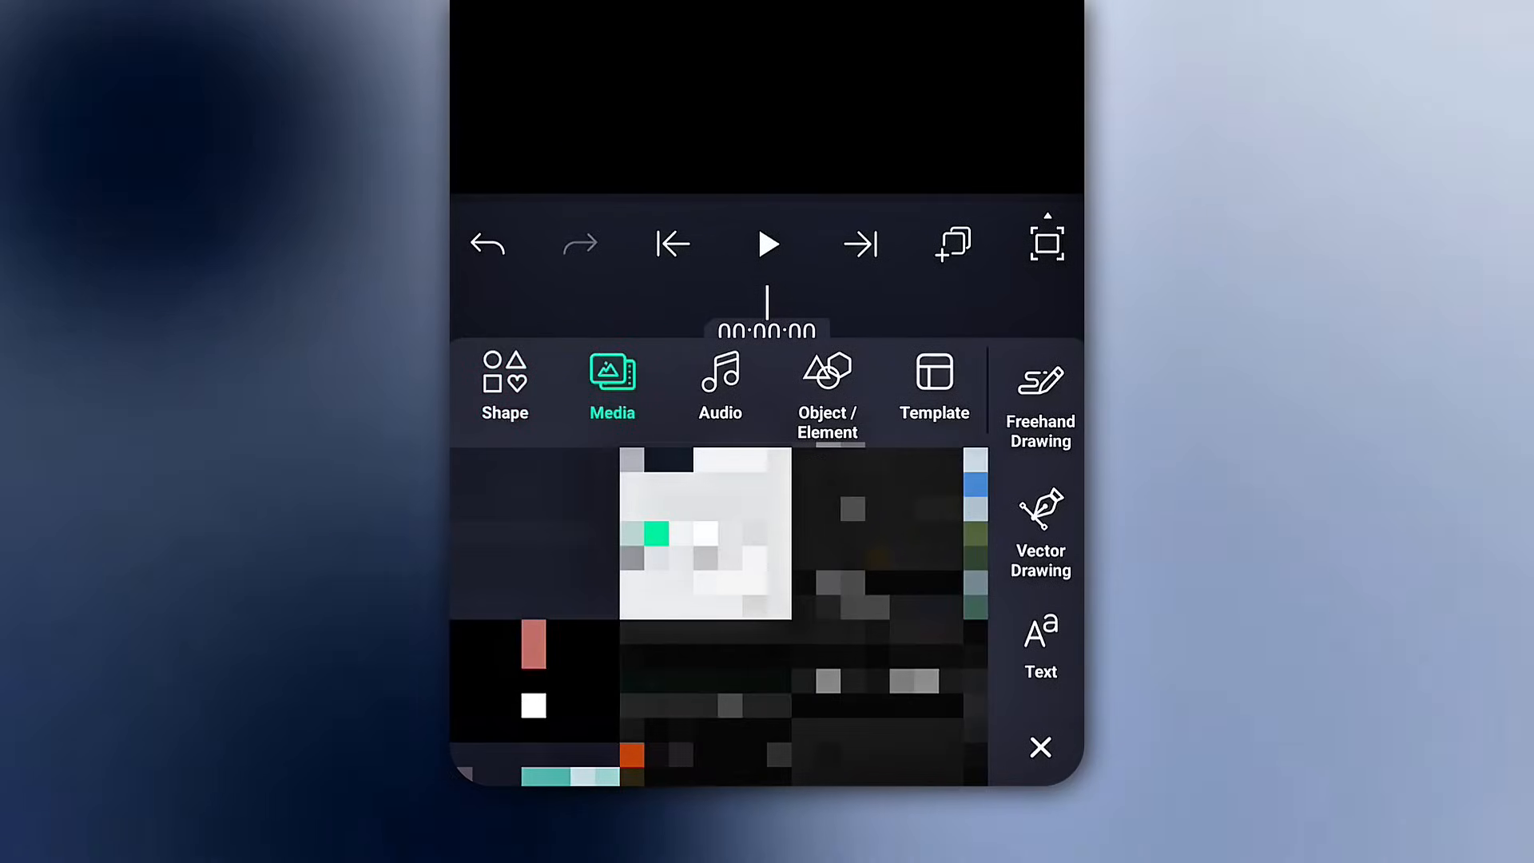
Step: Browse the Audio, Template and Shape tabs, then add a new text layer
click(719, 387)
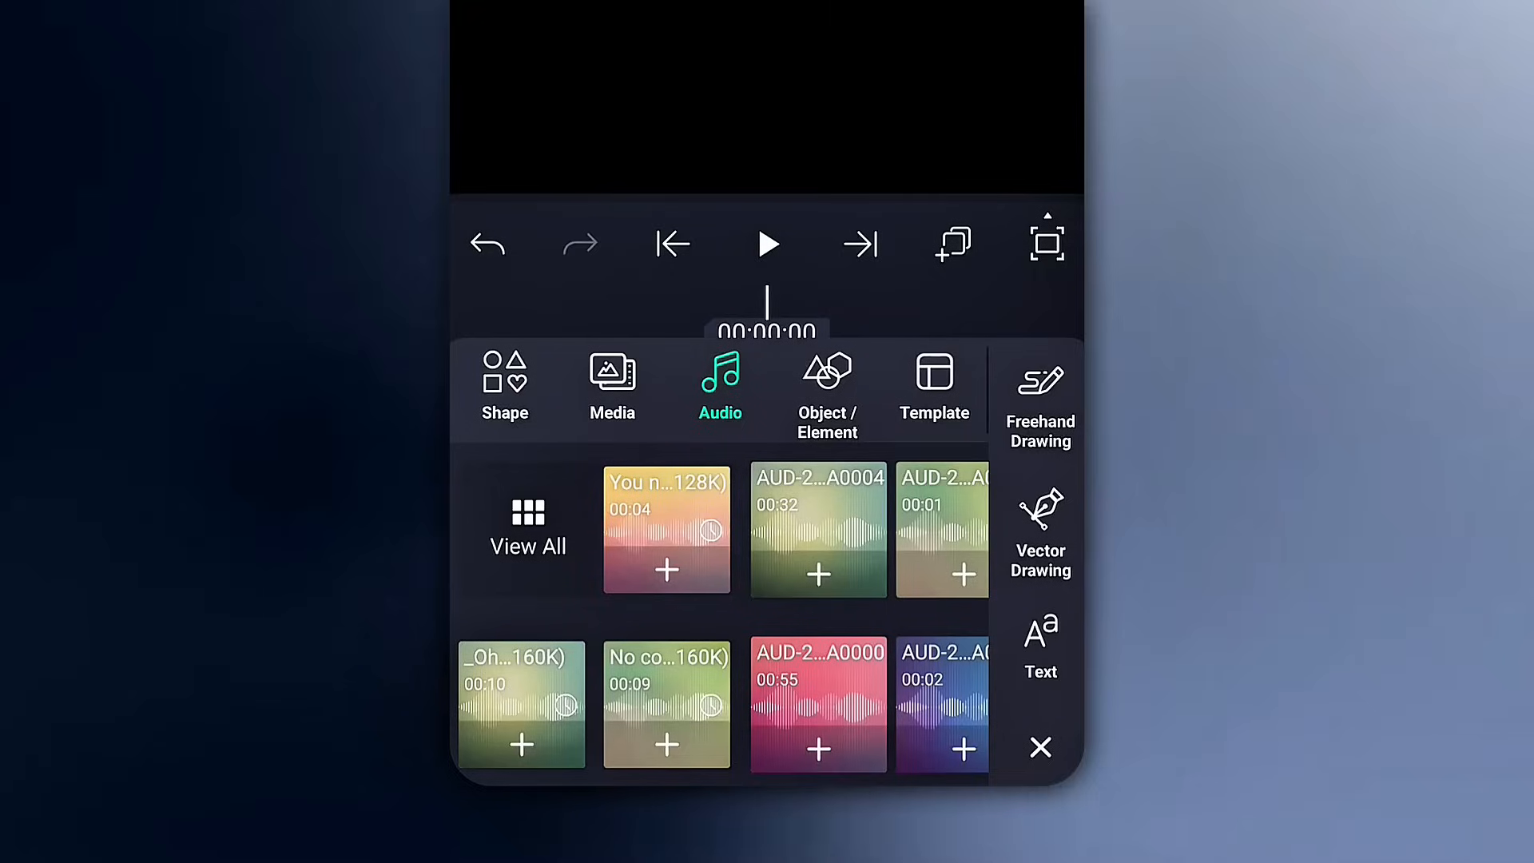
click(931, 387)
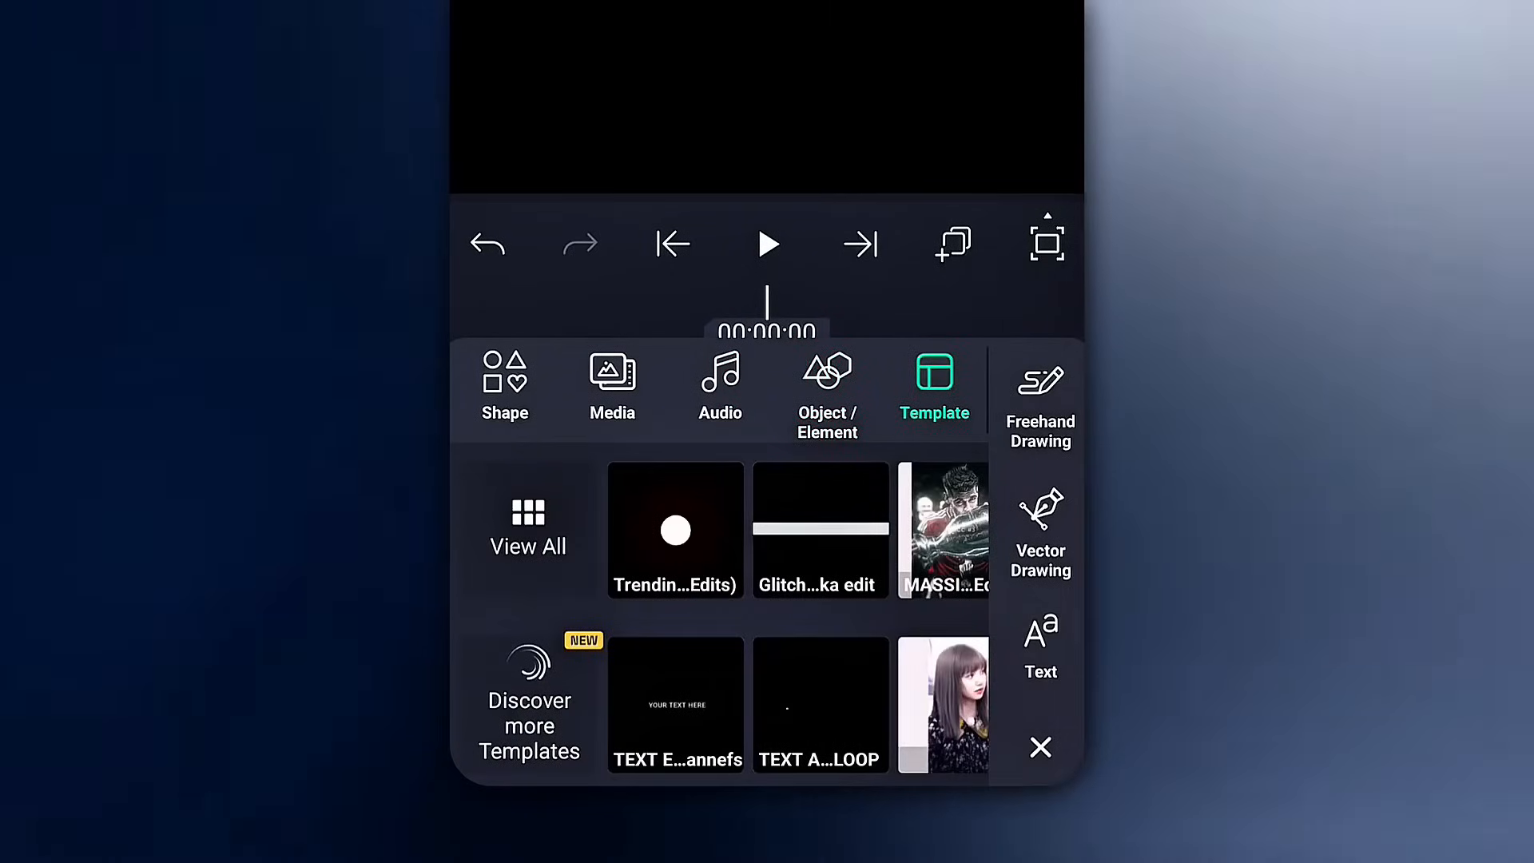
click(503, 387)
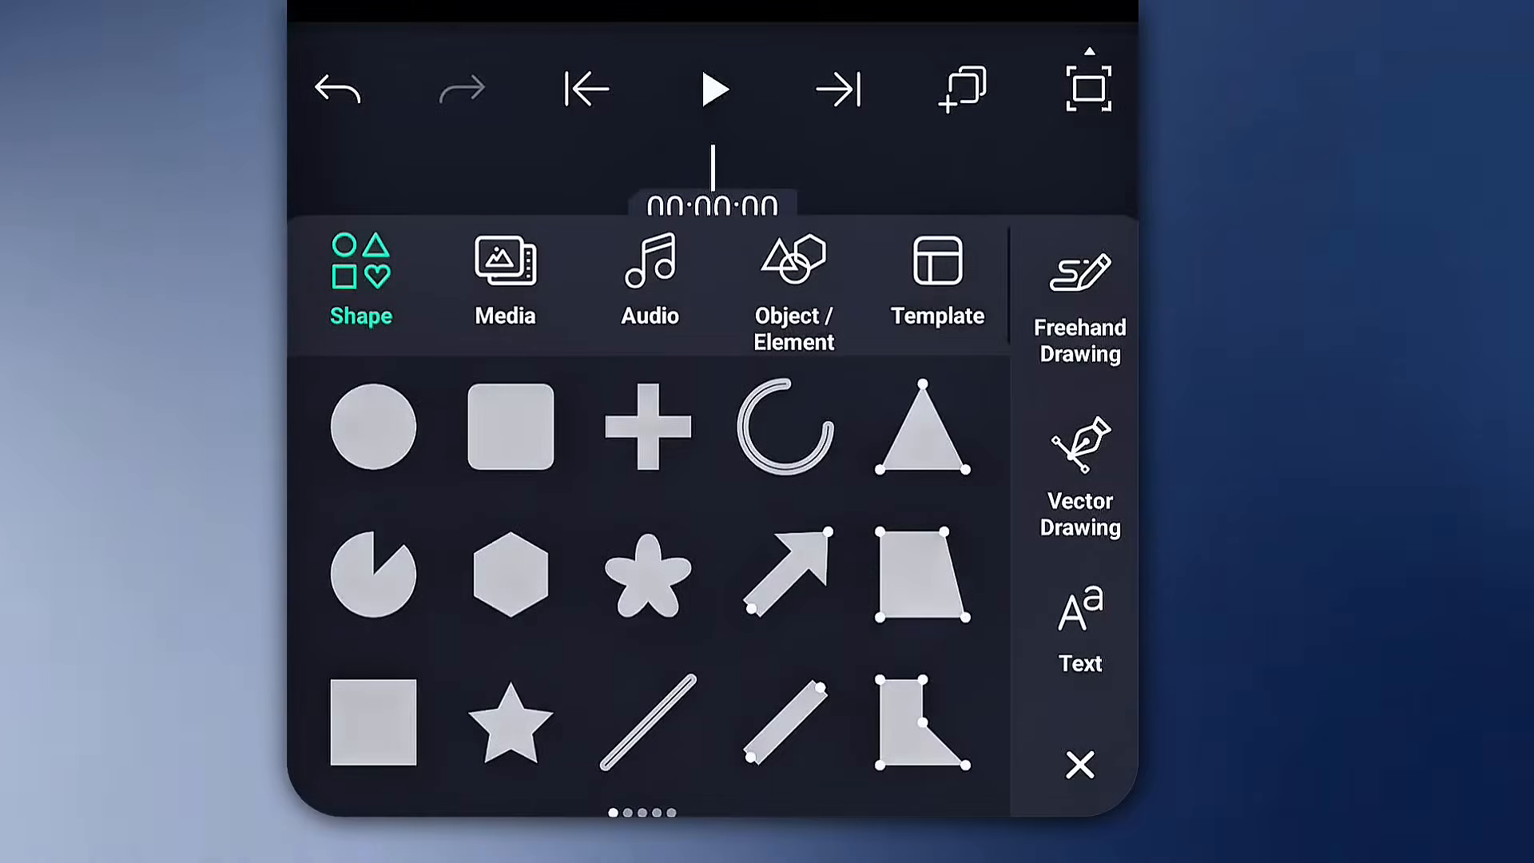
click(1079, 626)
text(Hi)
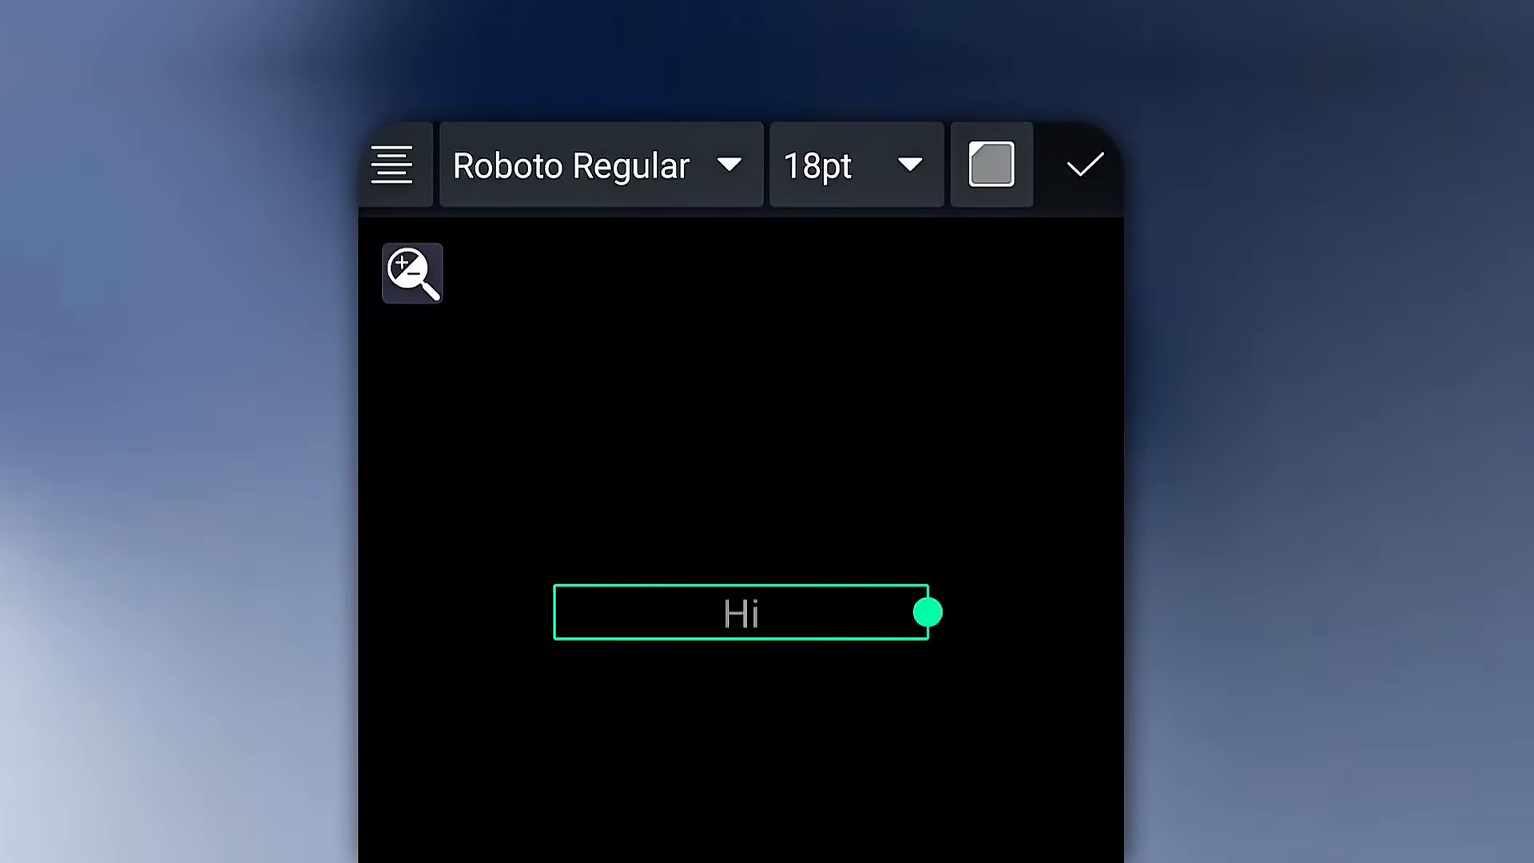
Step: Set the Hi text to Open Sans Extra Bold at 56pt and confirm the styling
click(596, 165)
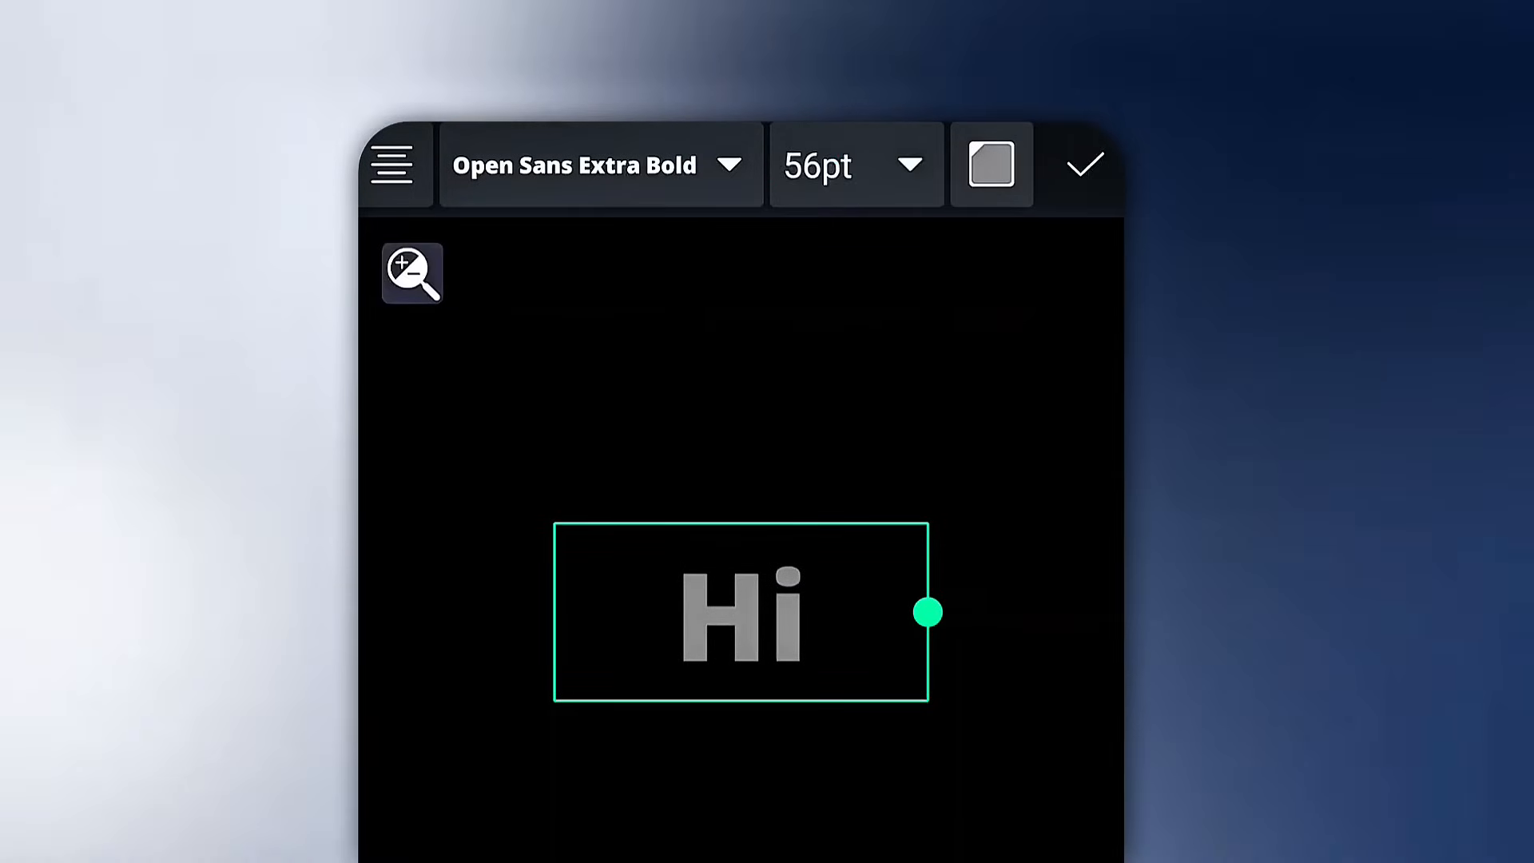
click(991, 163)
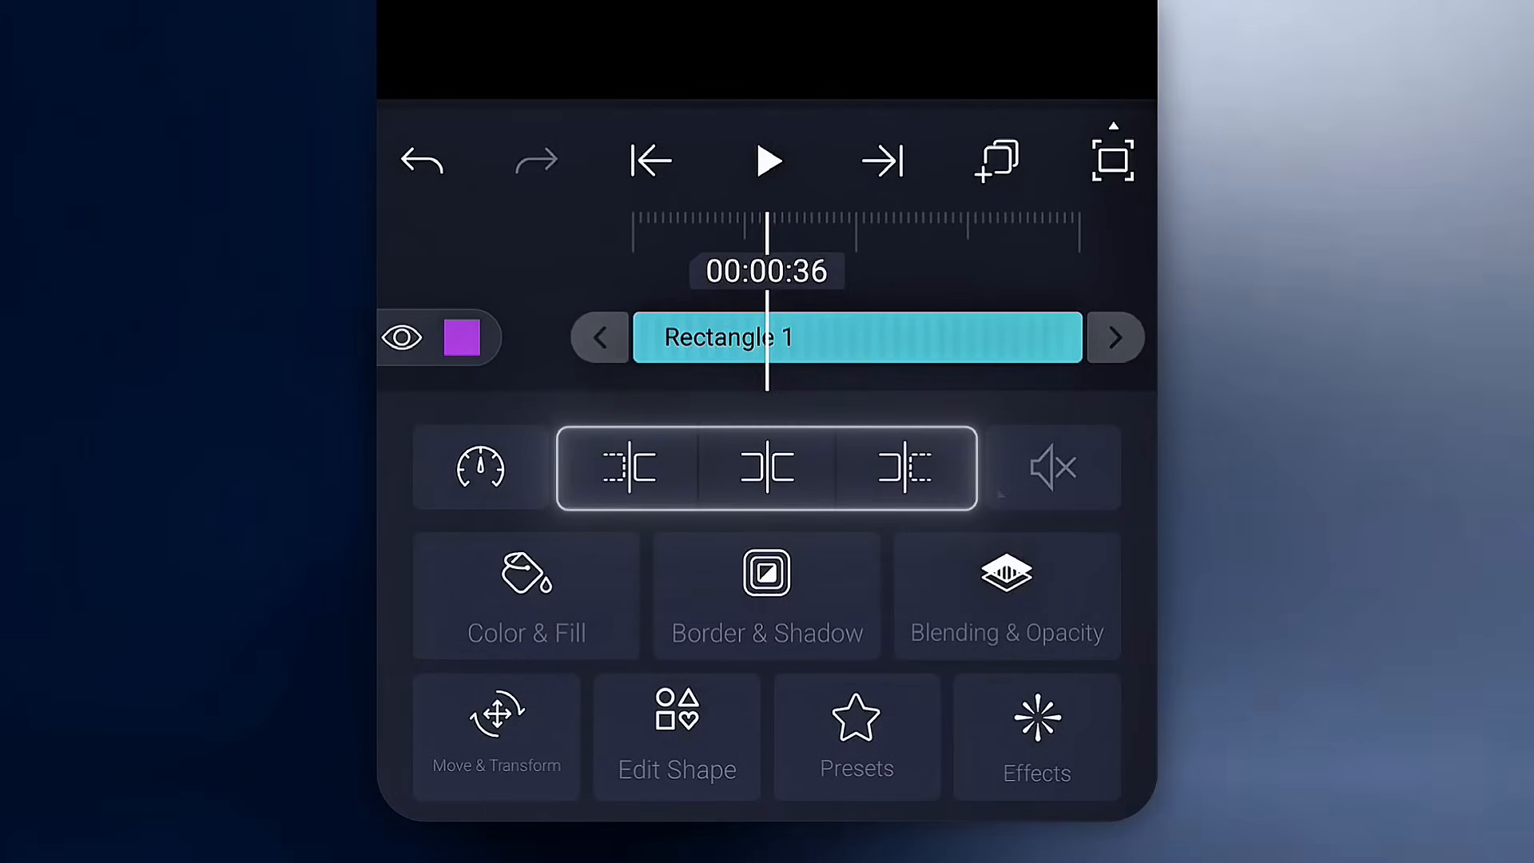
Step: Trim Rectangle 1's start to the 00:00:36 playhead and bring up its speed setting
click(630, 467)
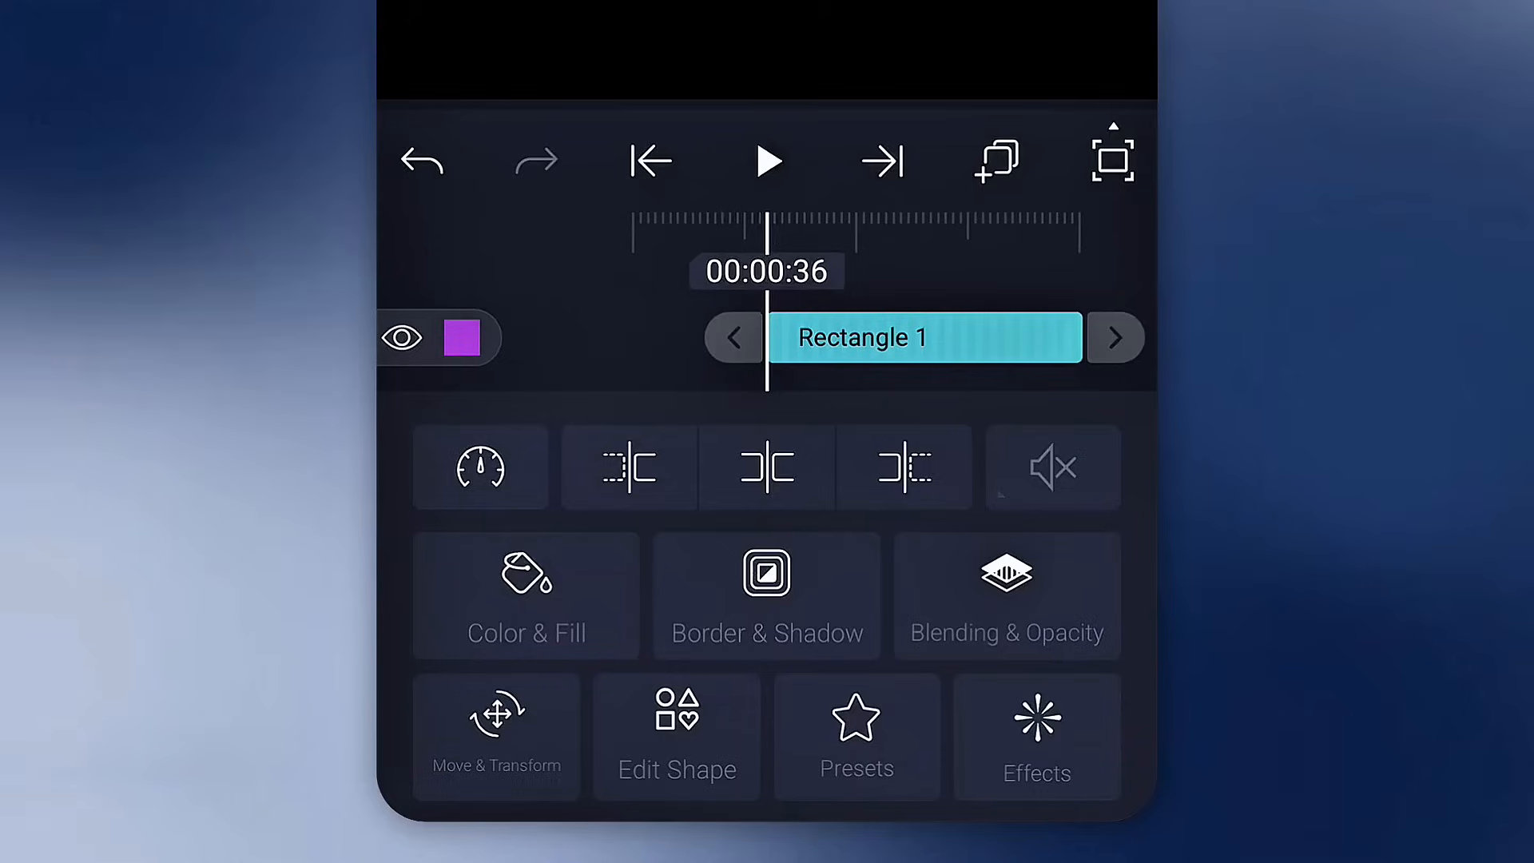
click(903, 468)
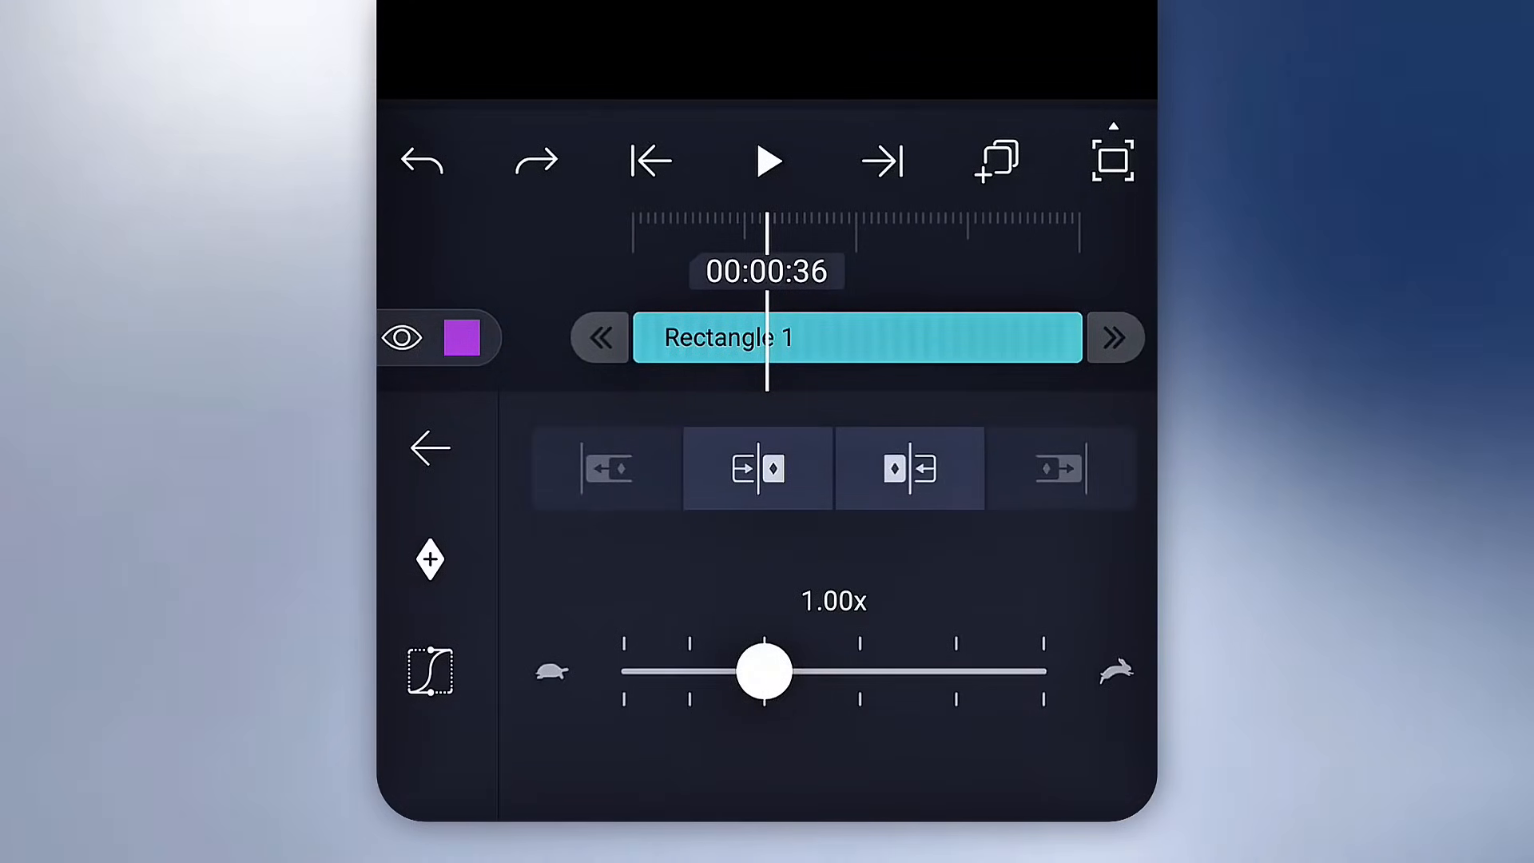
Step: Slide Rectangle 1's speed to 1.05x, down to 0.00x, and back to about 1.00x
drag(764, 670, 779, 669)
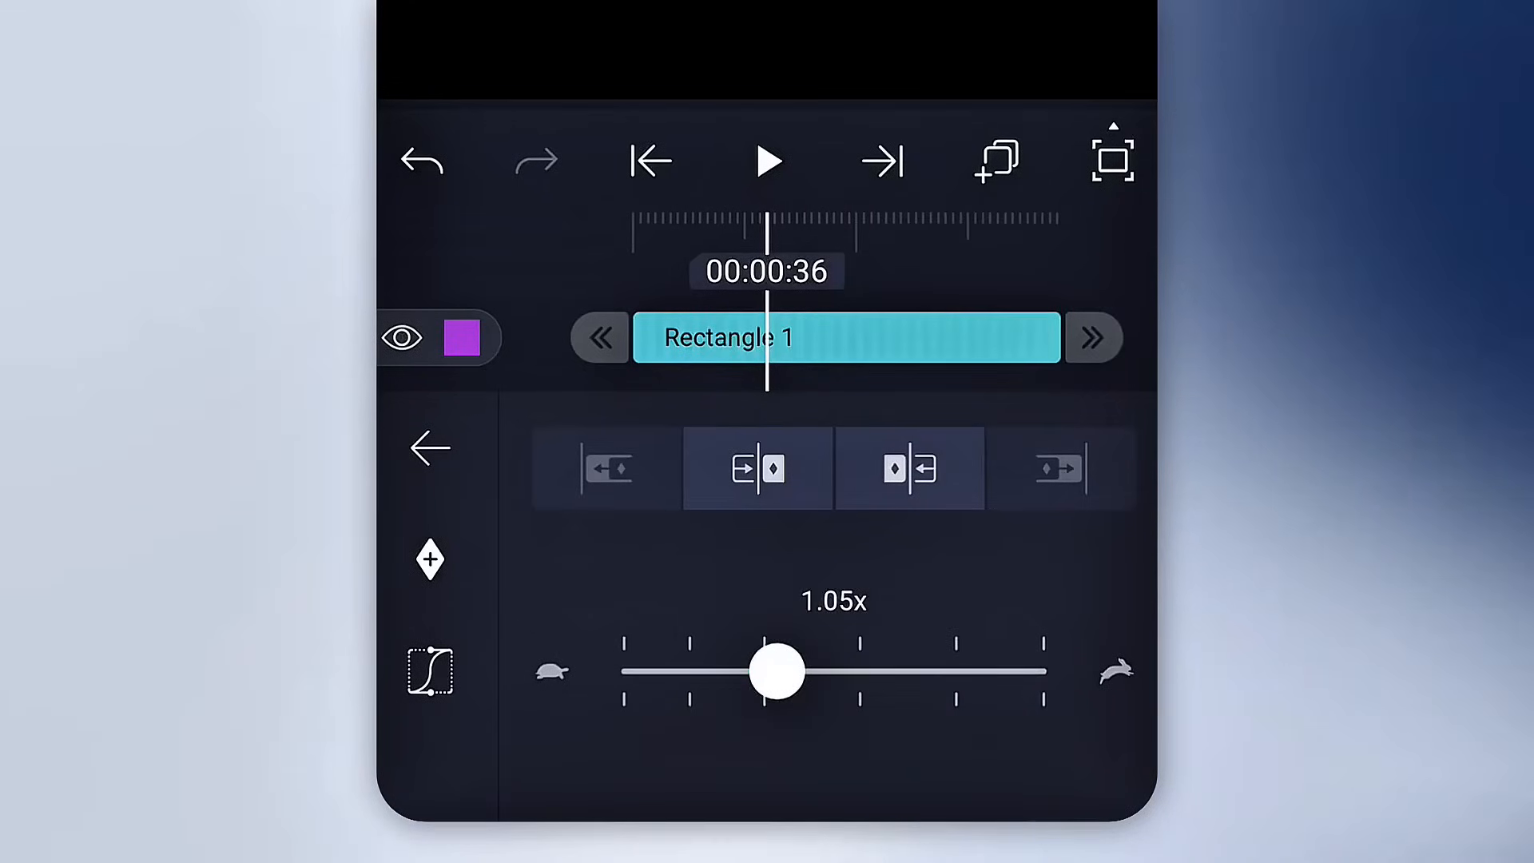
drag(776, 670, 625, 670)
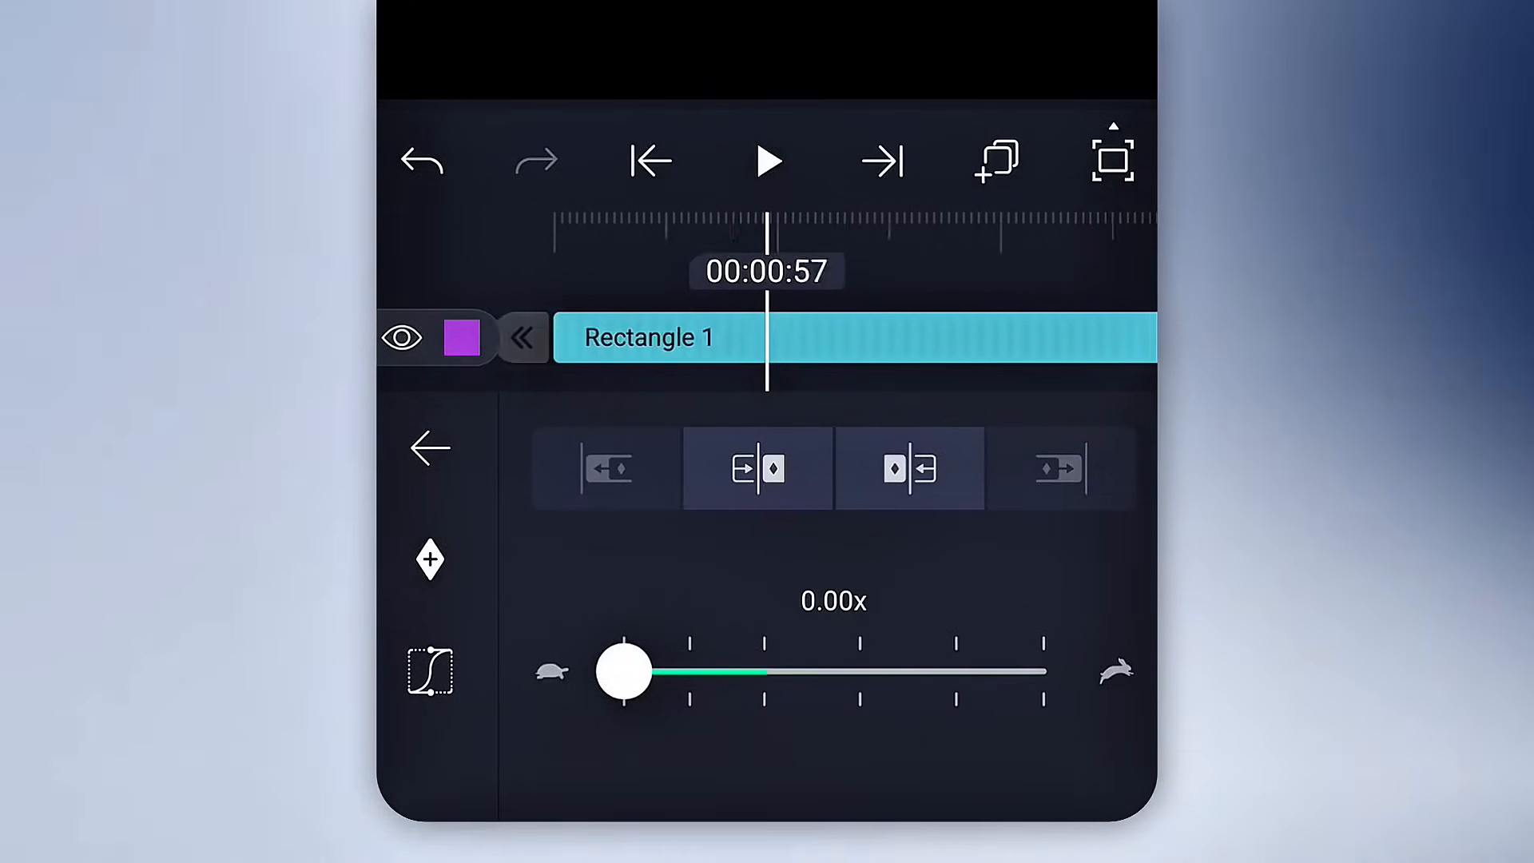
drag(625, 670, 765, 669)
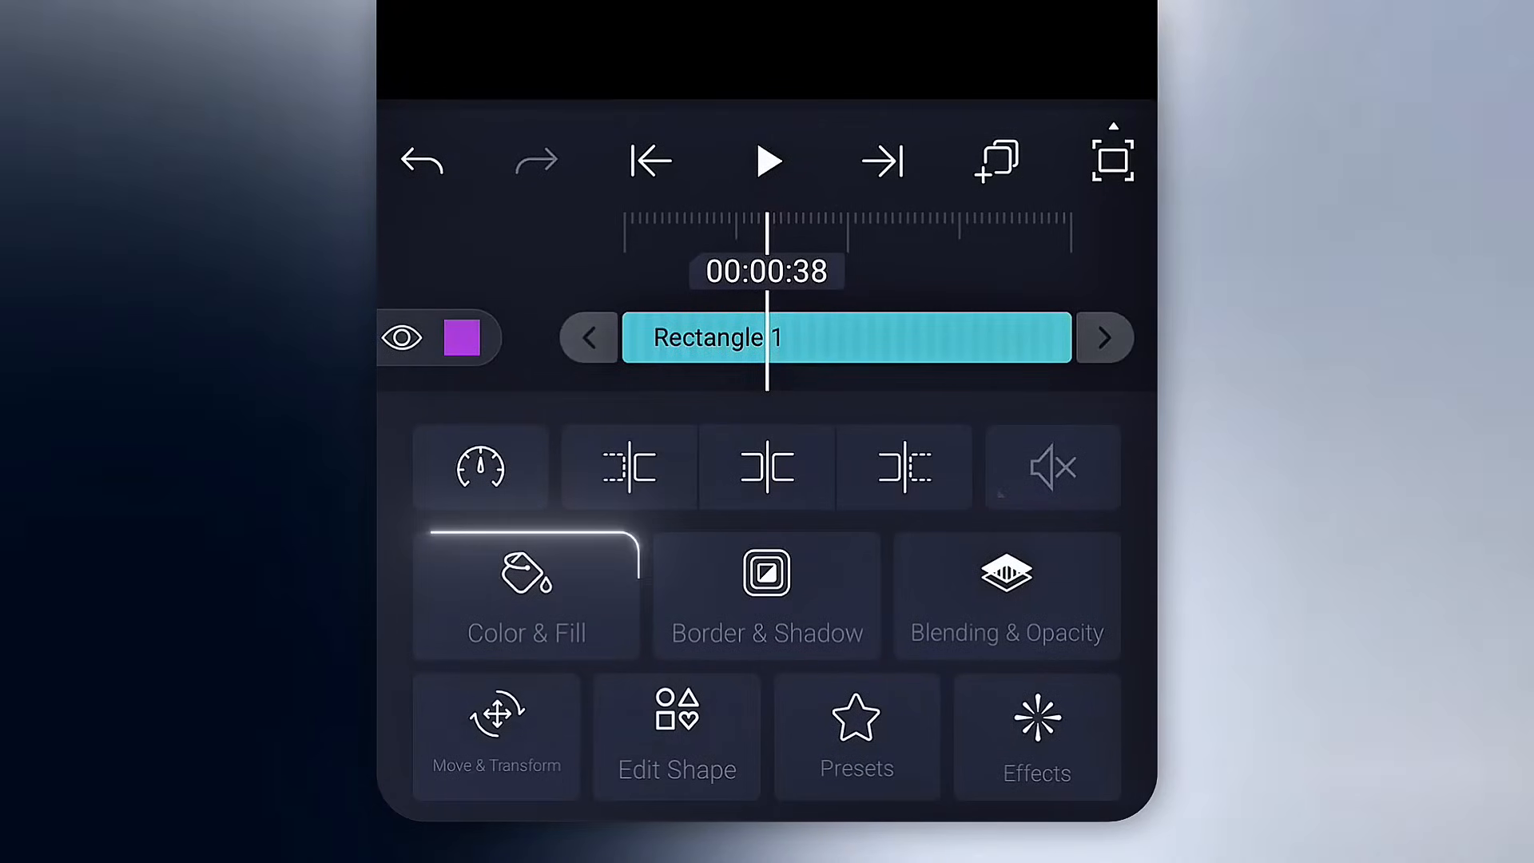
Step: Fill Rectangle 1 with solid yellow, then switch to a black-to-white linear gradient
click(526, 595)
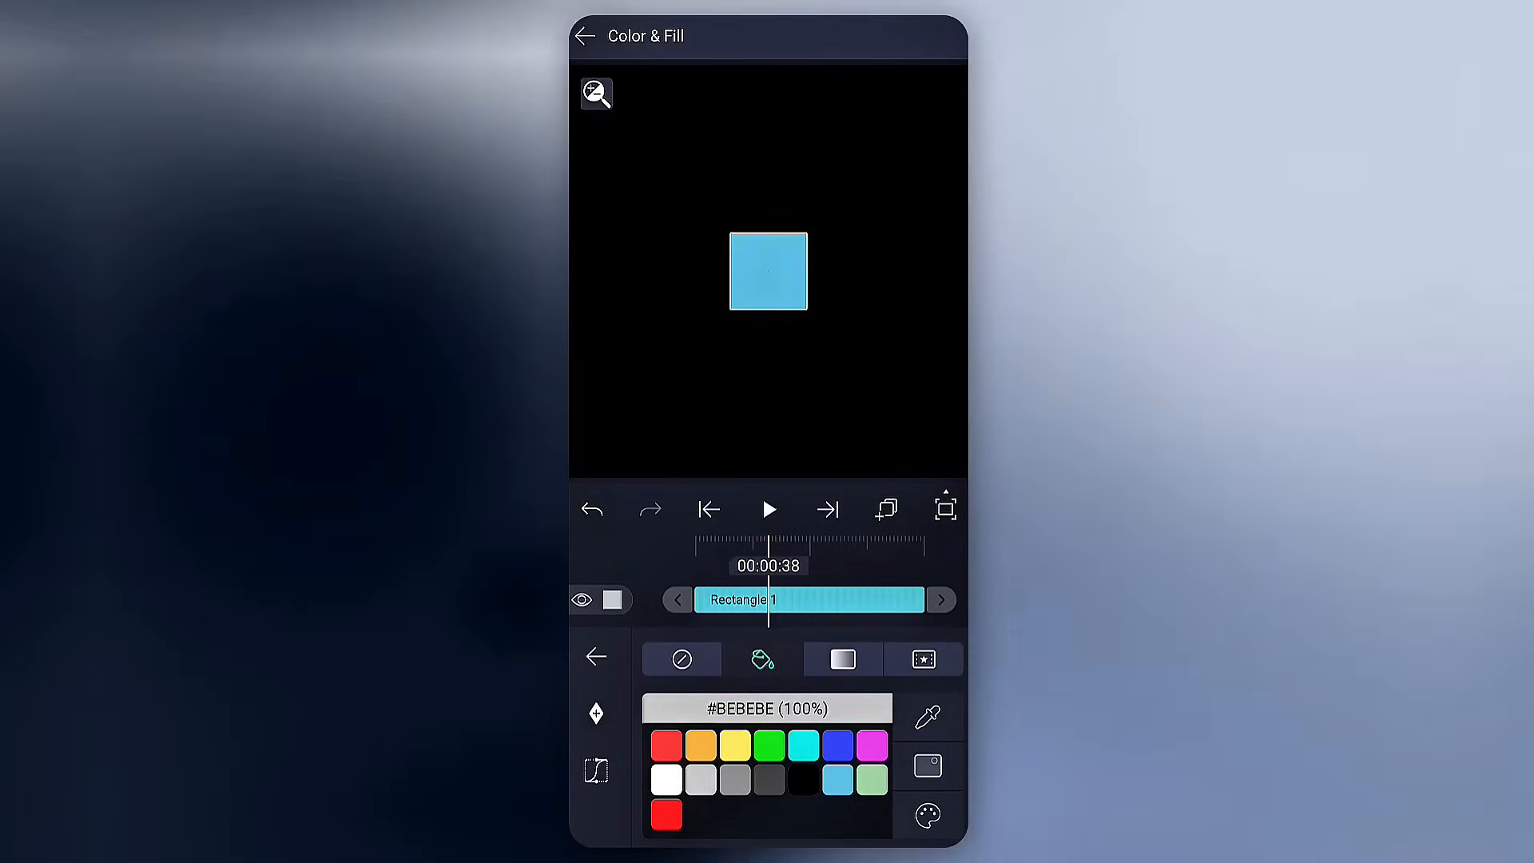
click(735, 745)
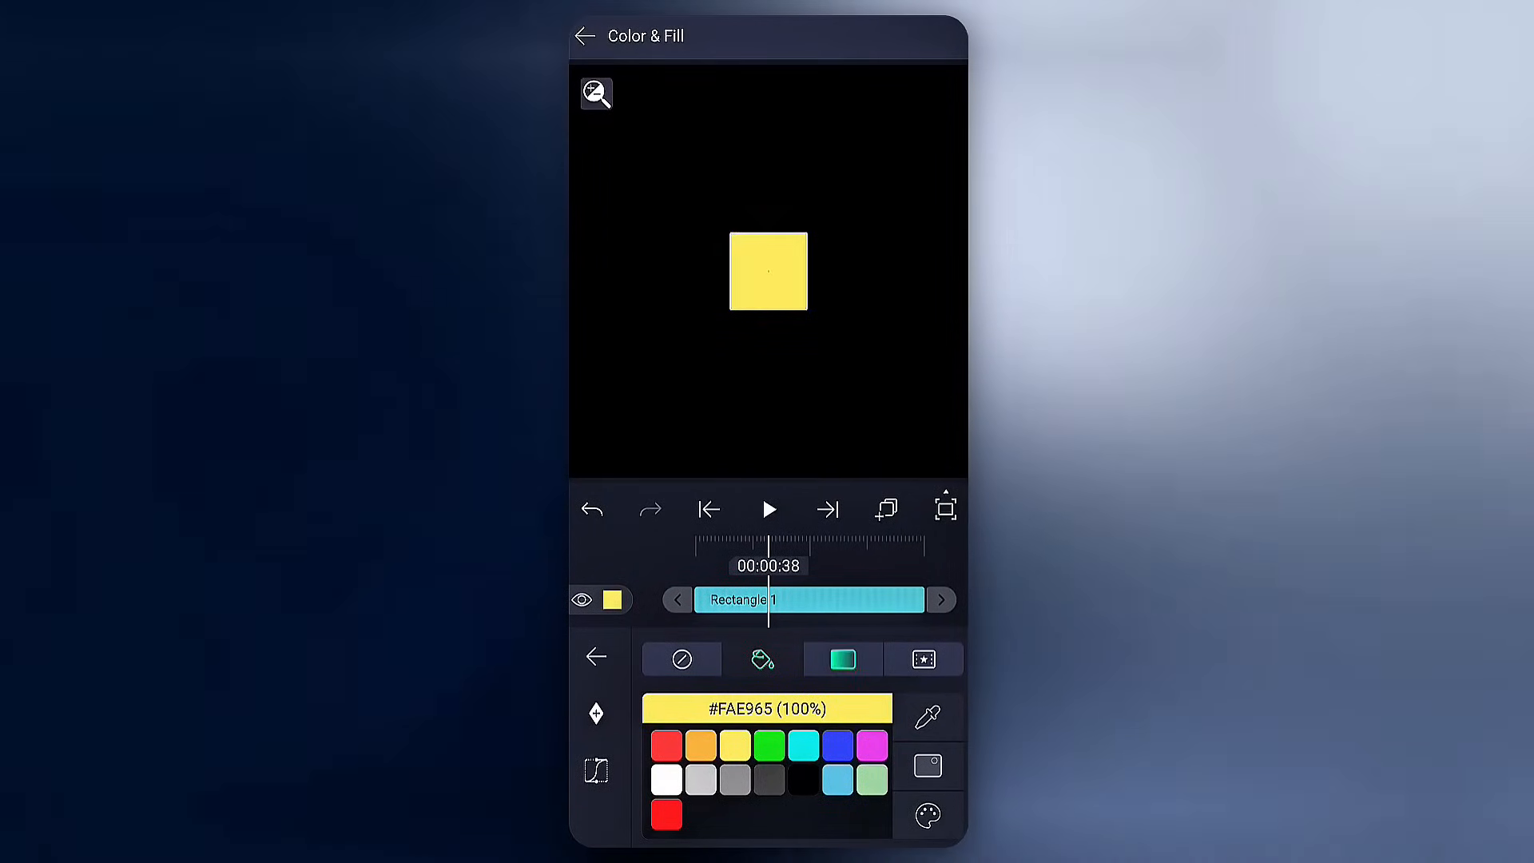
click(842, 659)
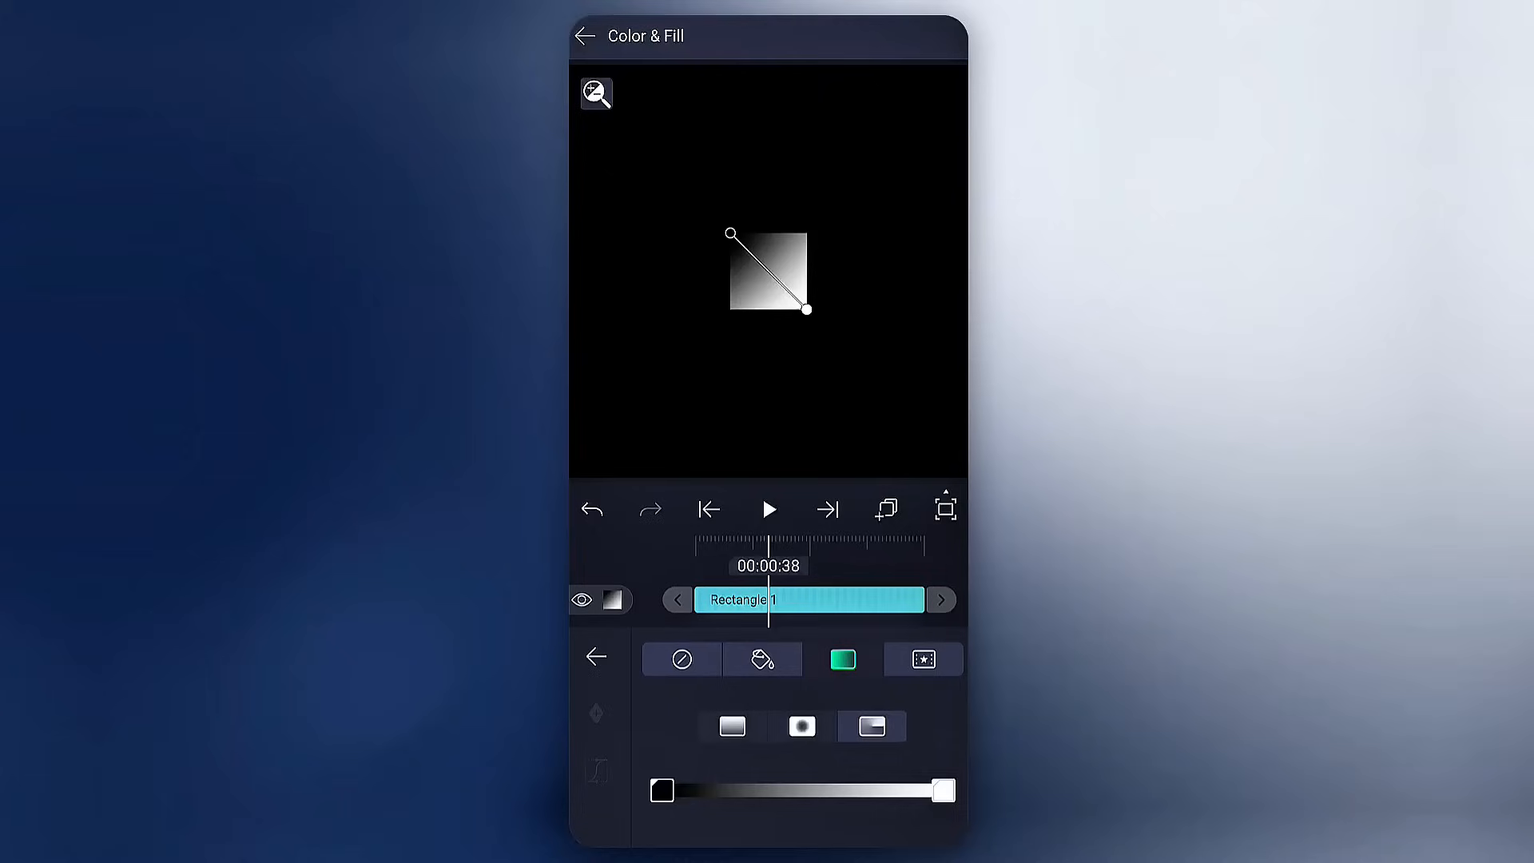
click(801, 725)
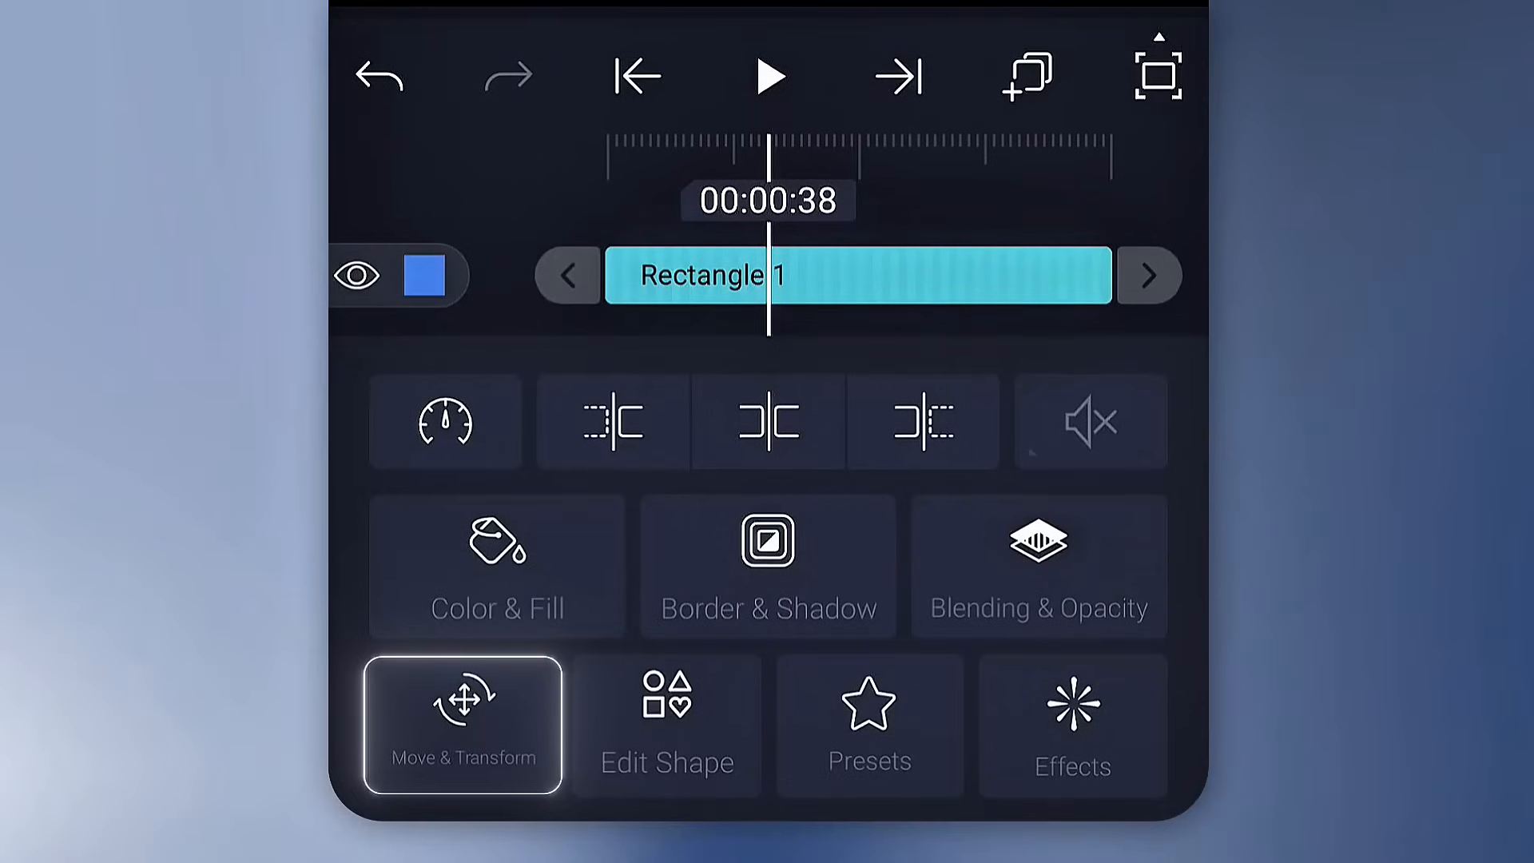
Step: Bring up Move & Transform for the blue Rectangle 1
click(461, 724)
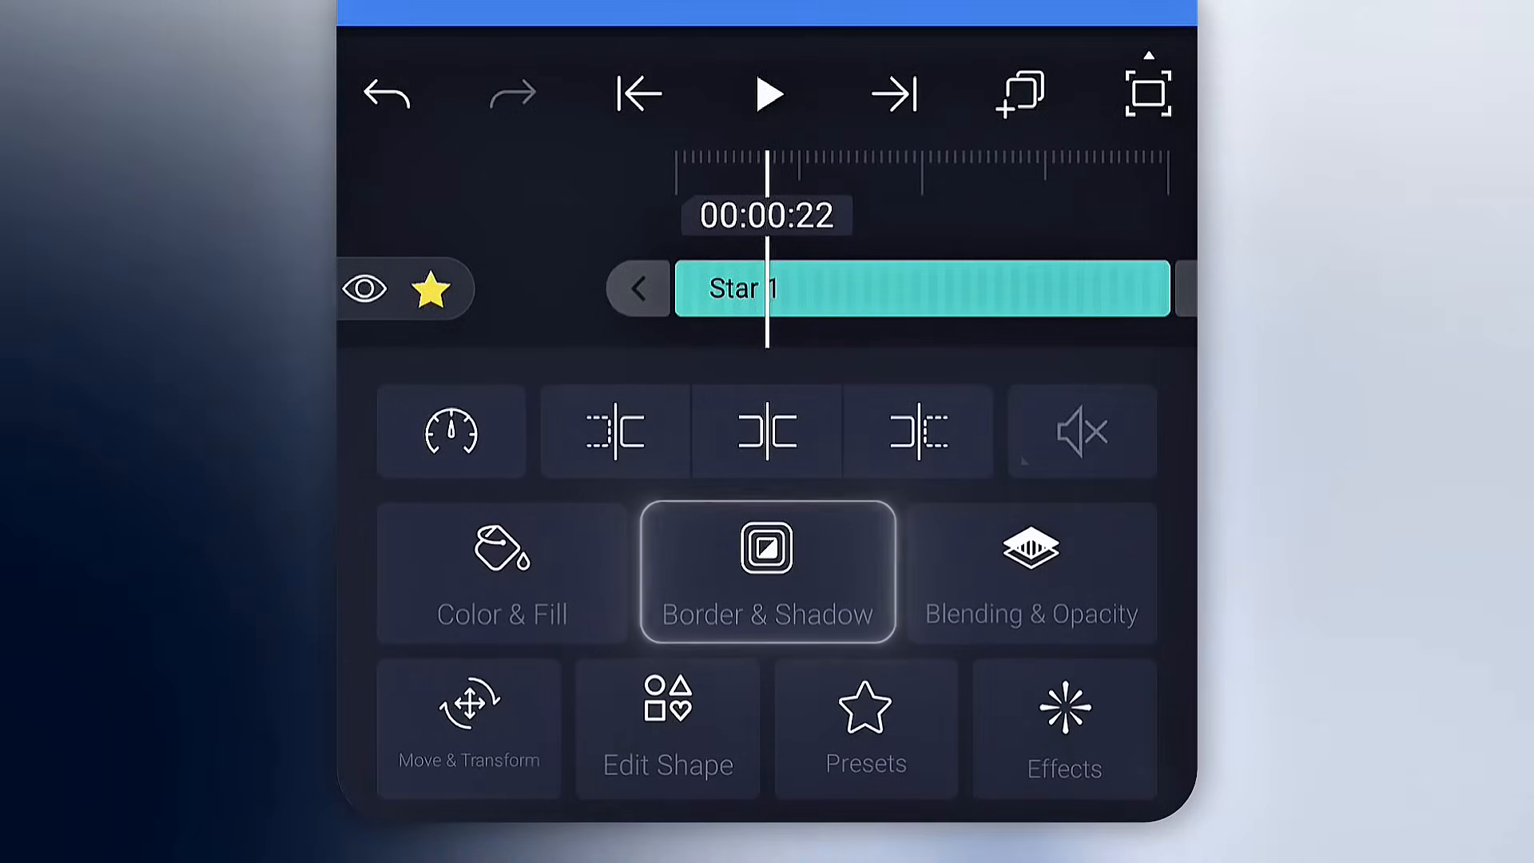
Step: Turn on the star's stroke, set a thin border thickness, and finish the border and shadow settings
click(767, 572)
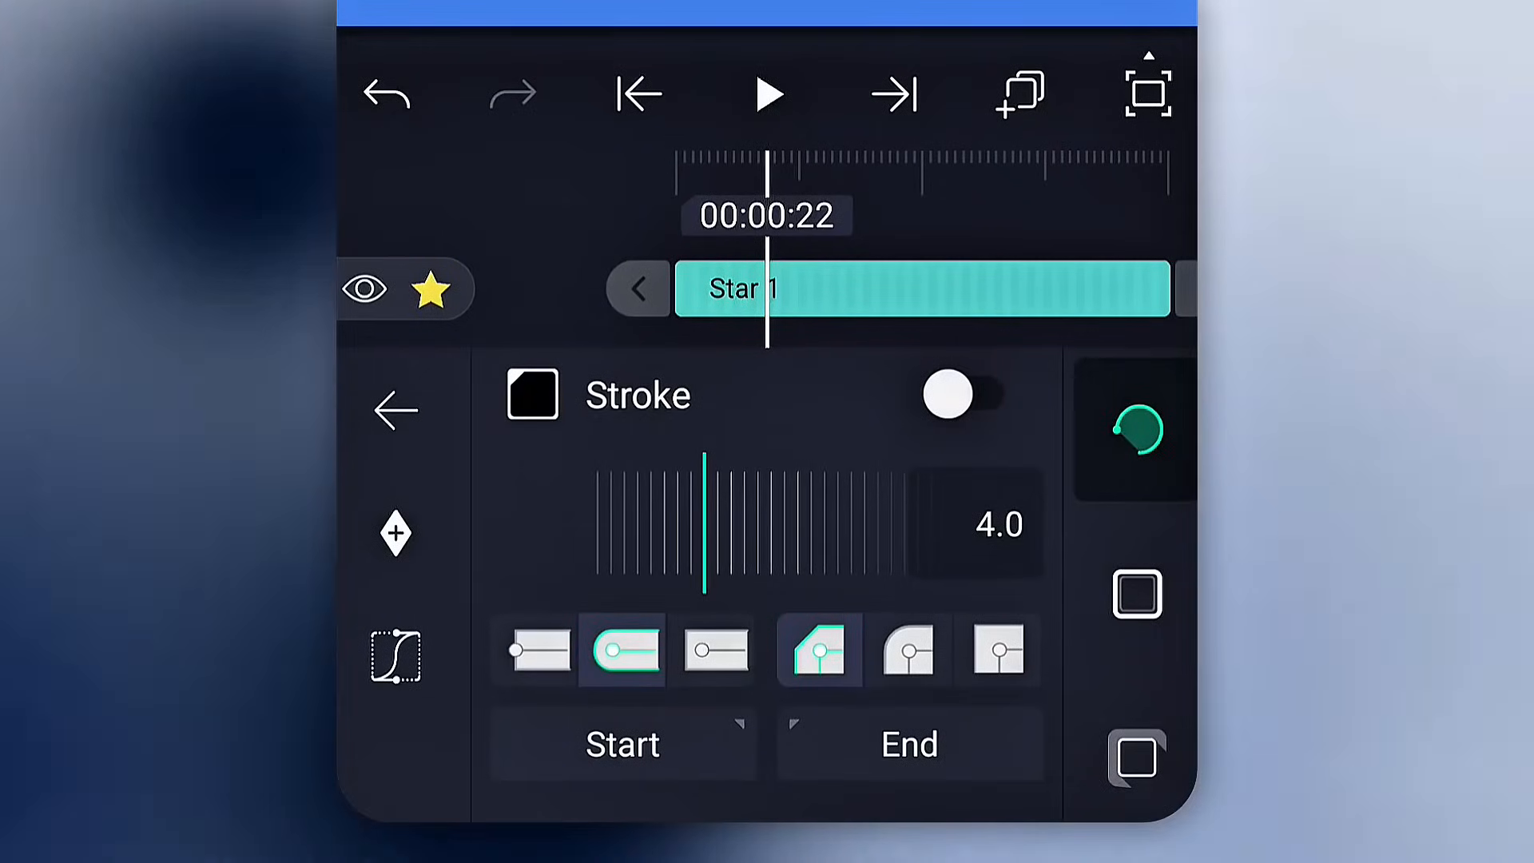
click(949, 395)
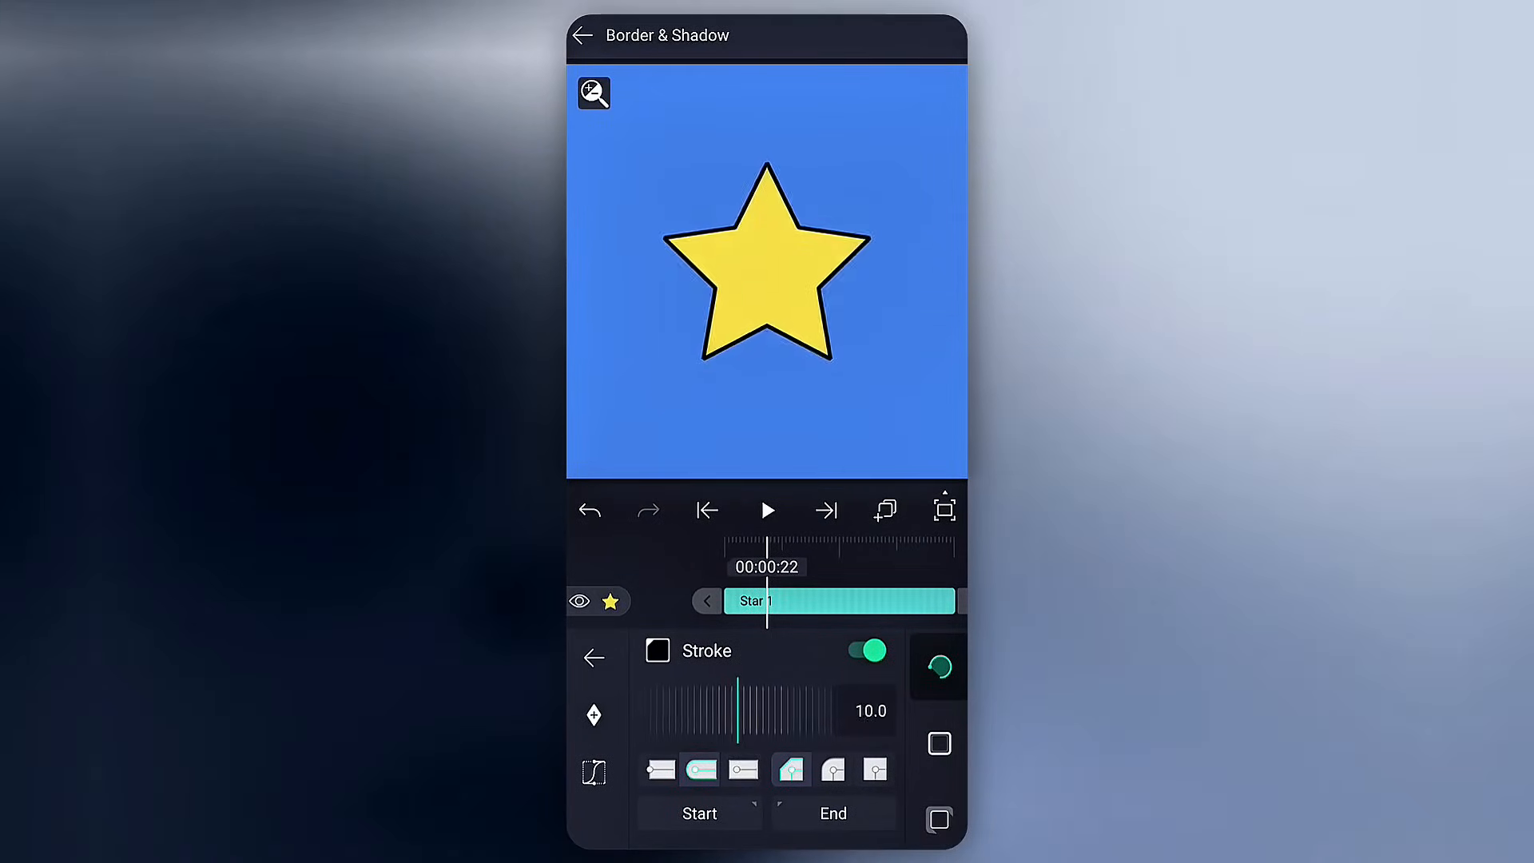
click(938, 743)
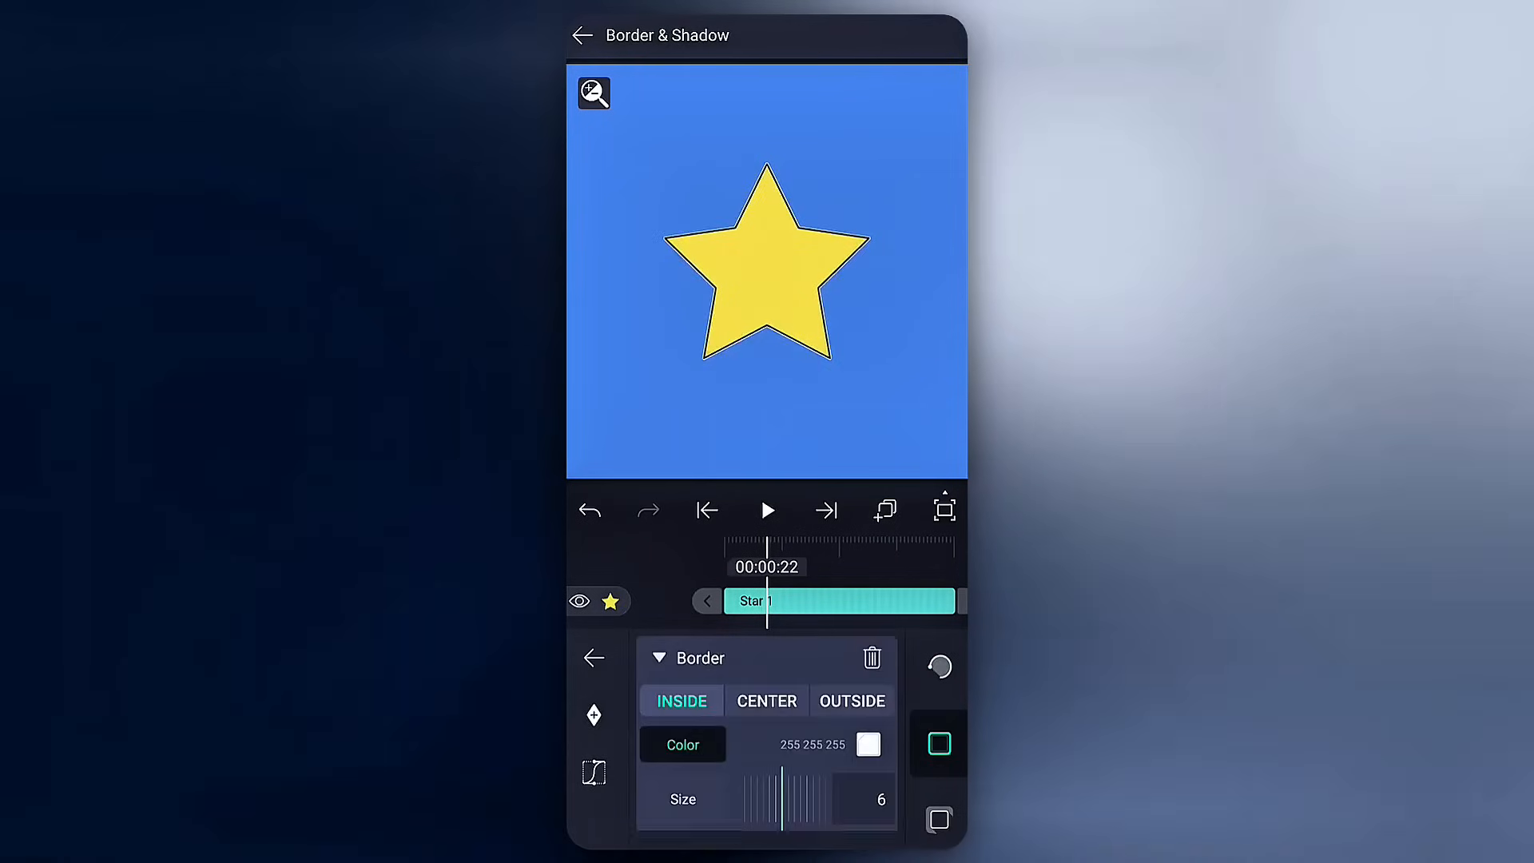
drag(783, 799, 777, 799)
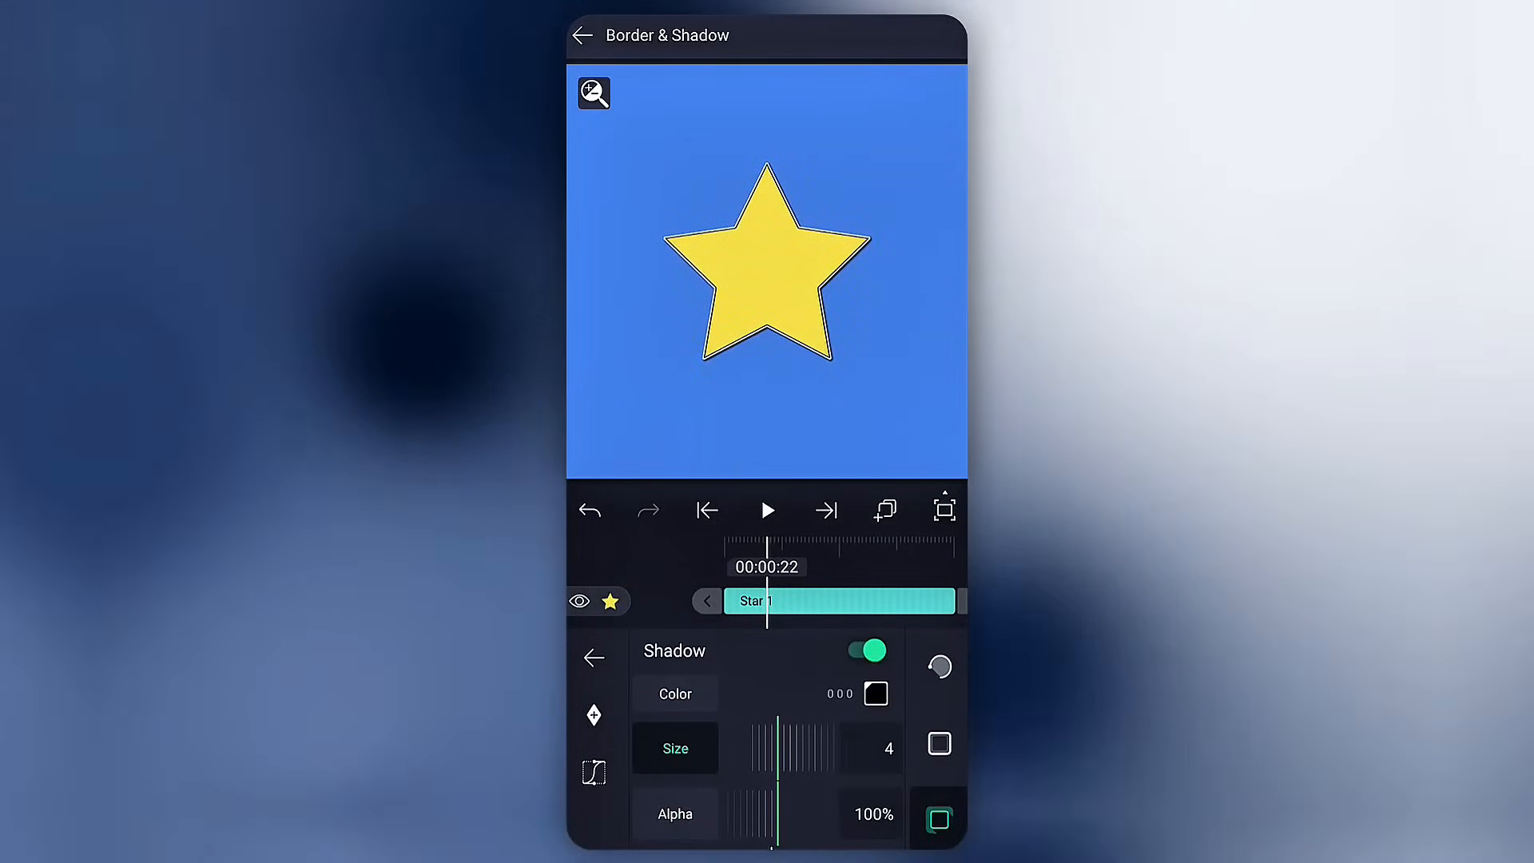
click(938, 743)
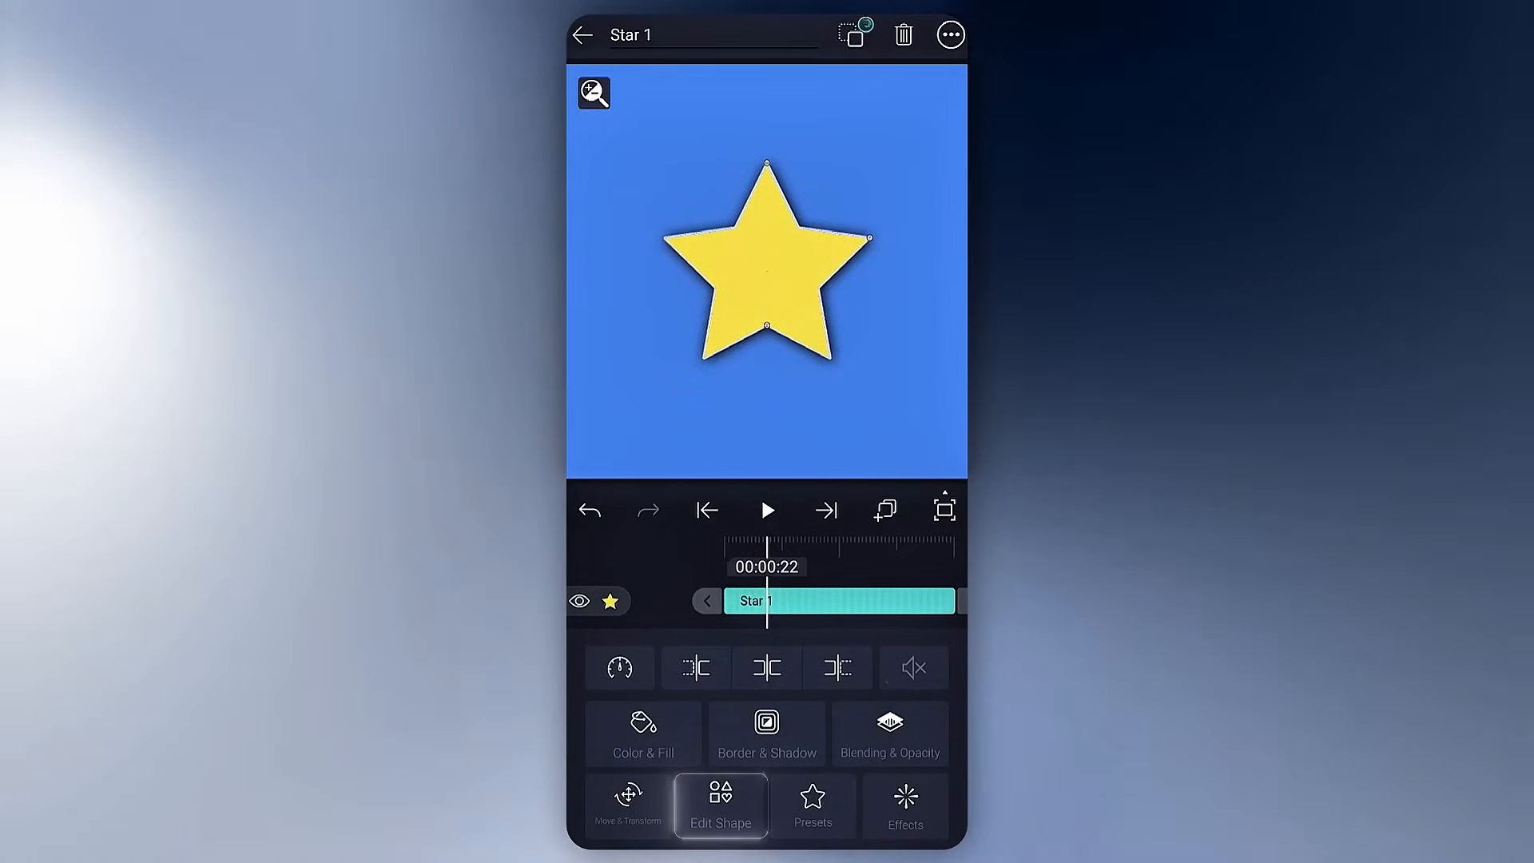
Step: Reshape Star 1 through 7 and 4 points to a 23-point sunburst with adjusted radii
click(721, 805)
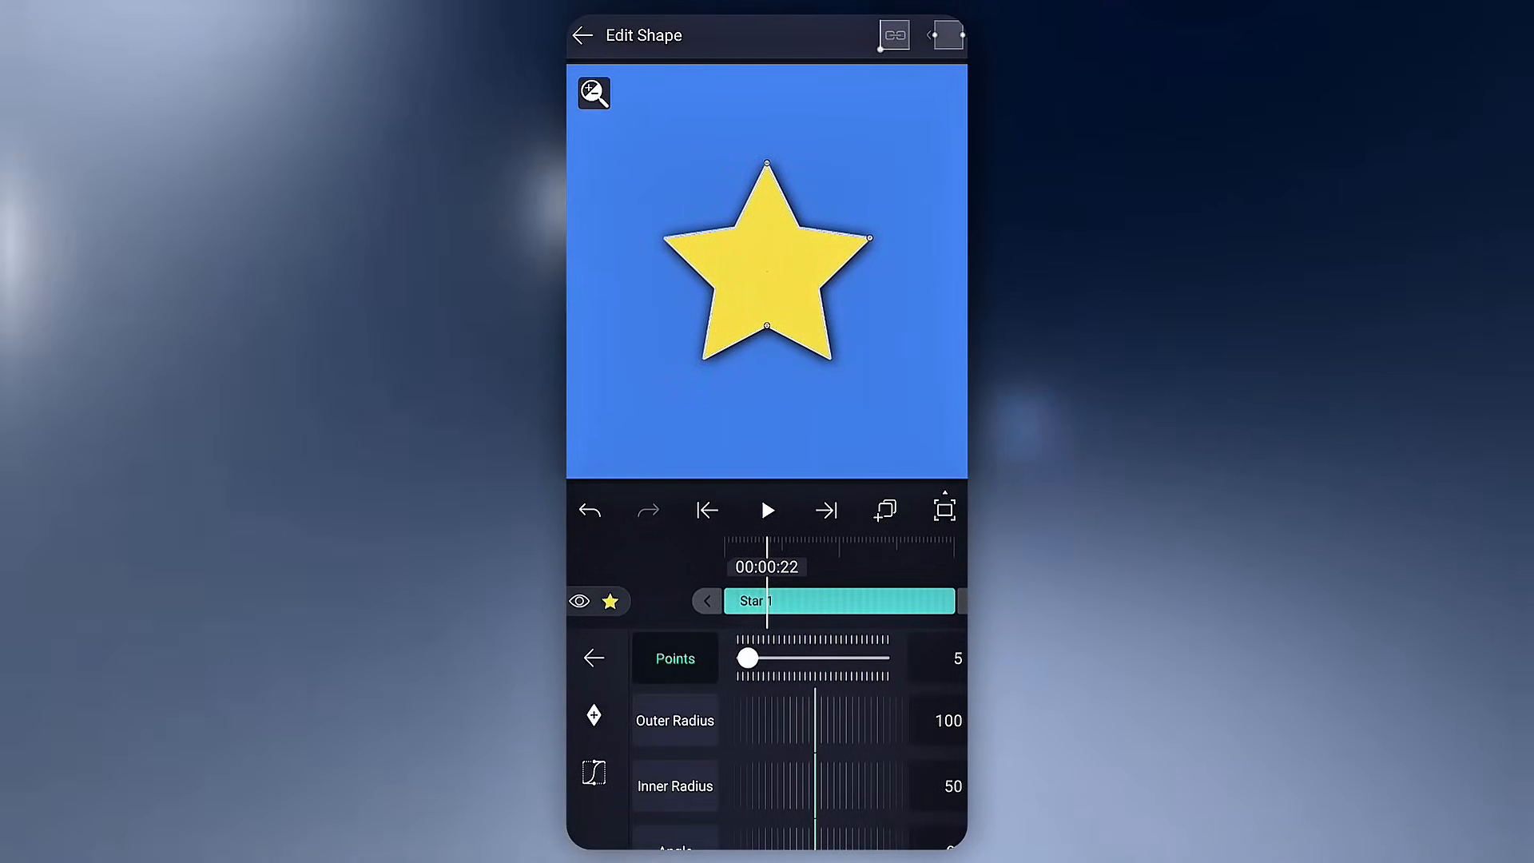
drag(748, 659, 760, 658)
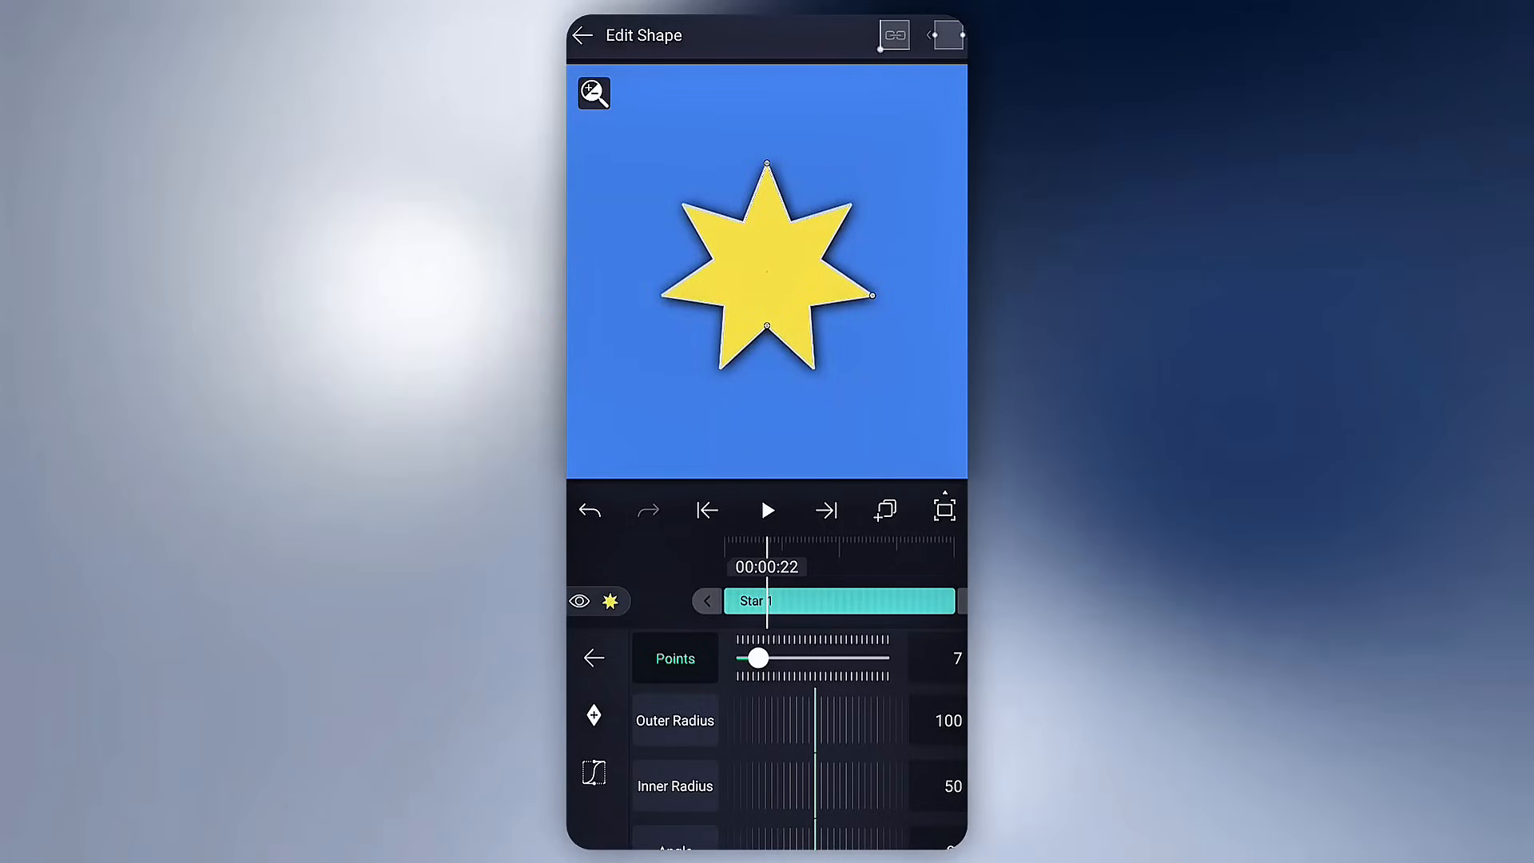
drag(757, 659, 741, 658)
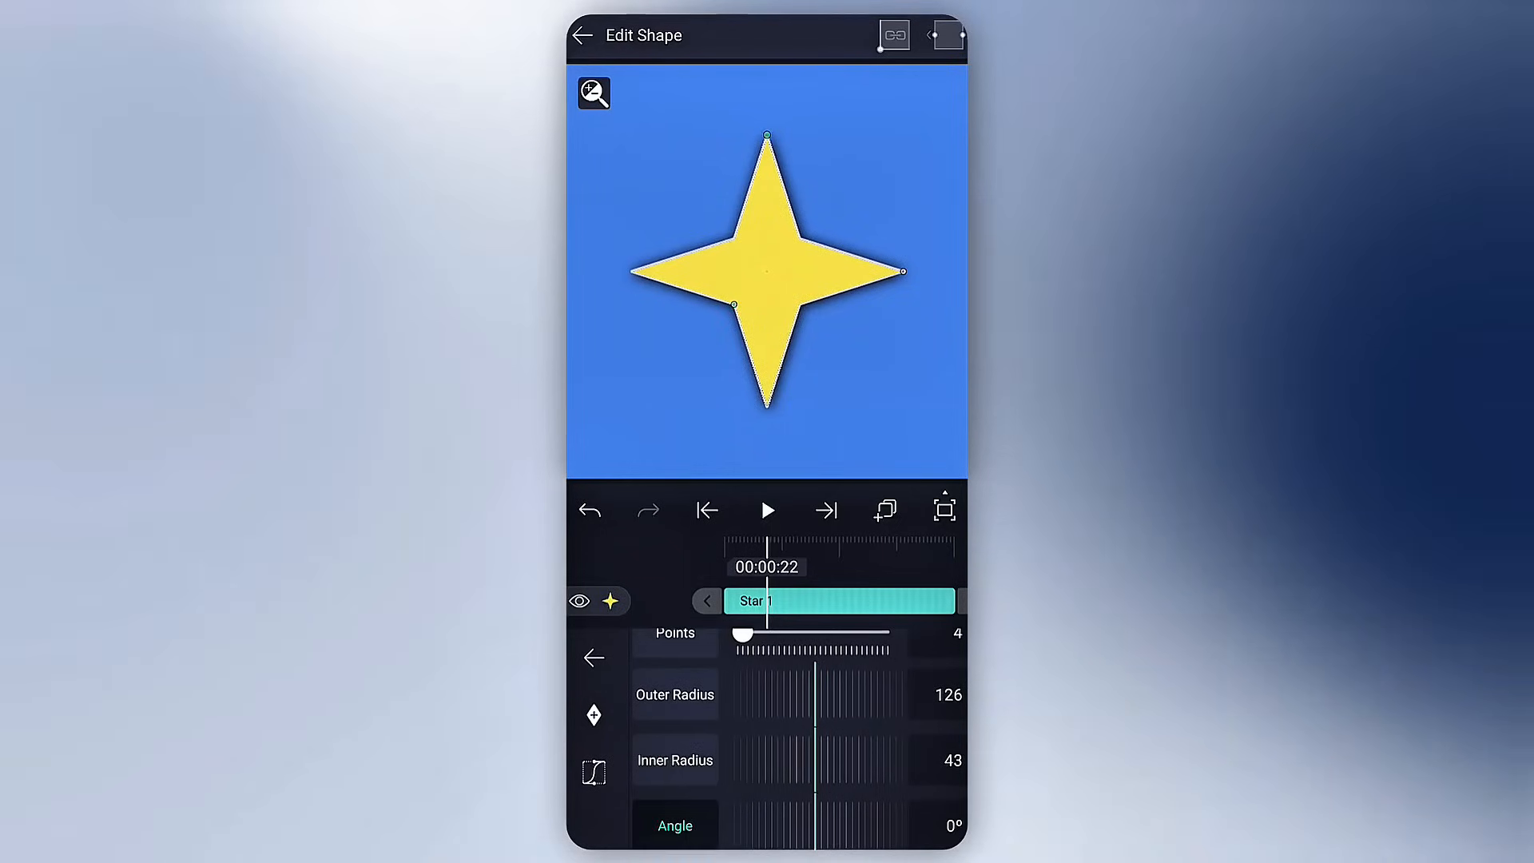
drag(746, 636, 842, 658)
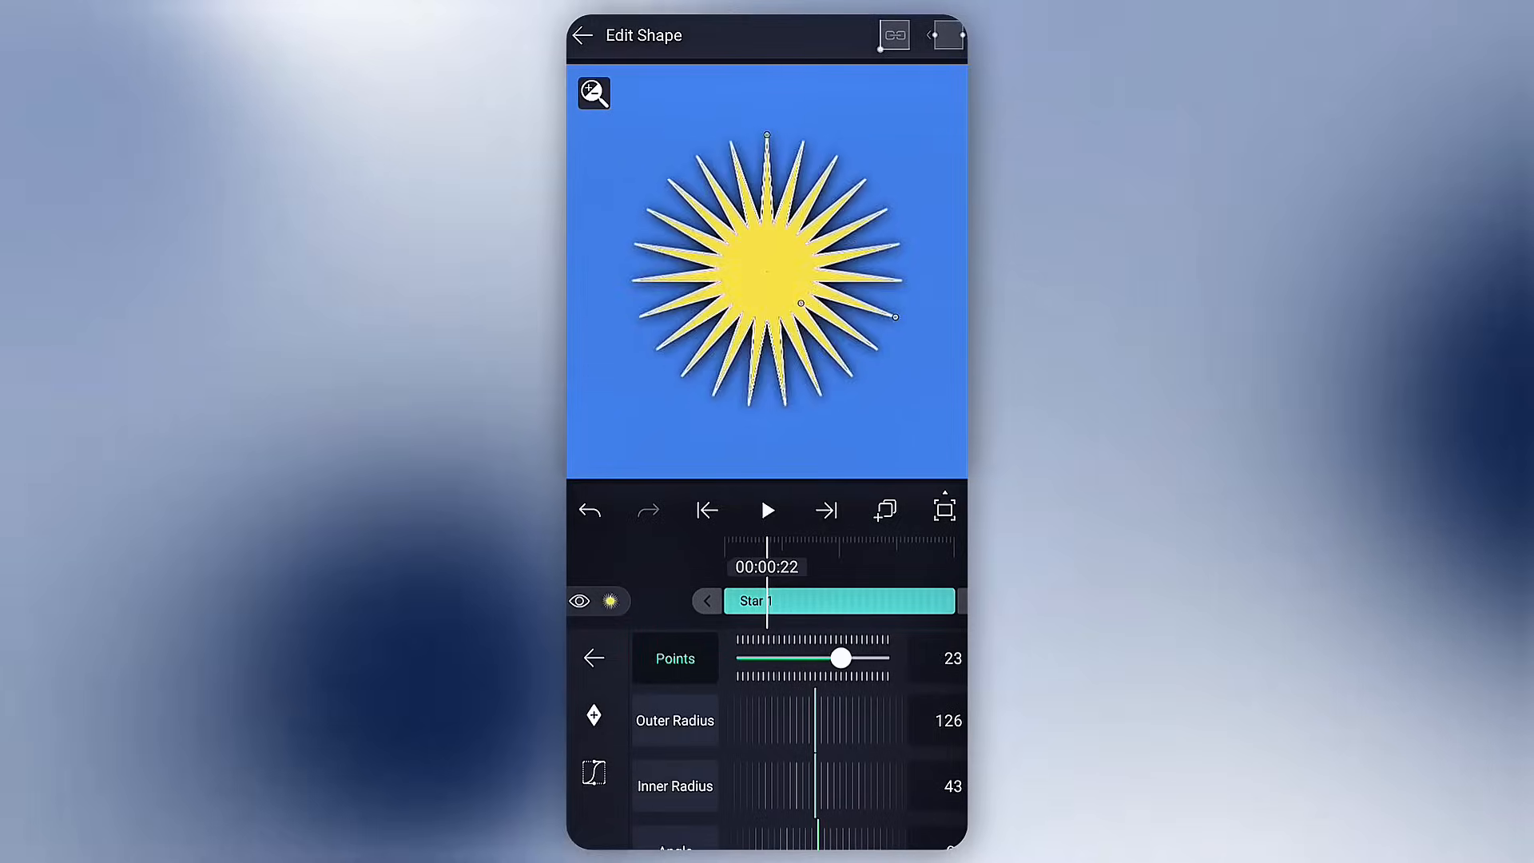
drag(839, 657, 748, 657)
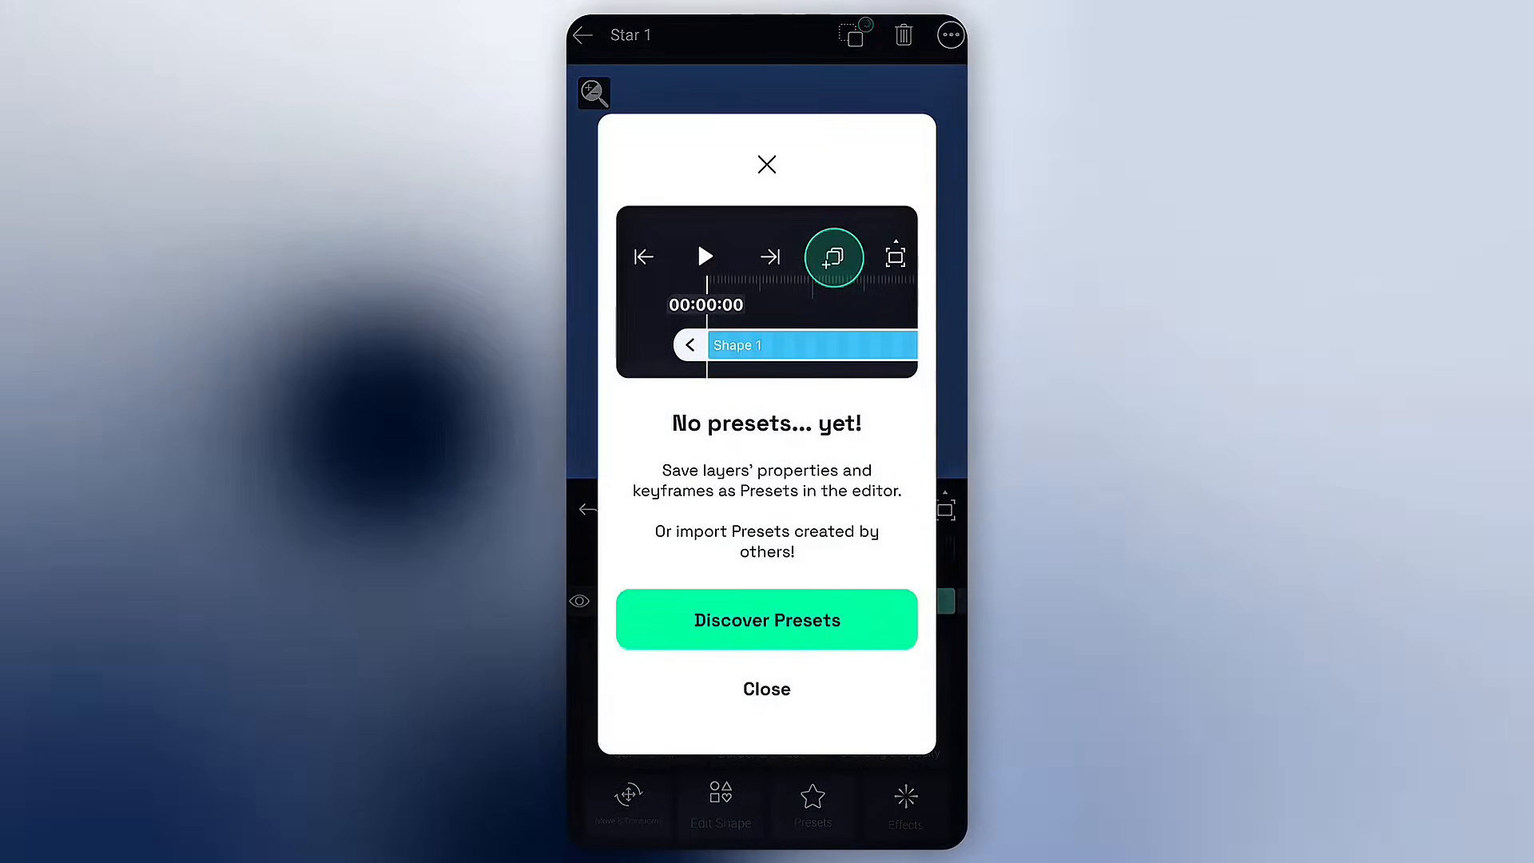
Step: Dismiss the presets notice, explore the Effect Browser categories for Star 1, and start an effect search
click(766, 620)
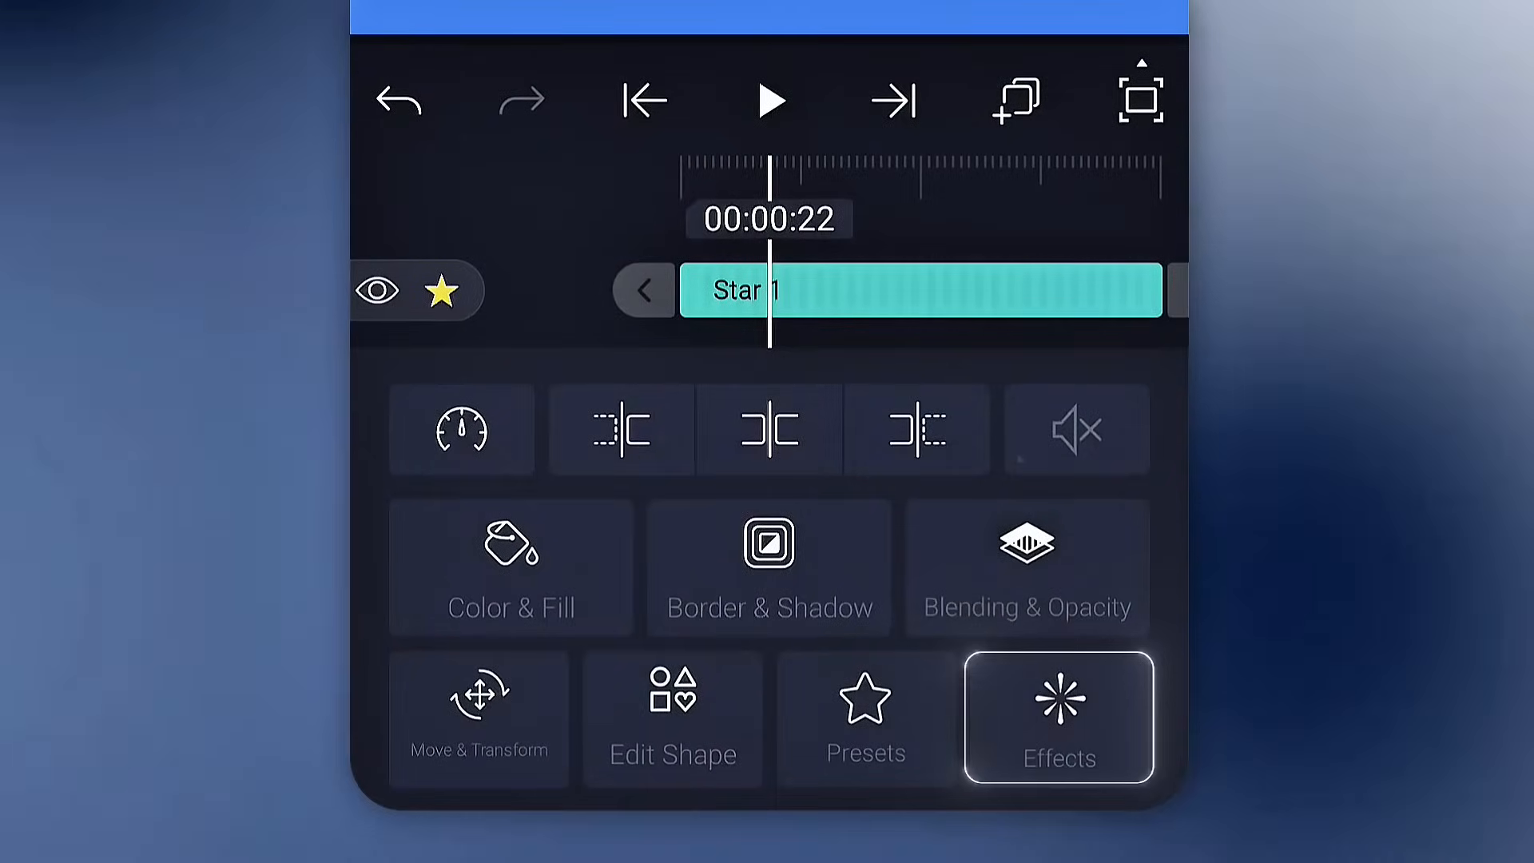
click(1058, 714)
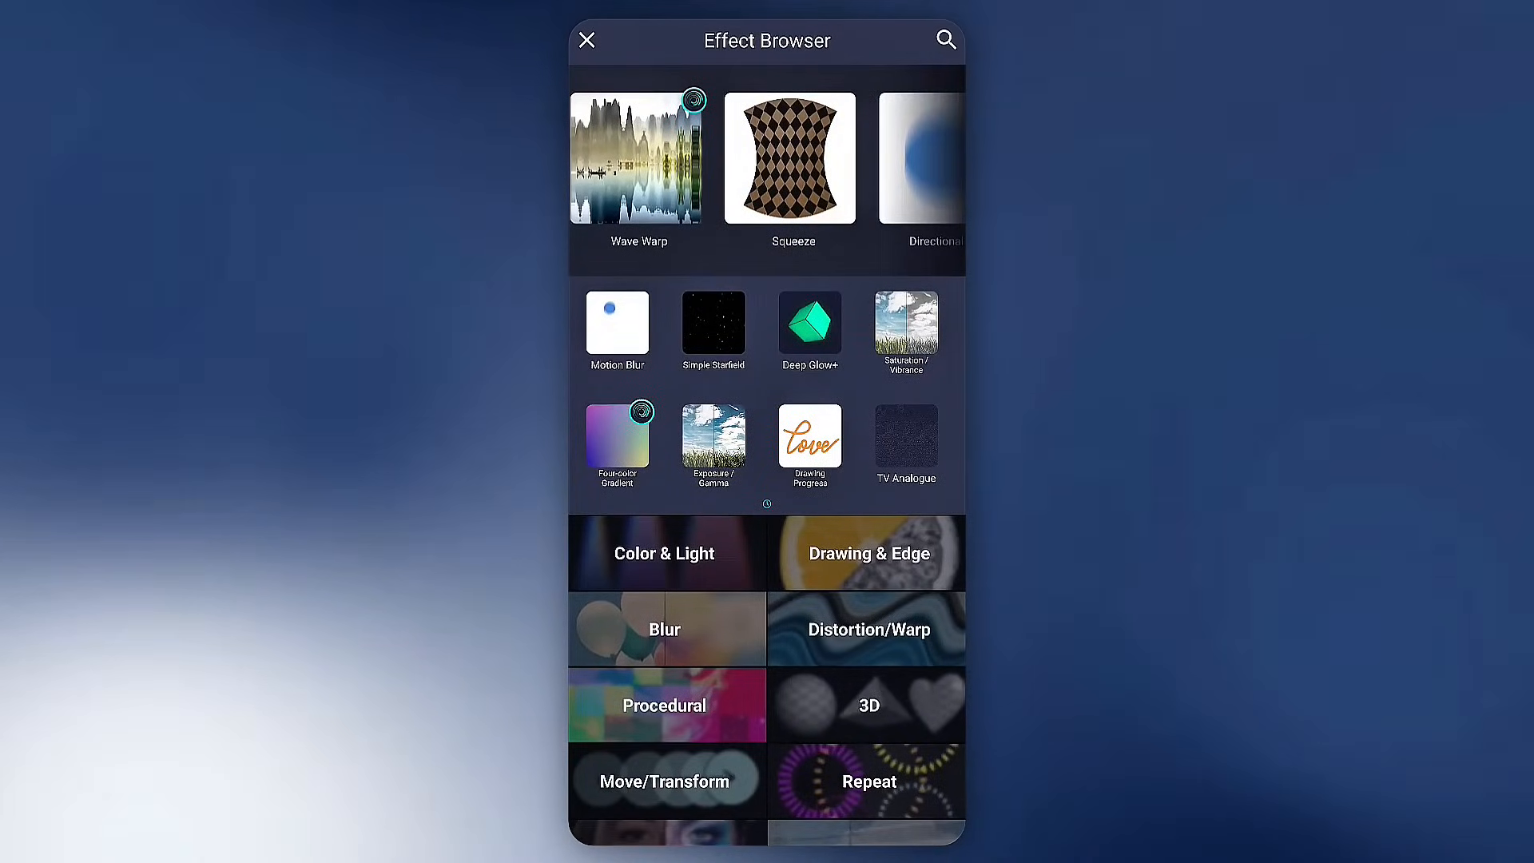
scroll(down, 3)
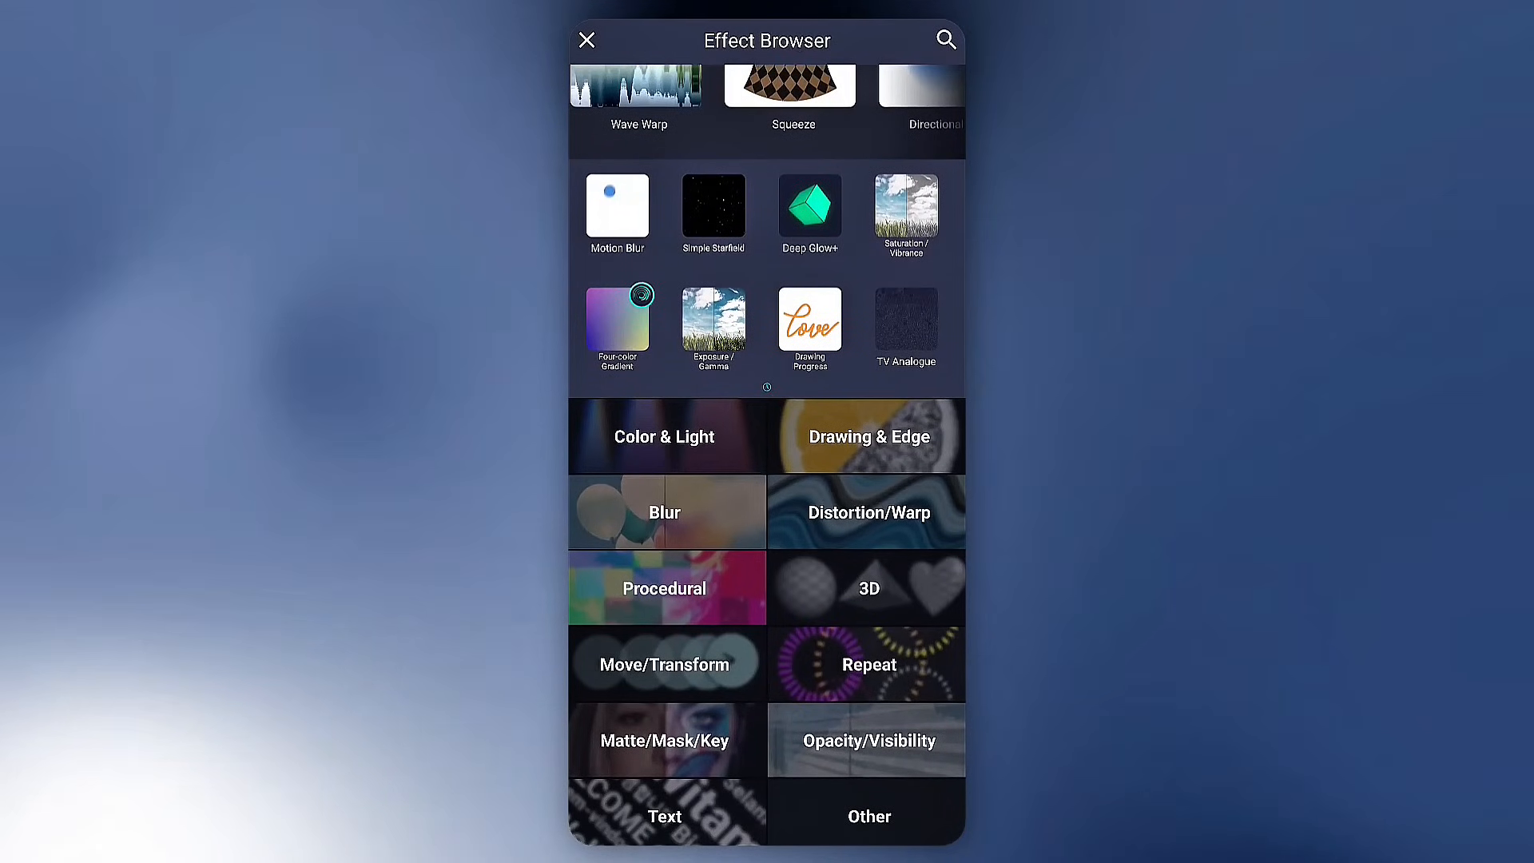
click(663, 436)
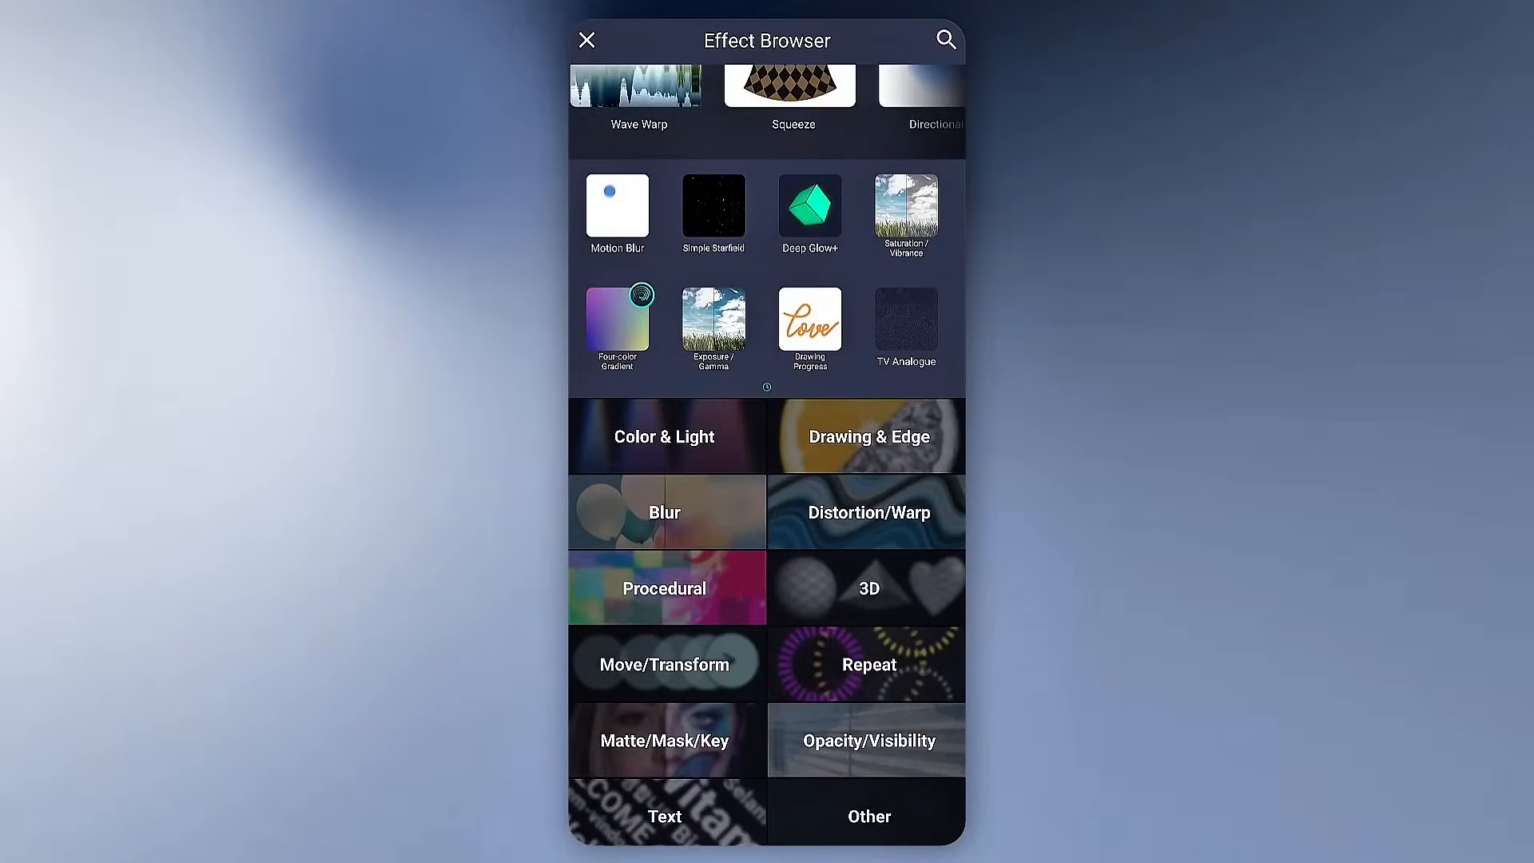
click(868, 740)
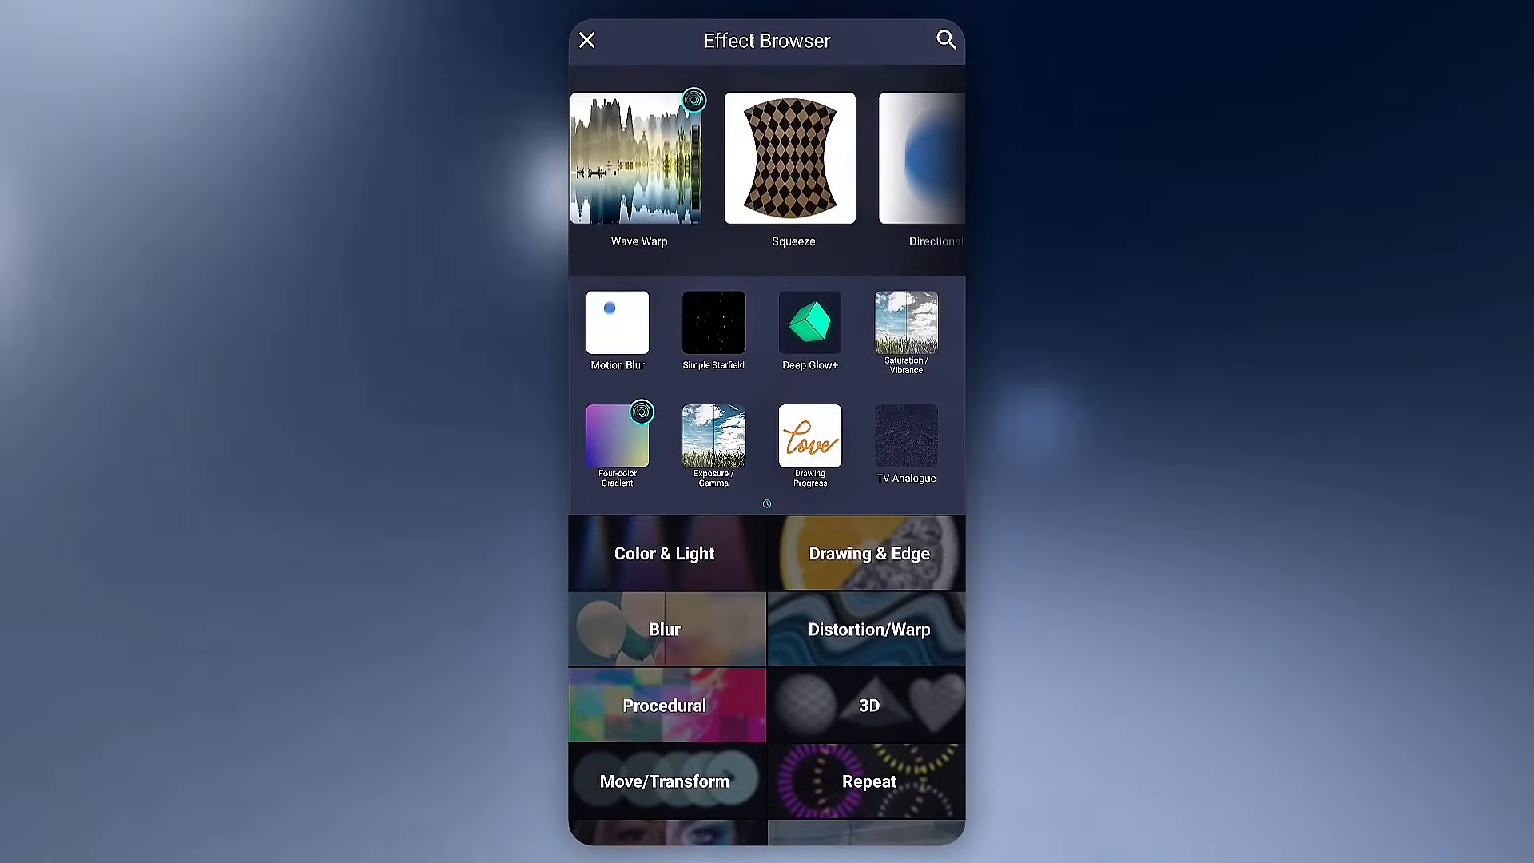
click(942, 40)
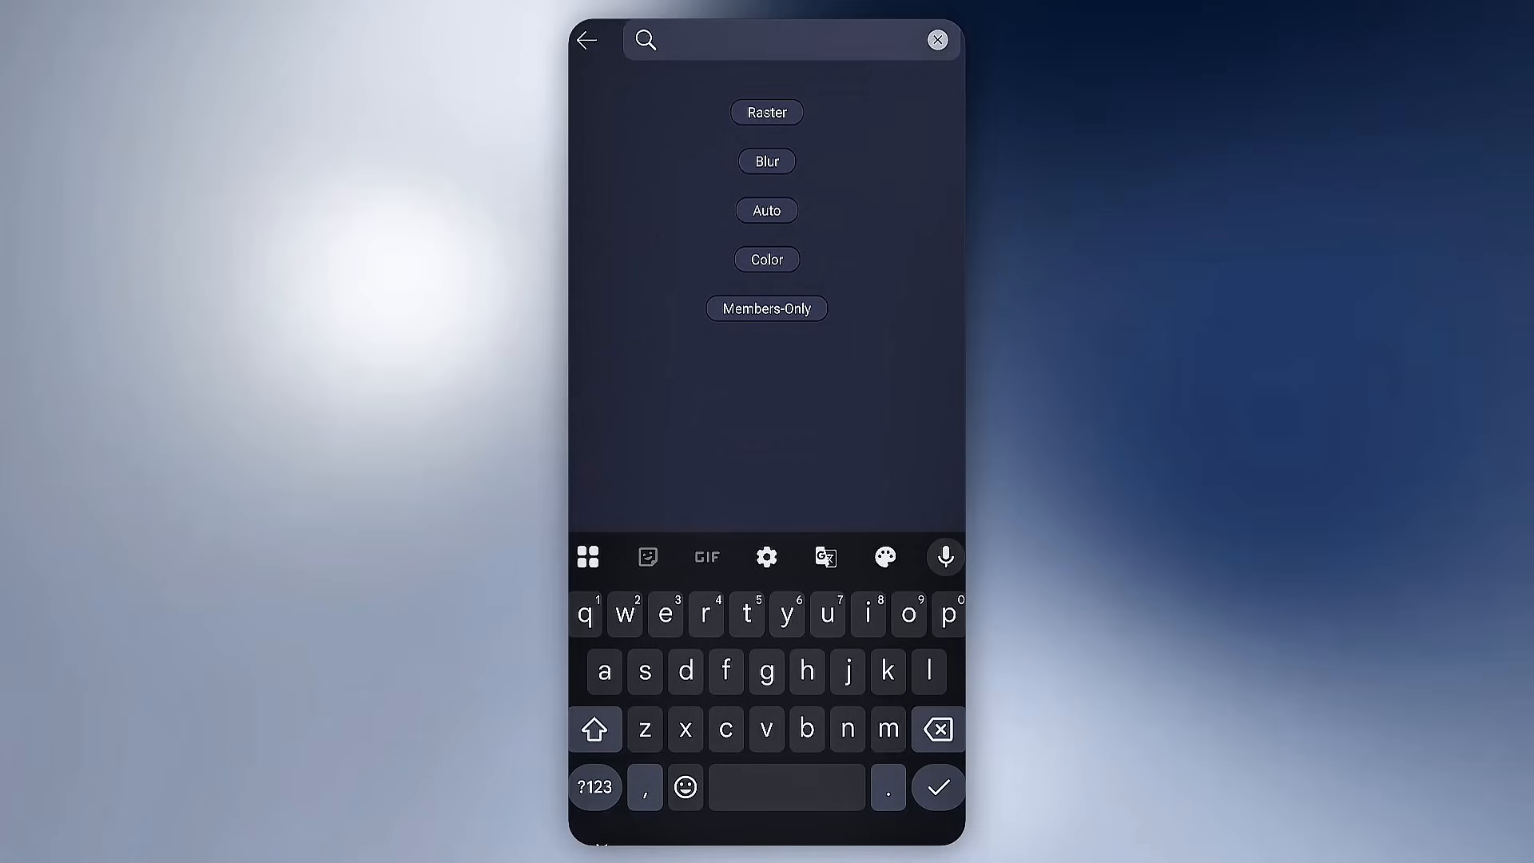
Step: Find 'motion blur' by search and add the Motion Blur effect to Star 1
text(motion blur)
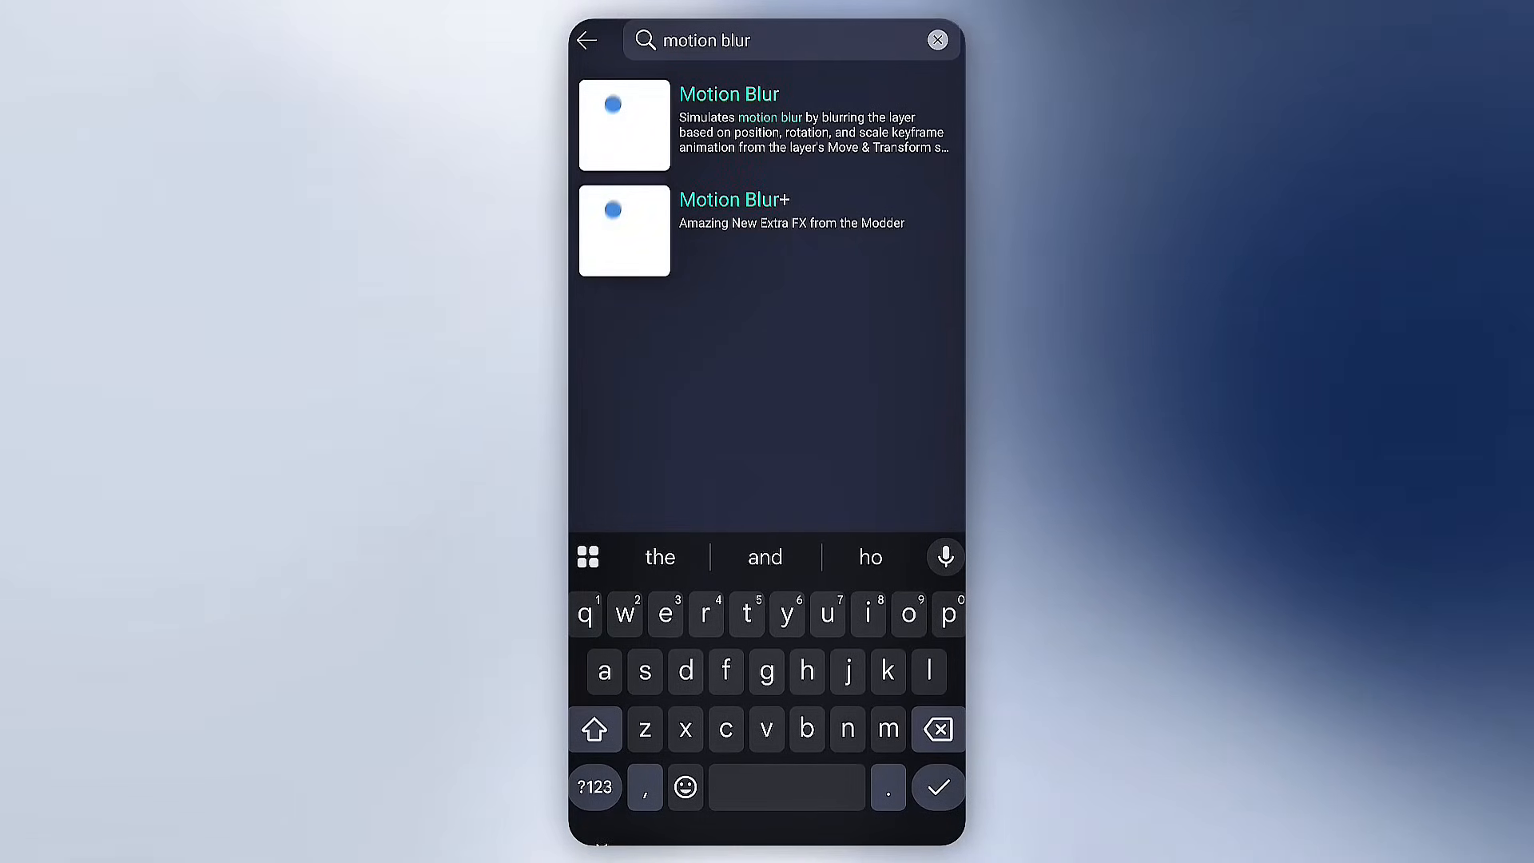
click(728, 93)
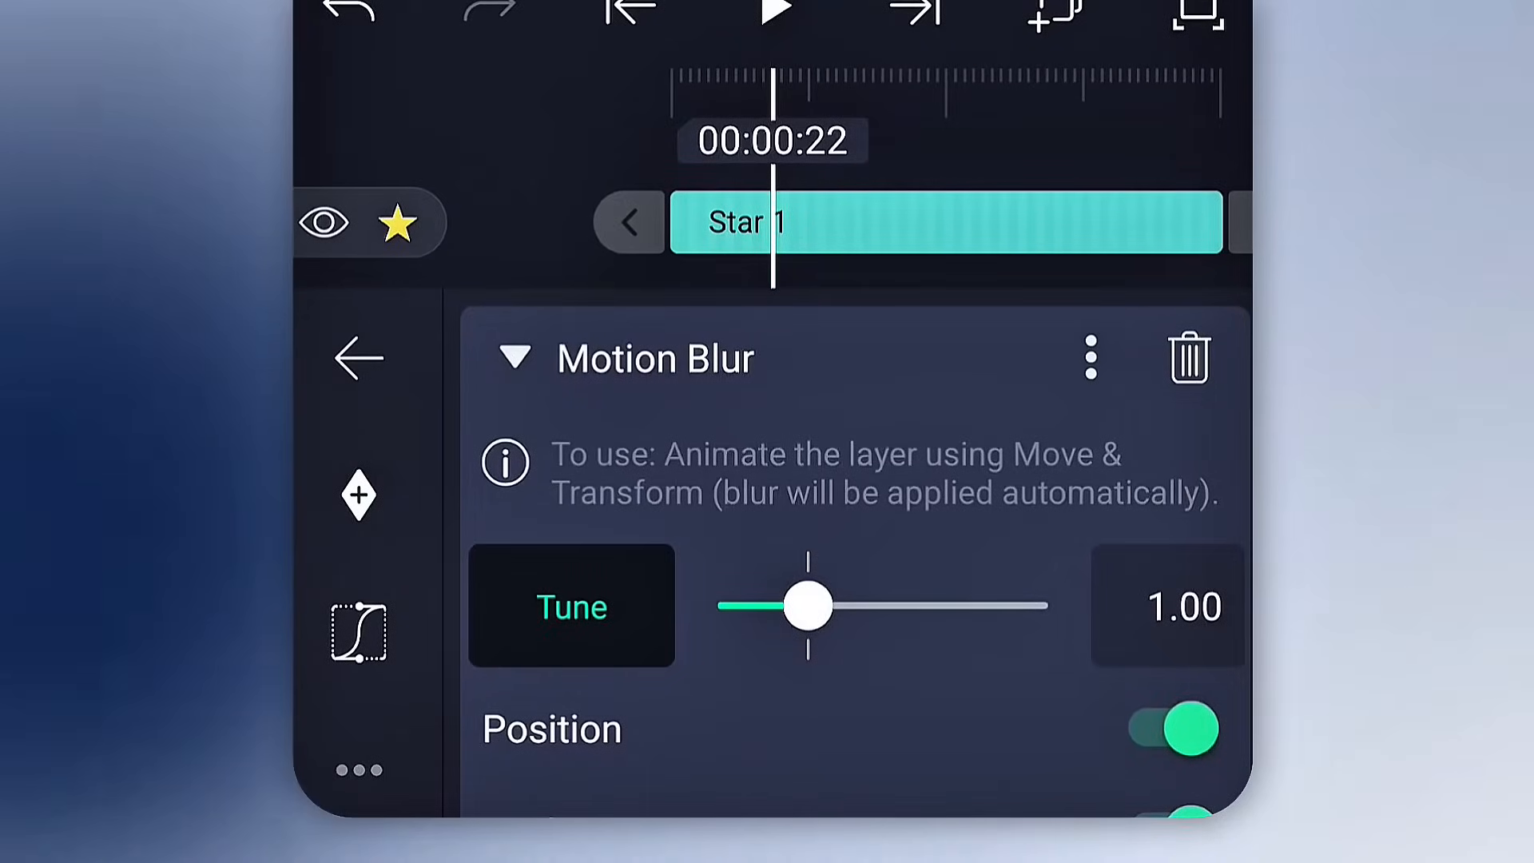
drag(806, 606, 861, 610)
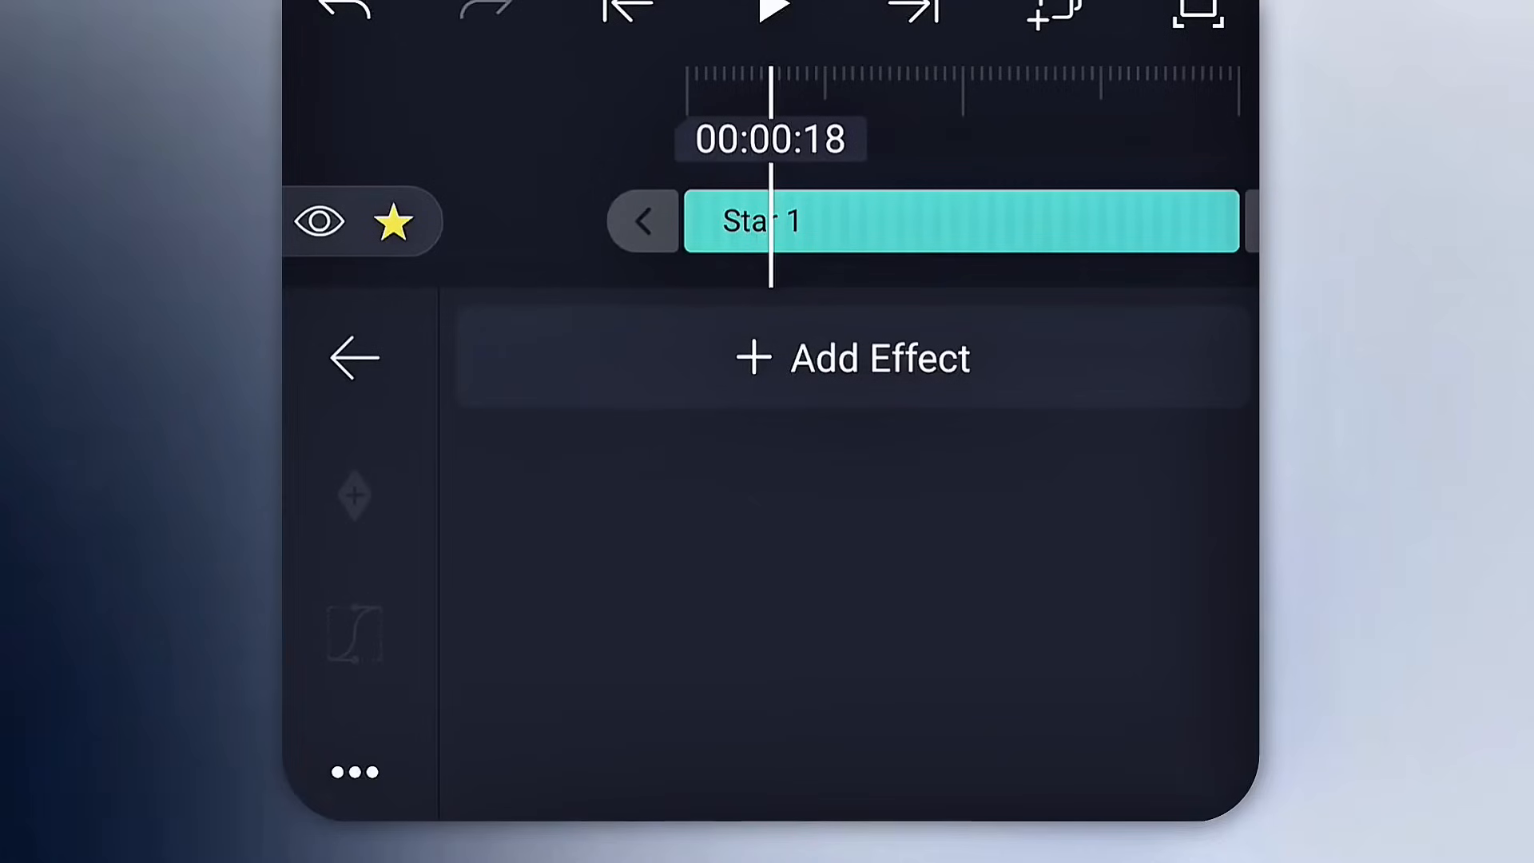
click(852, 357)
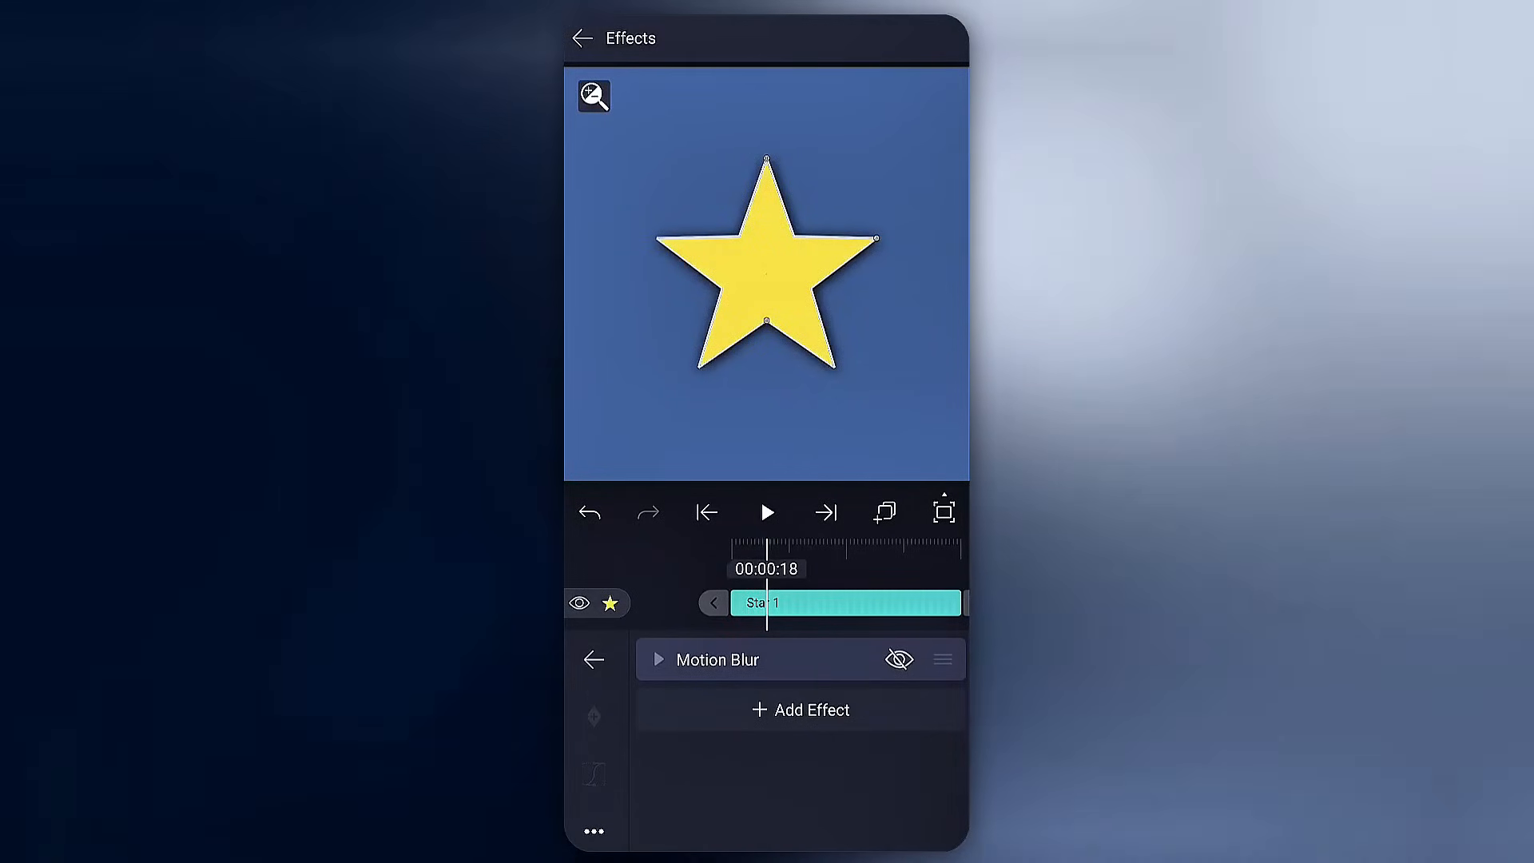
click(592, 658)
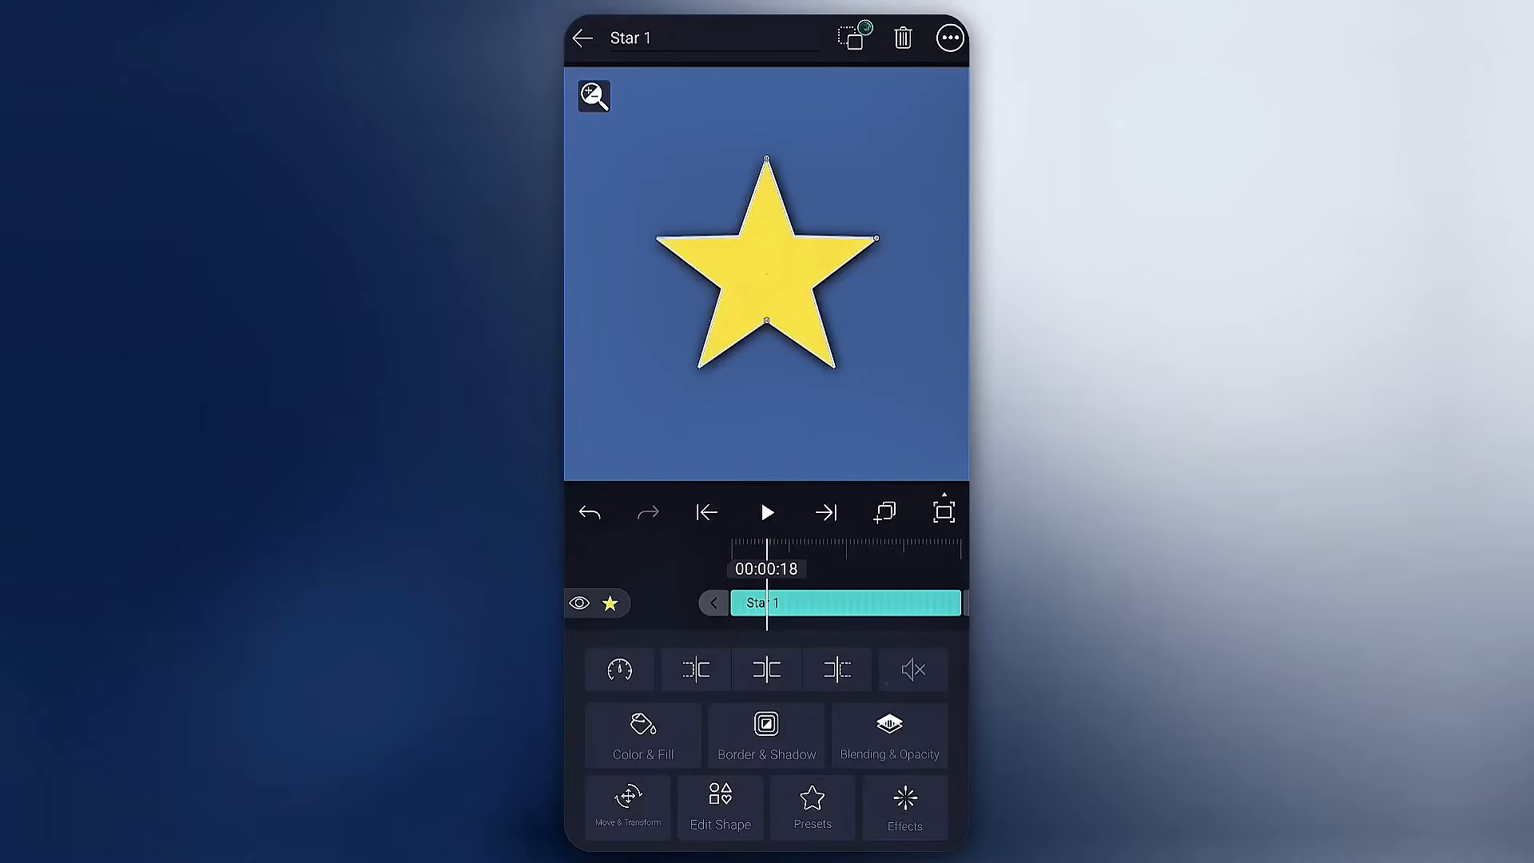
Step: Keyframe Star 1's rotation to -116° at the 00:02:00 mark via Move & Transform
click(627, 802)
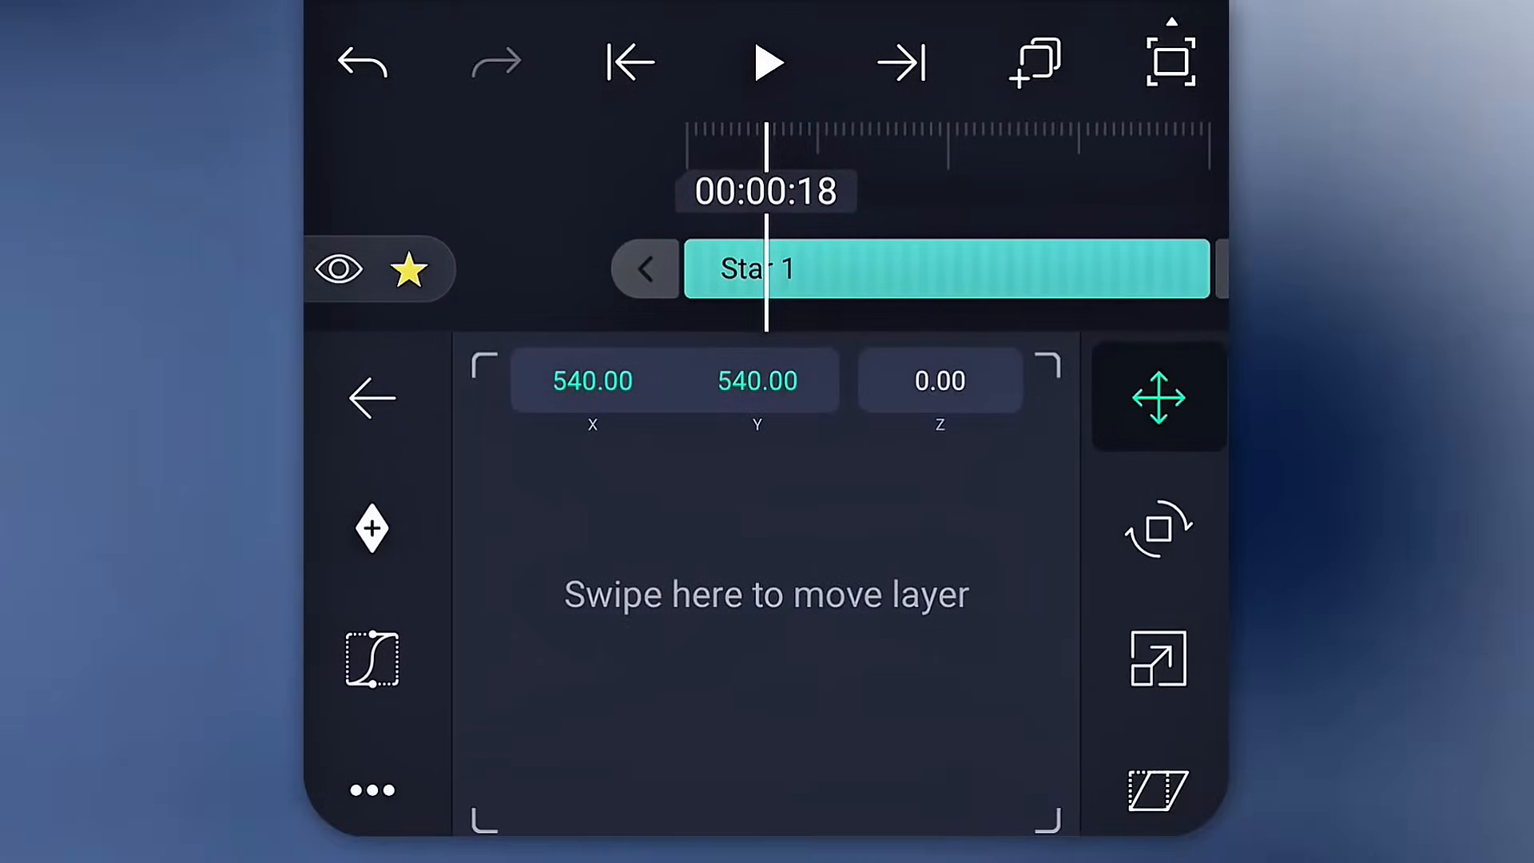
click(373, 526)
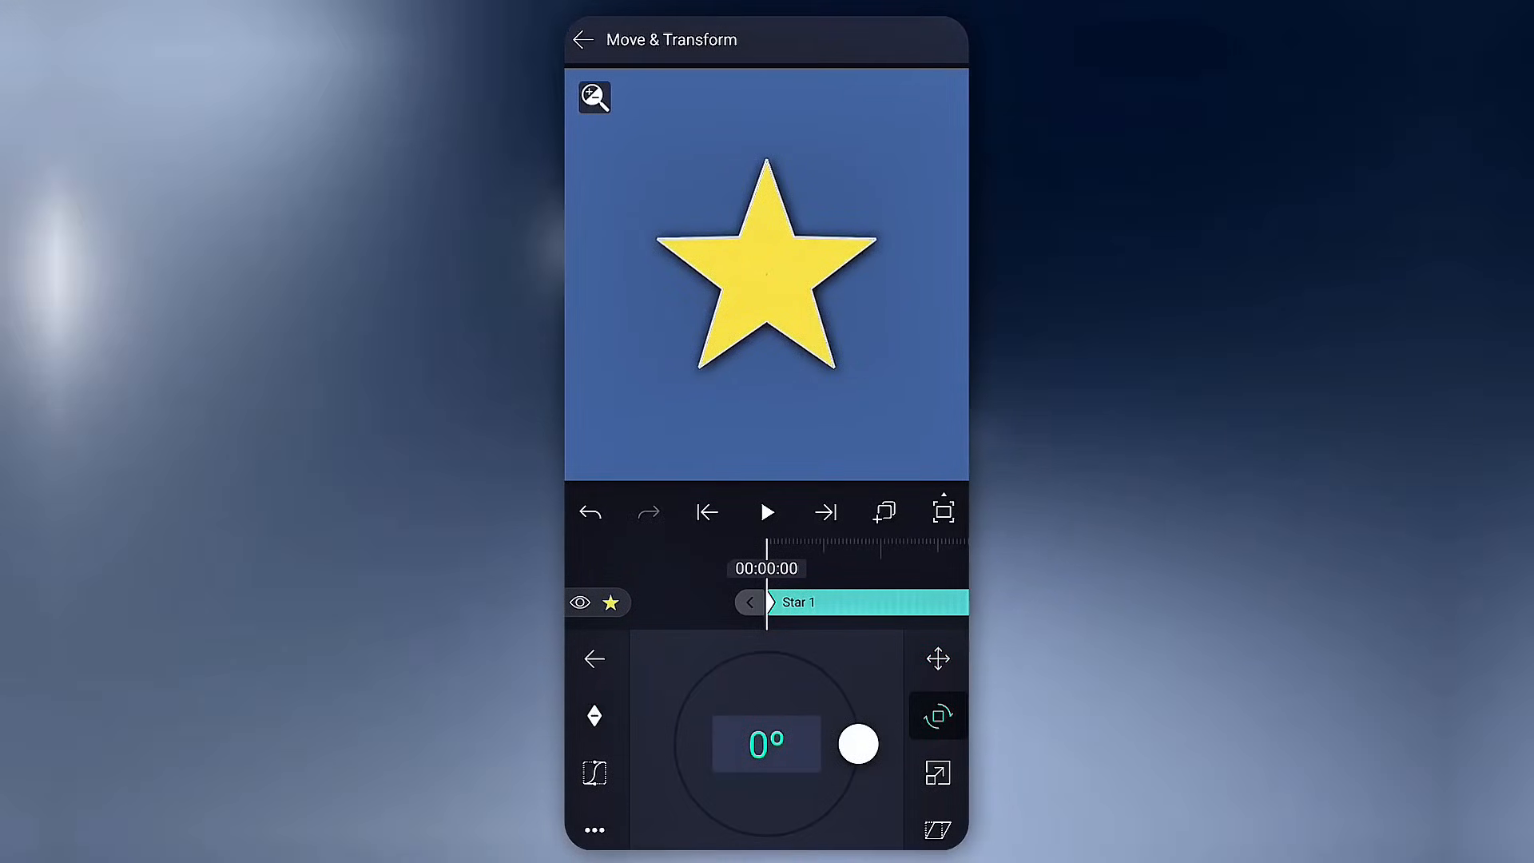
drag(858, 744, 724, 827)
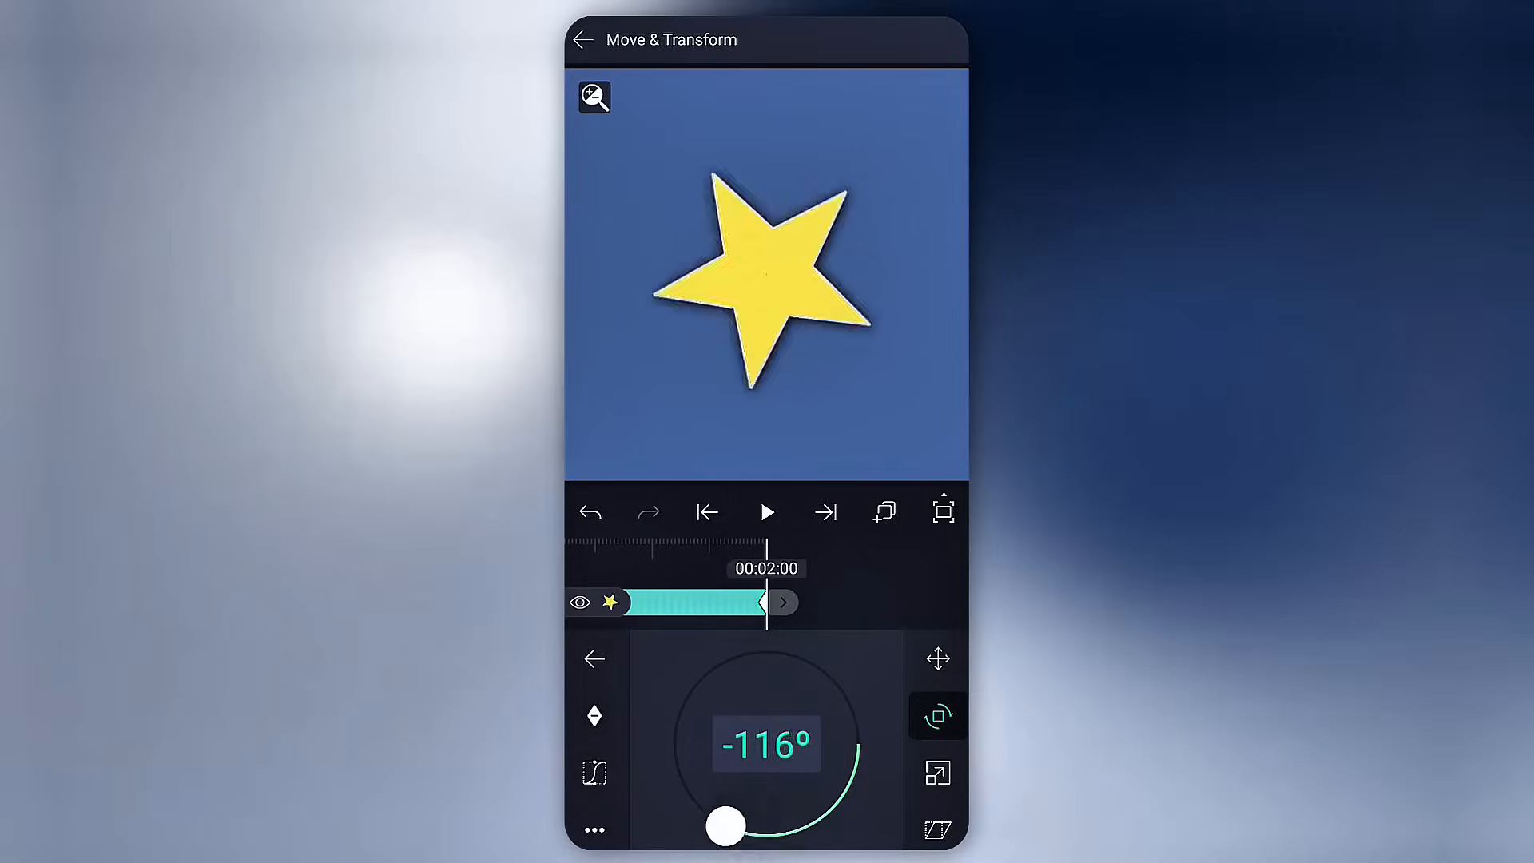
drag(726, 826, 860, 745)
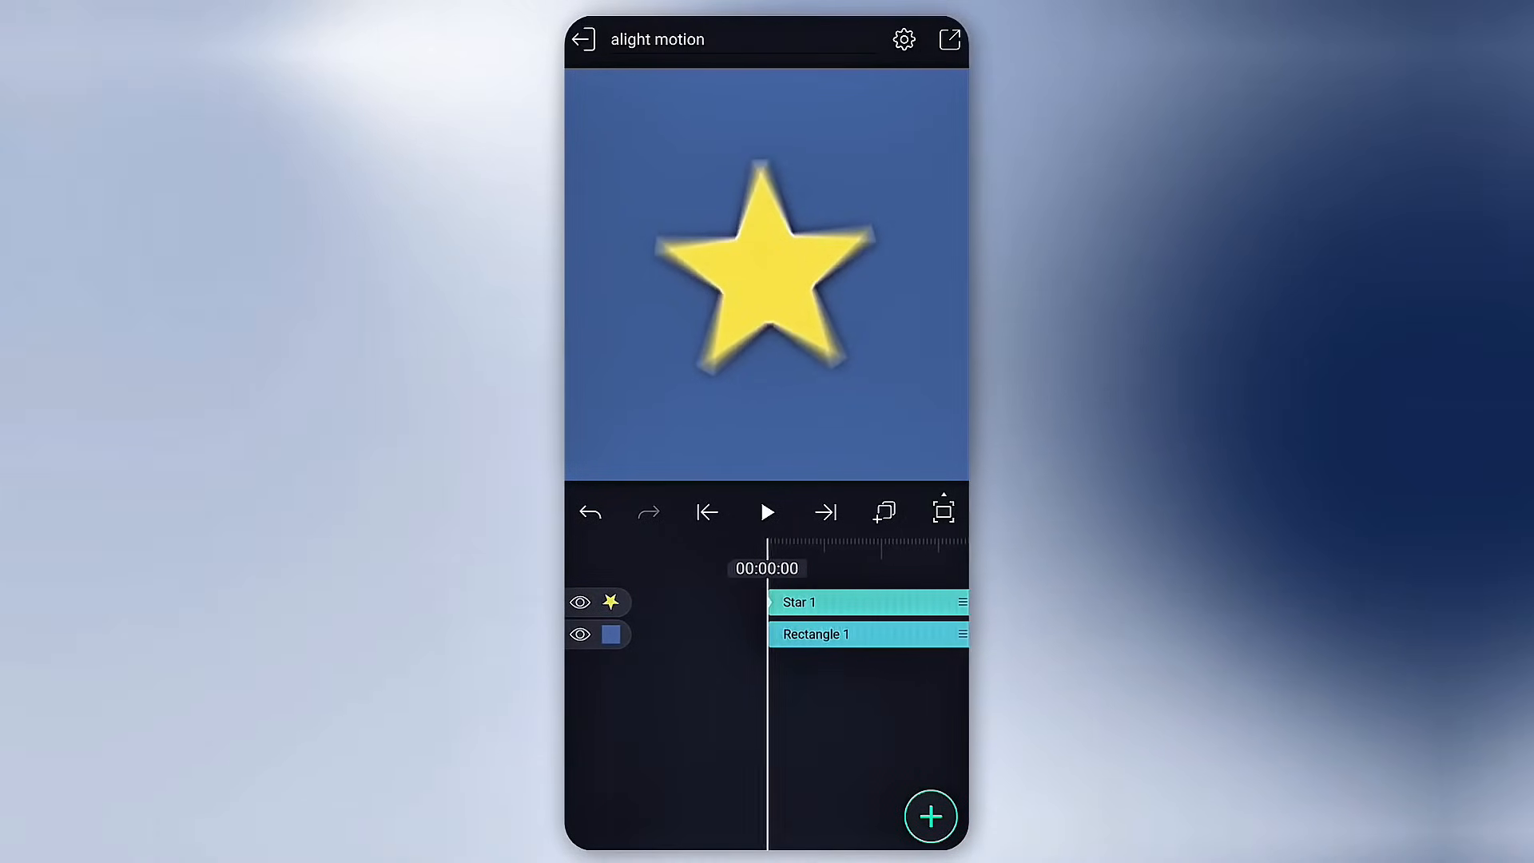
Step: Preview the blurred spin, then set the rotation keyframe to -3× full reverse turns
click(766, 511)
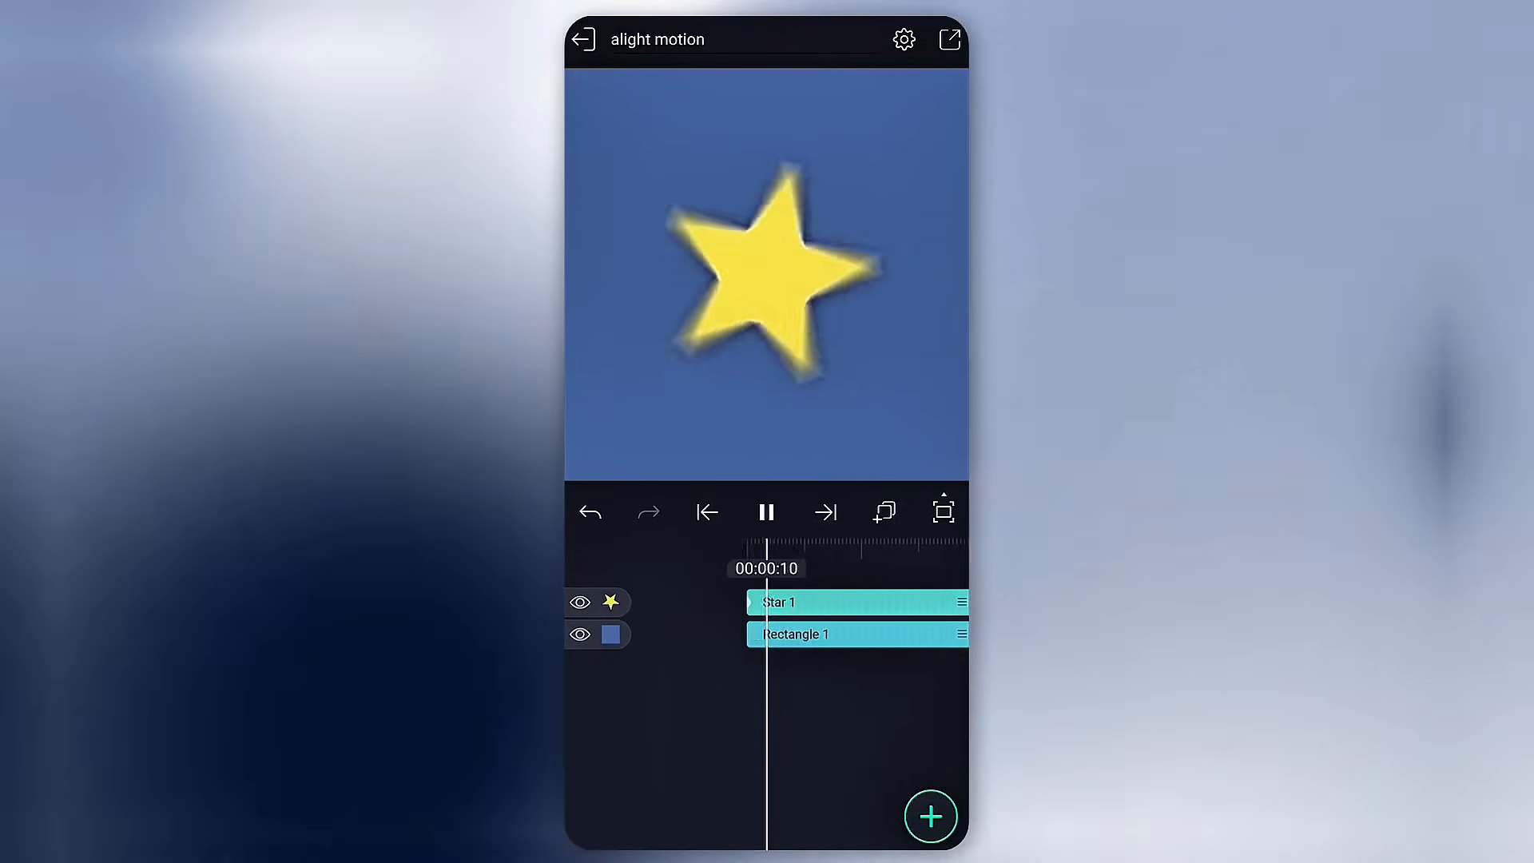
click(766, 512)
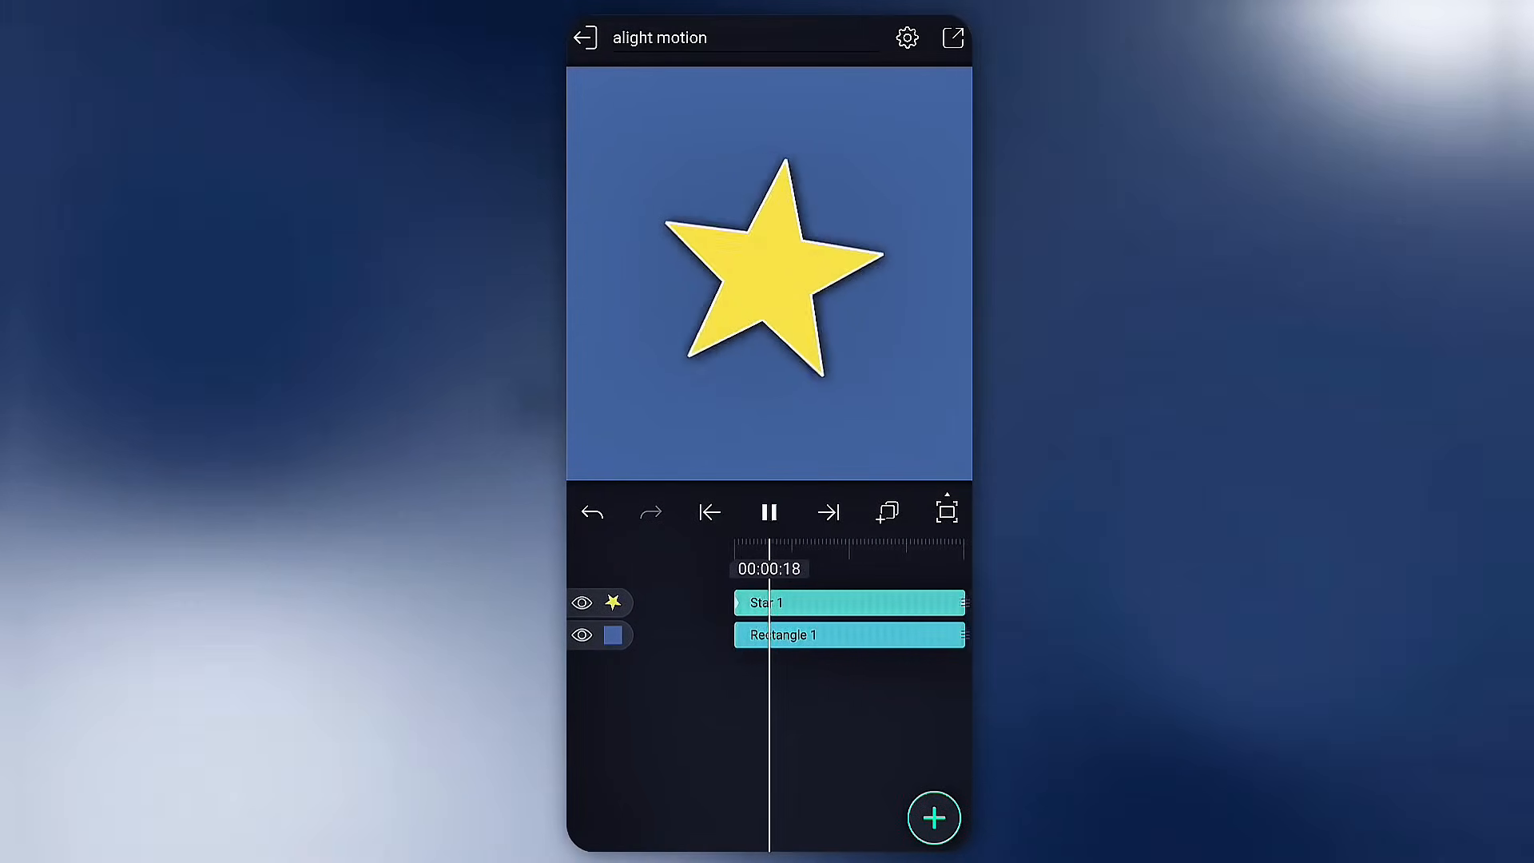
click(768, 511)
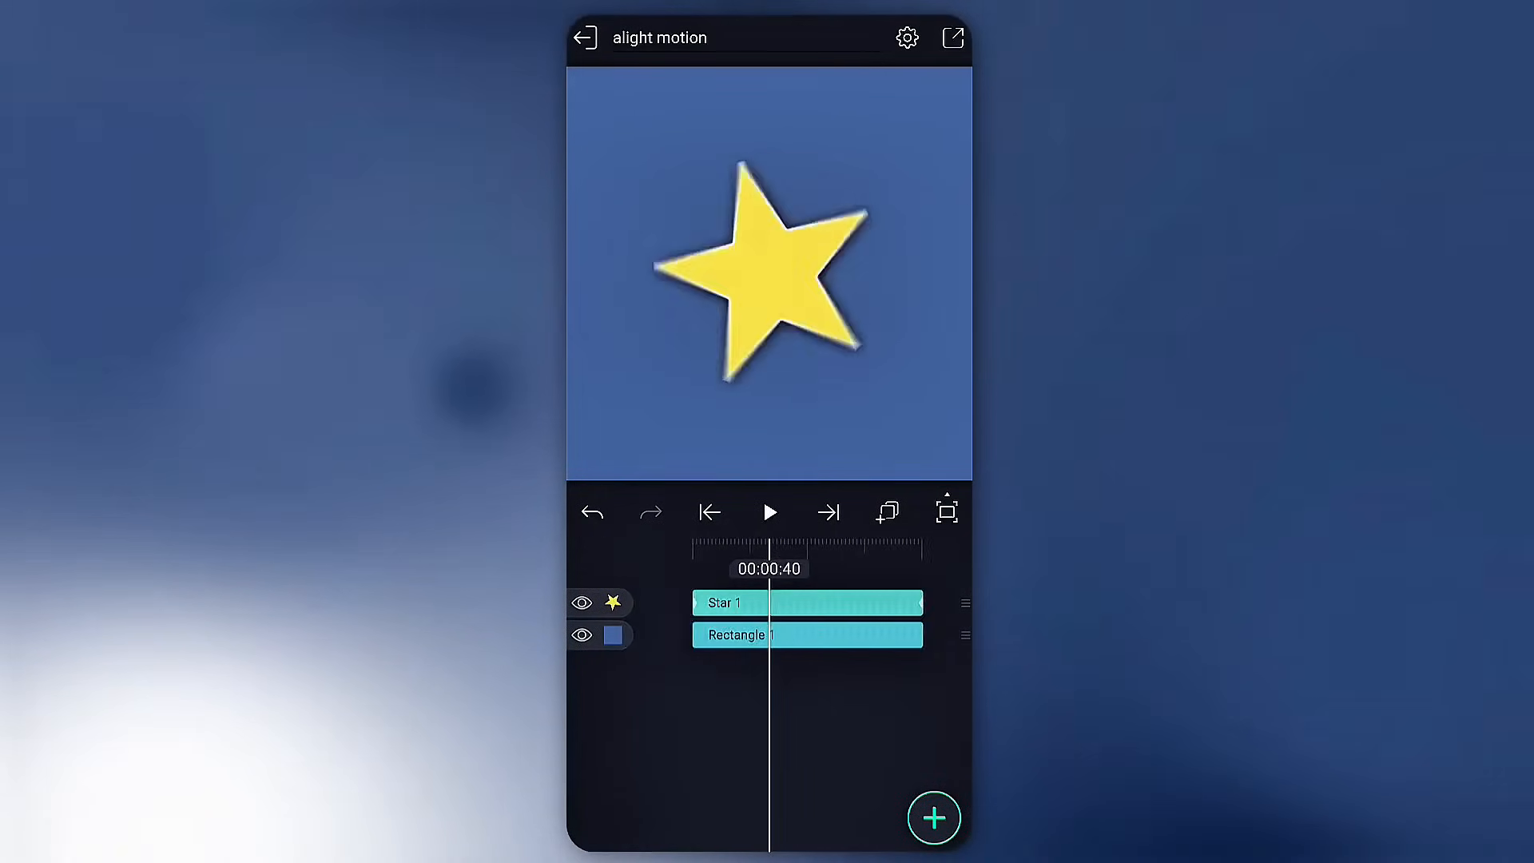
click(768, 511)
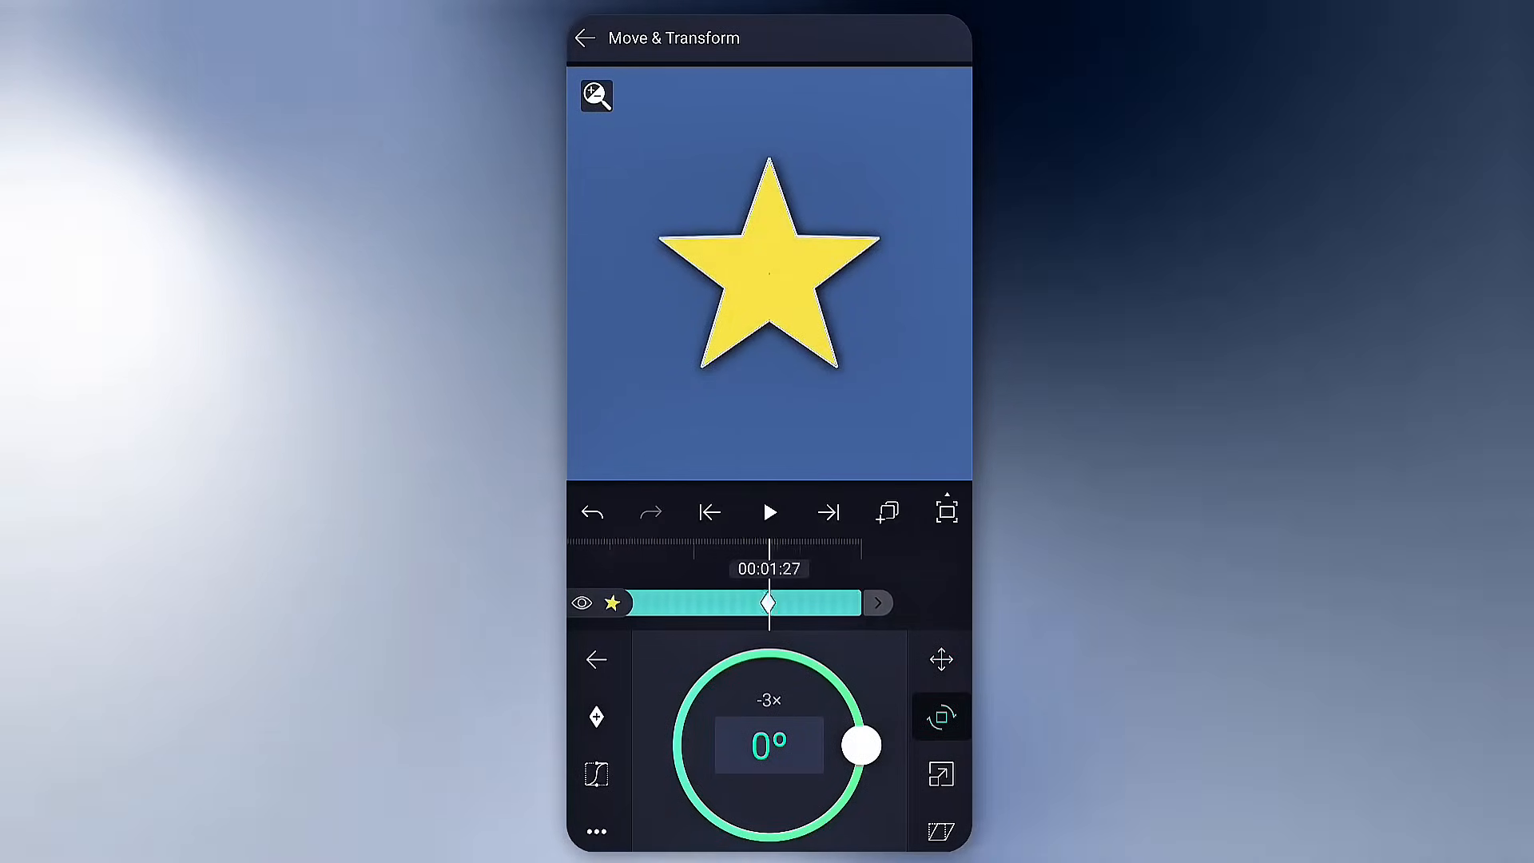
Step: Move the rotation keyframe earlier, check the speed/easing panel, and replay the spin
drag(861, 747, 822, 820)
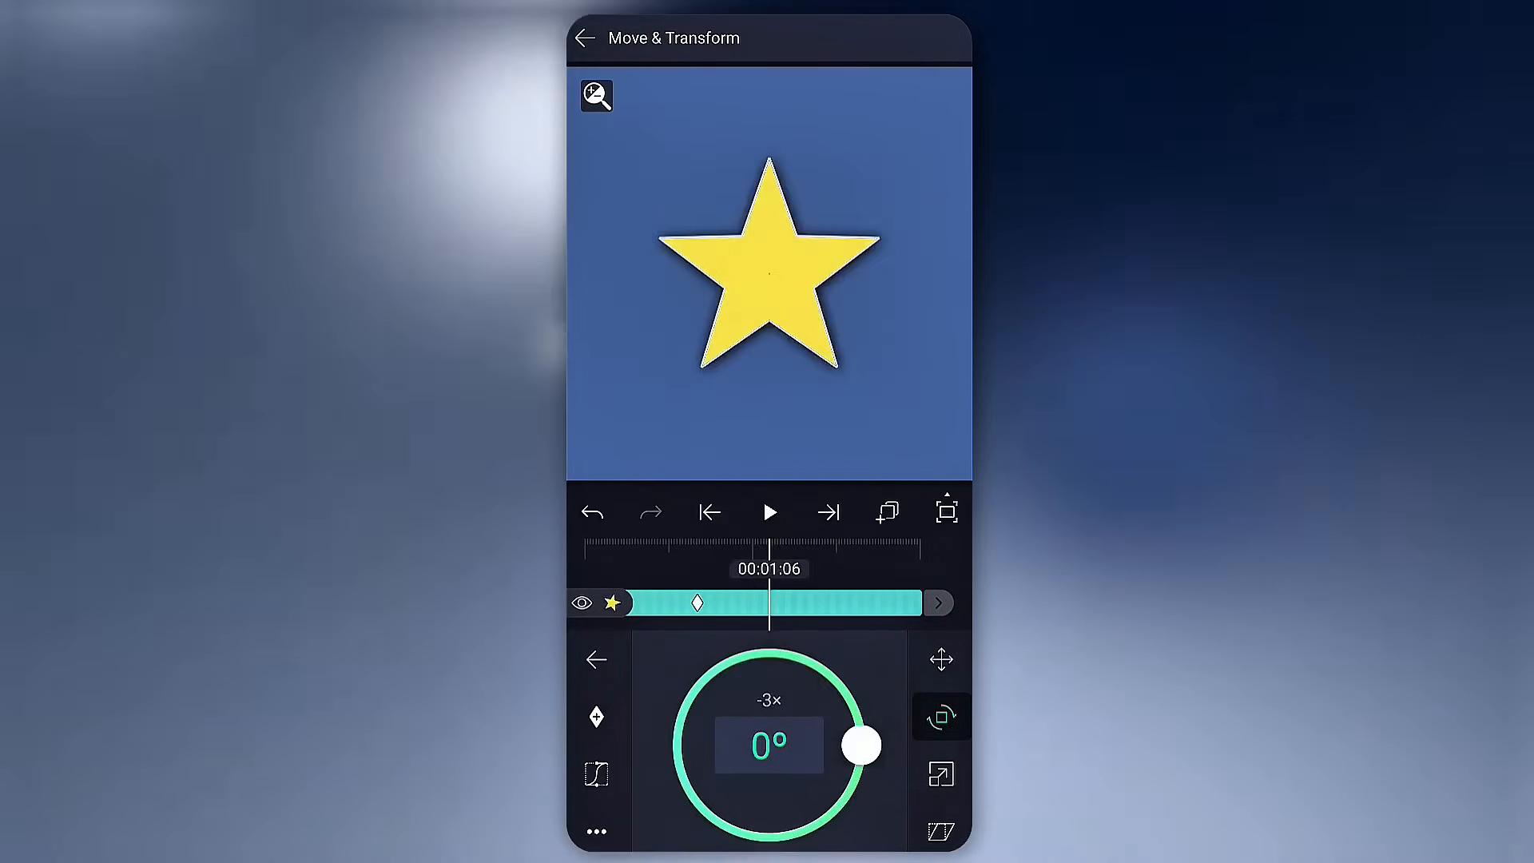
click(769, 511)
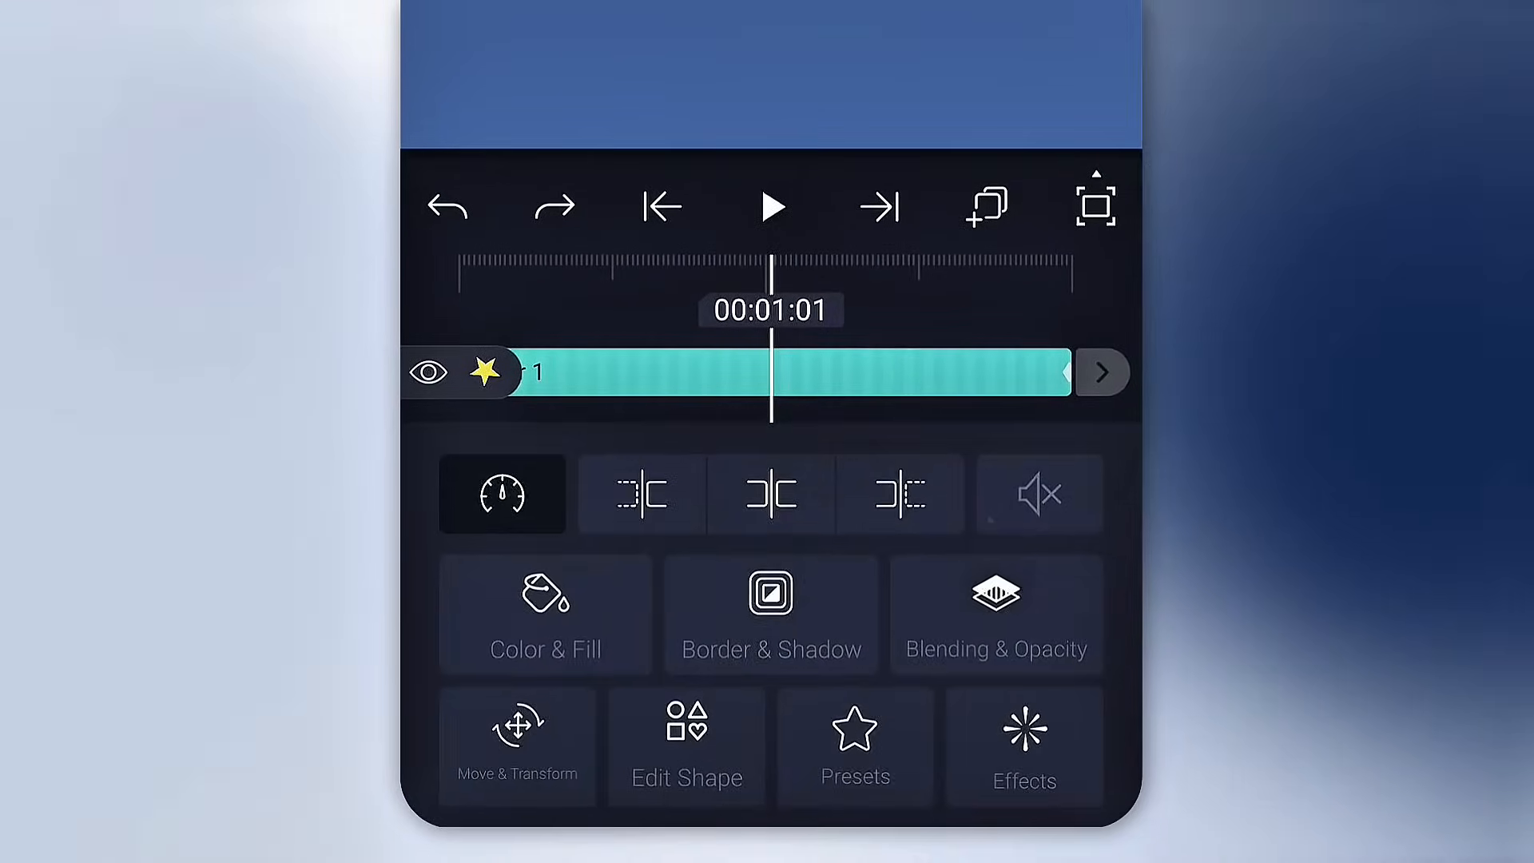
click(502, 494)
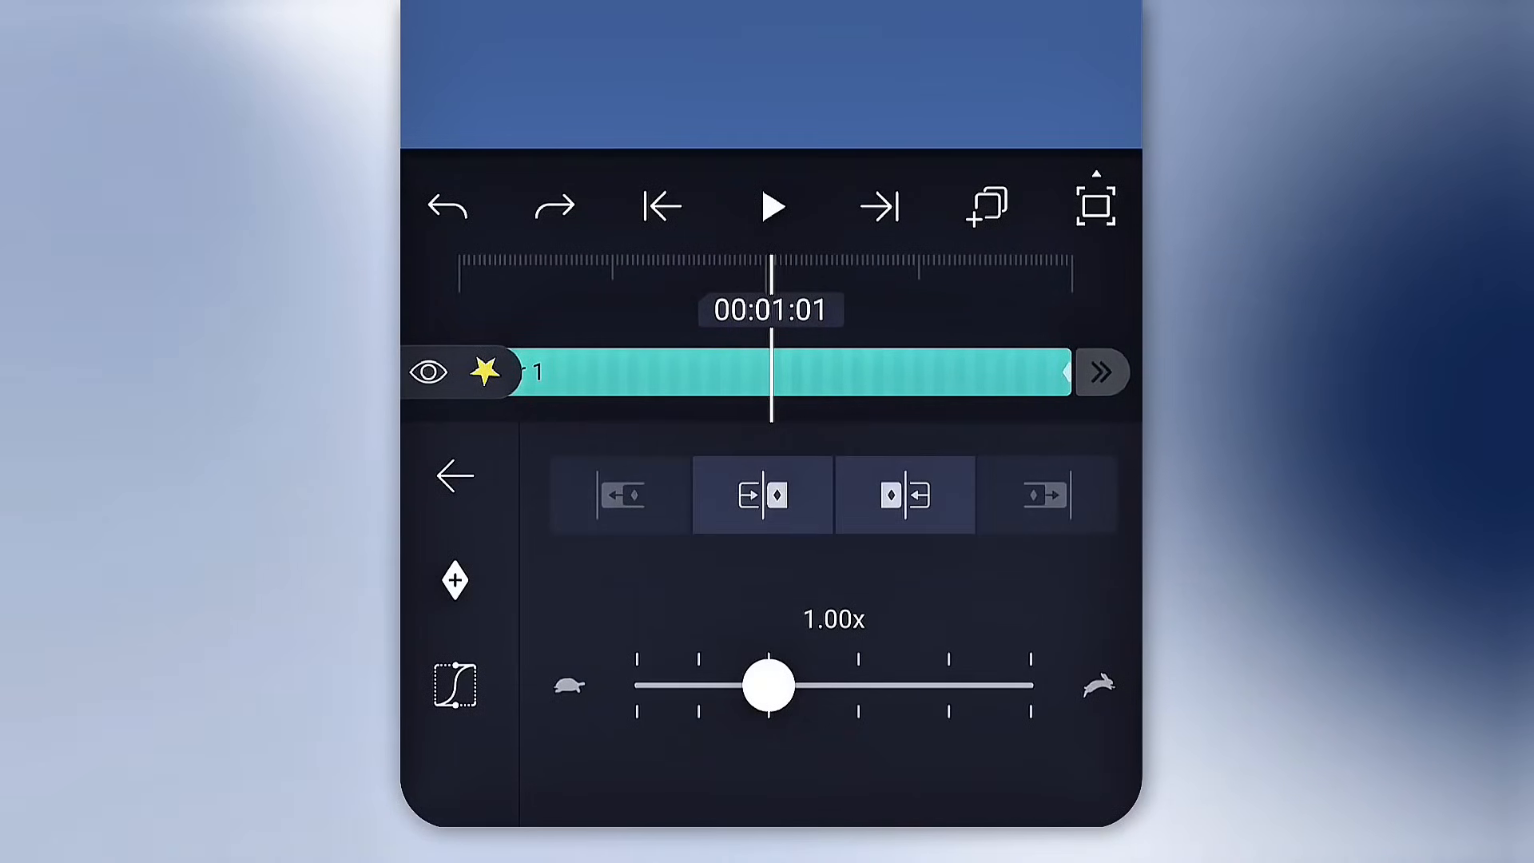
click(452, 476)
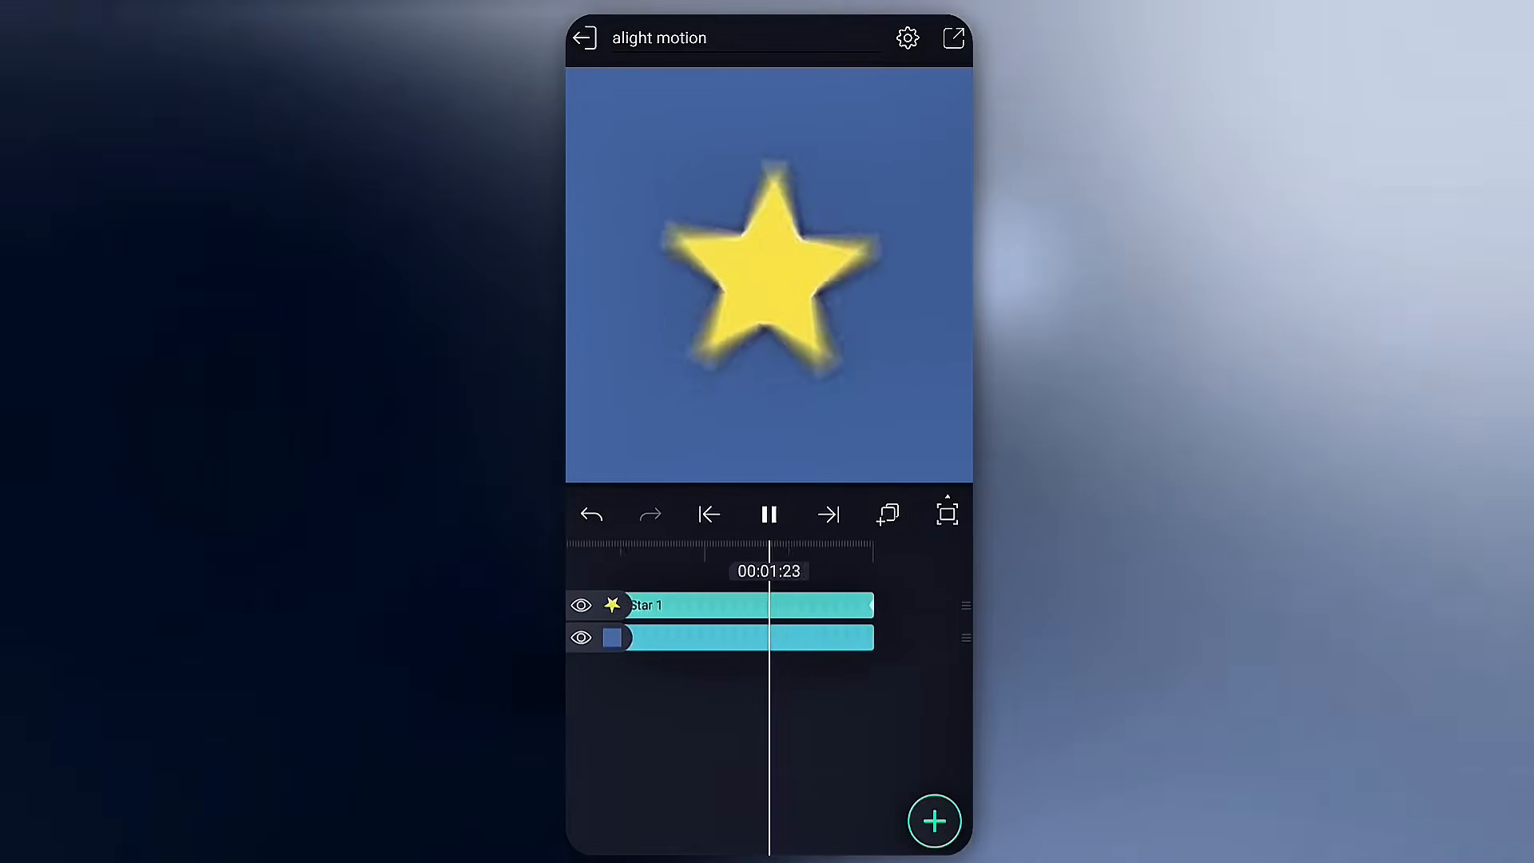
Step: Pause playback and add white Circle layers staggered along the timeline above the rectangle
click(768, 513)
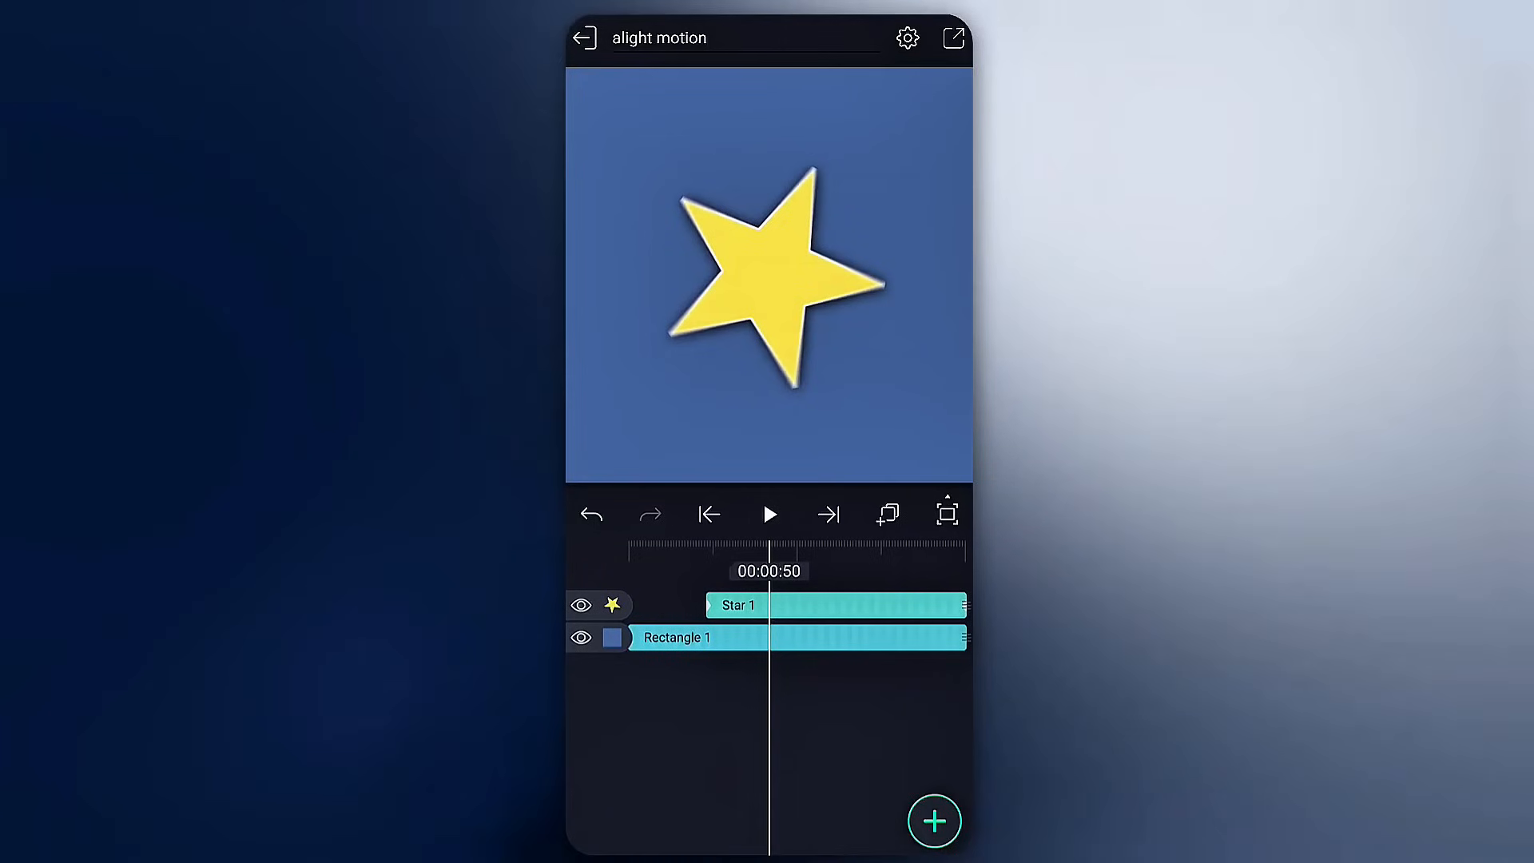
click(710, 513)
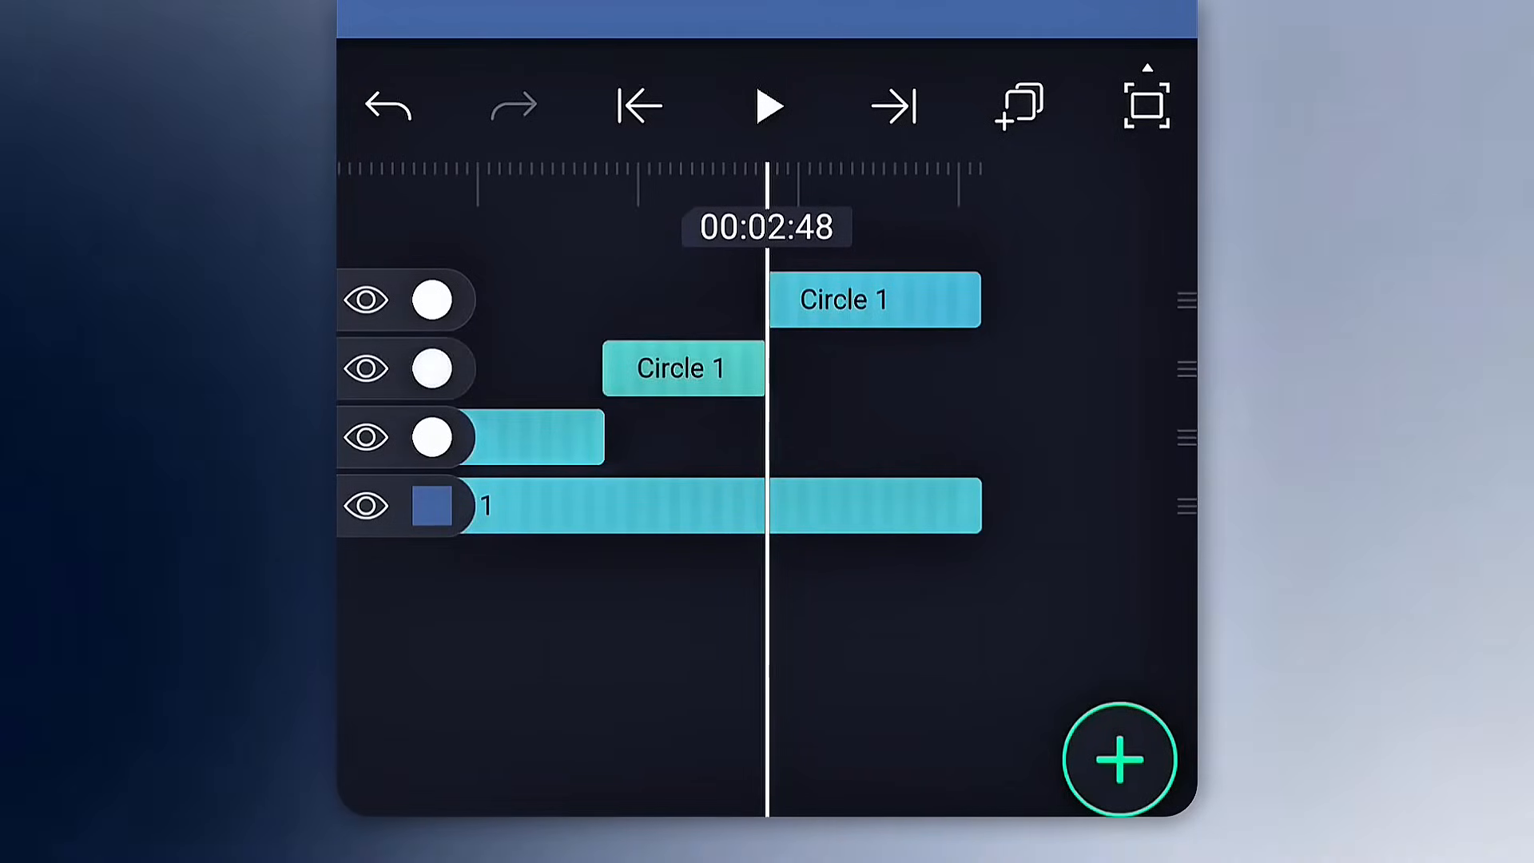
Step: Group the white circle and grey arch into Group 1 and view its transform settings
click(874, 299)
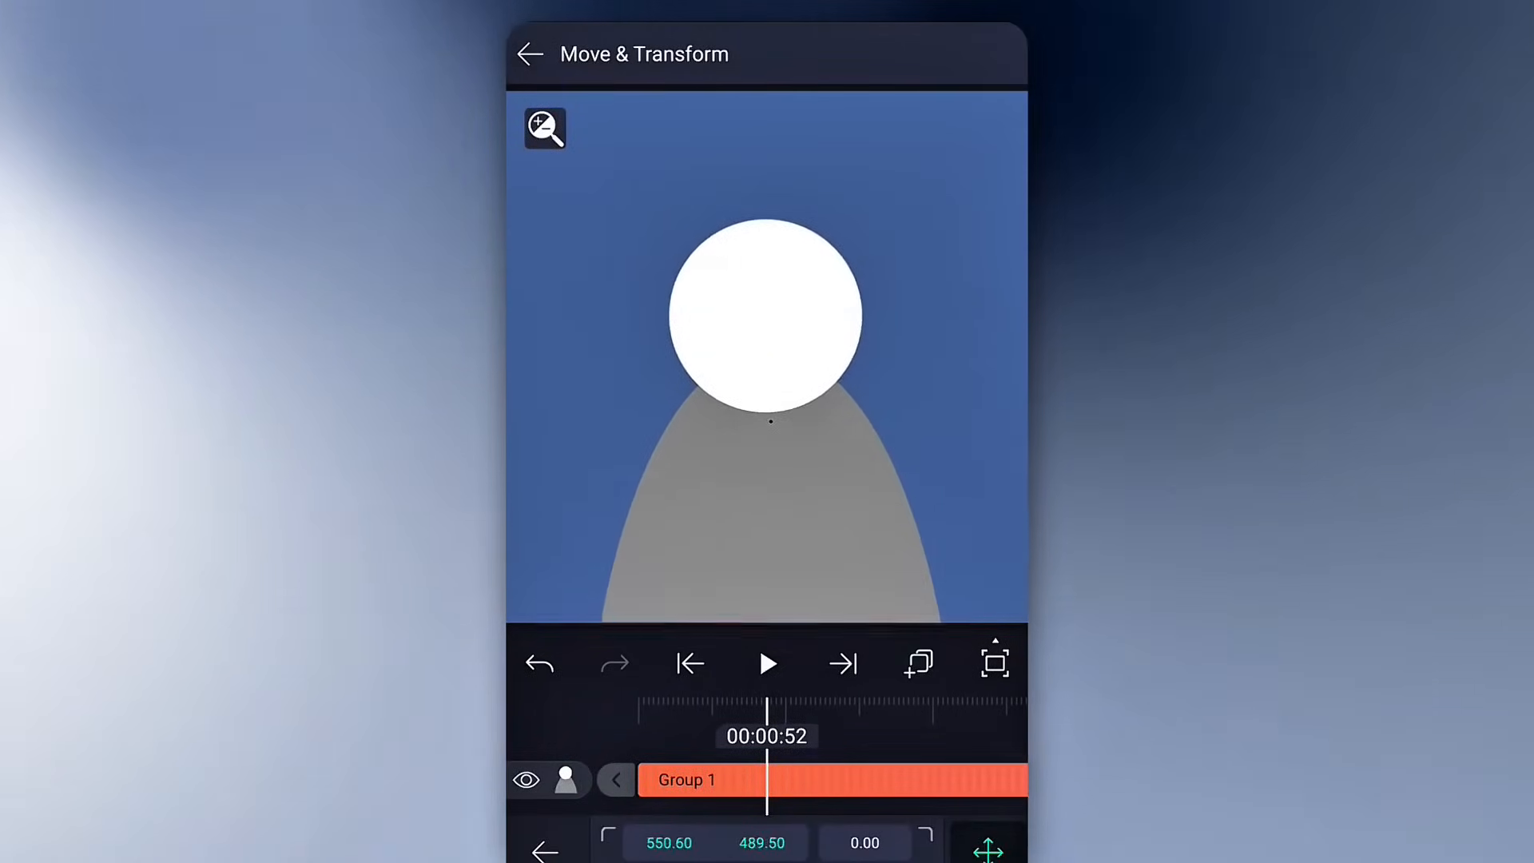
Step: Undo the grouping so Circle 1 and Shape 1 are separate layers again
click(529, 55)
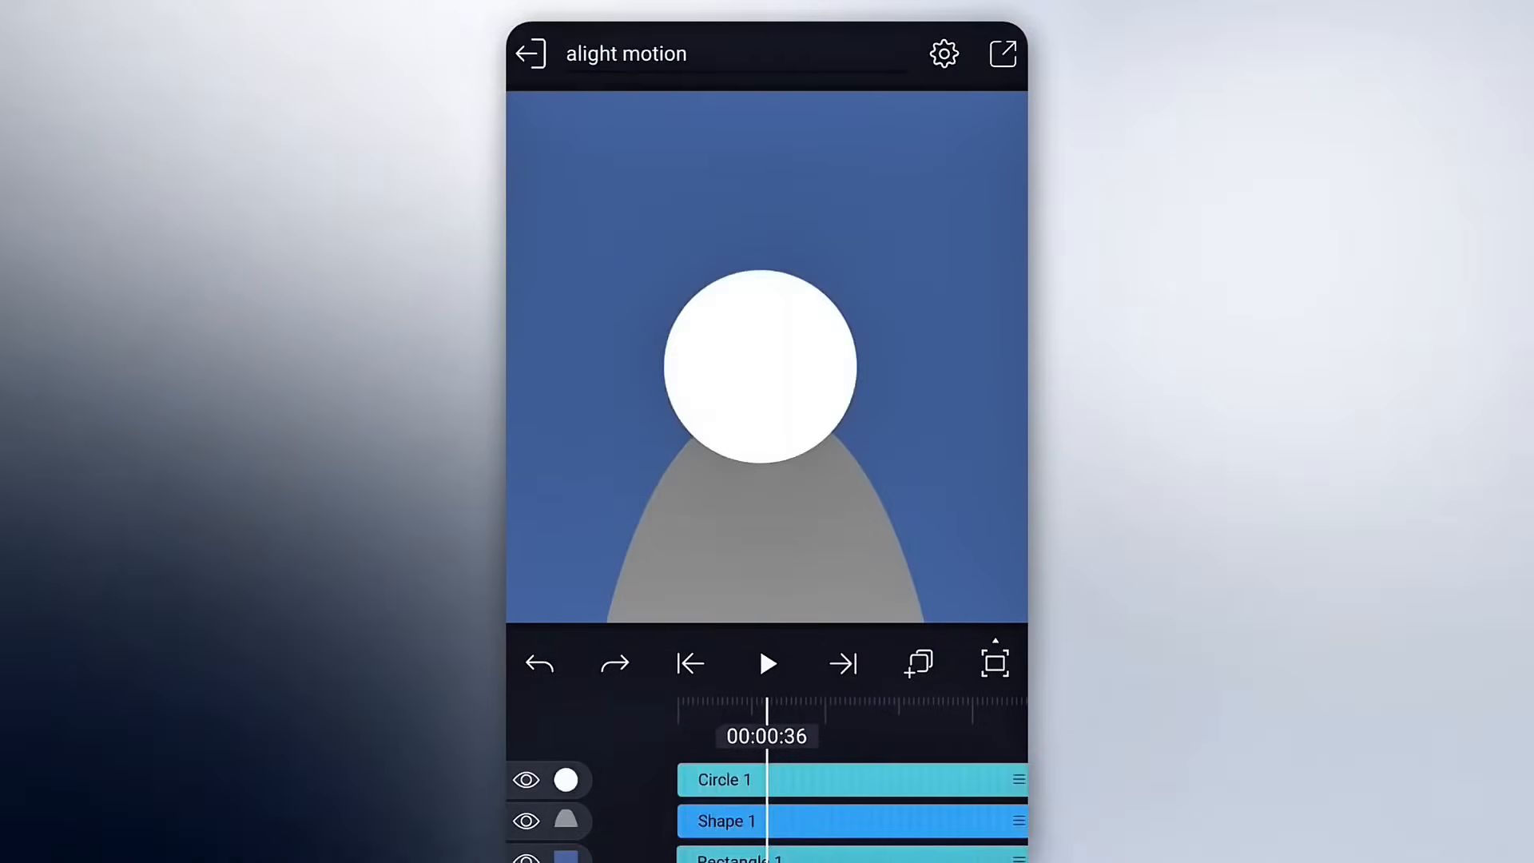
Step: Browse the Opening&Closing effects such as Spot Close and Vertical Open for the blank clip
click(1002, 53)
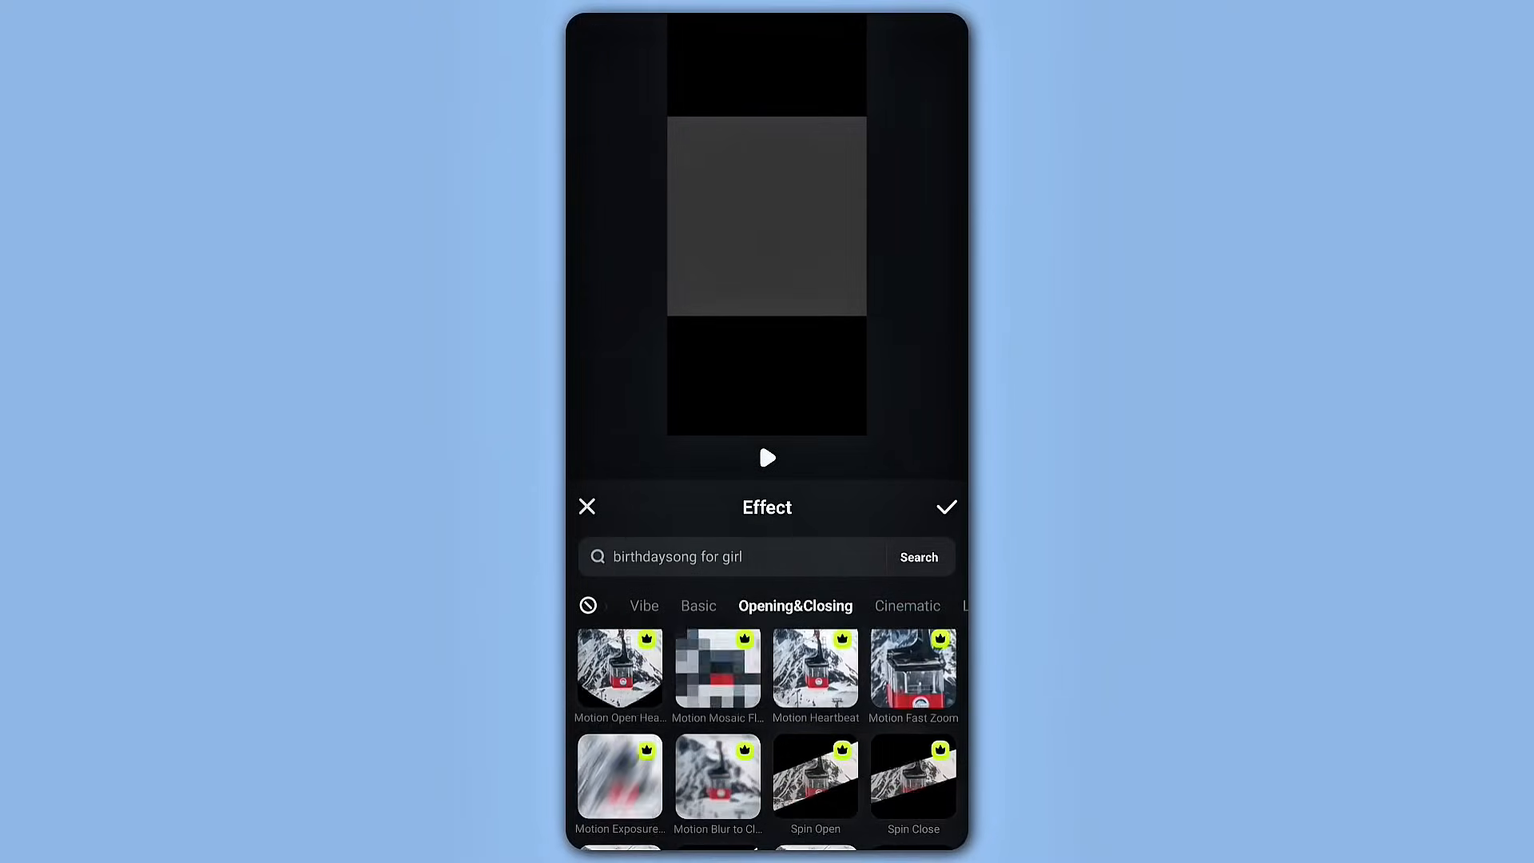
scroll(down, 3)
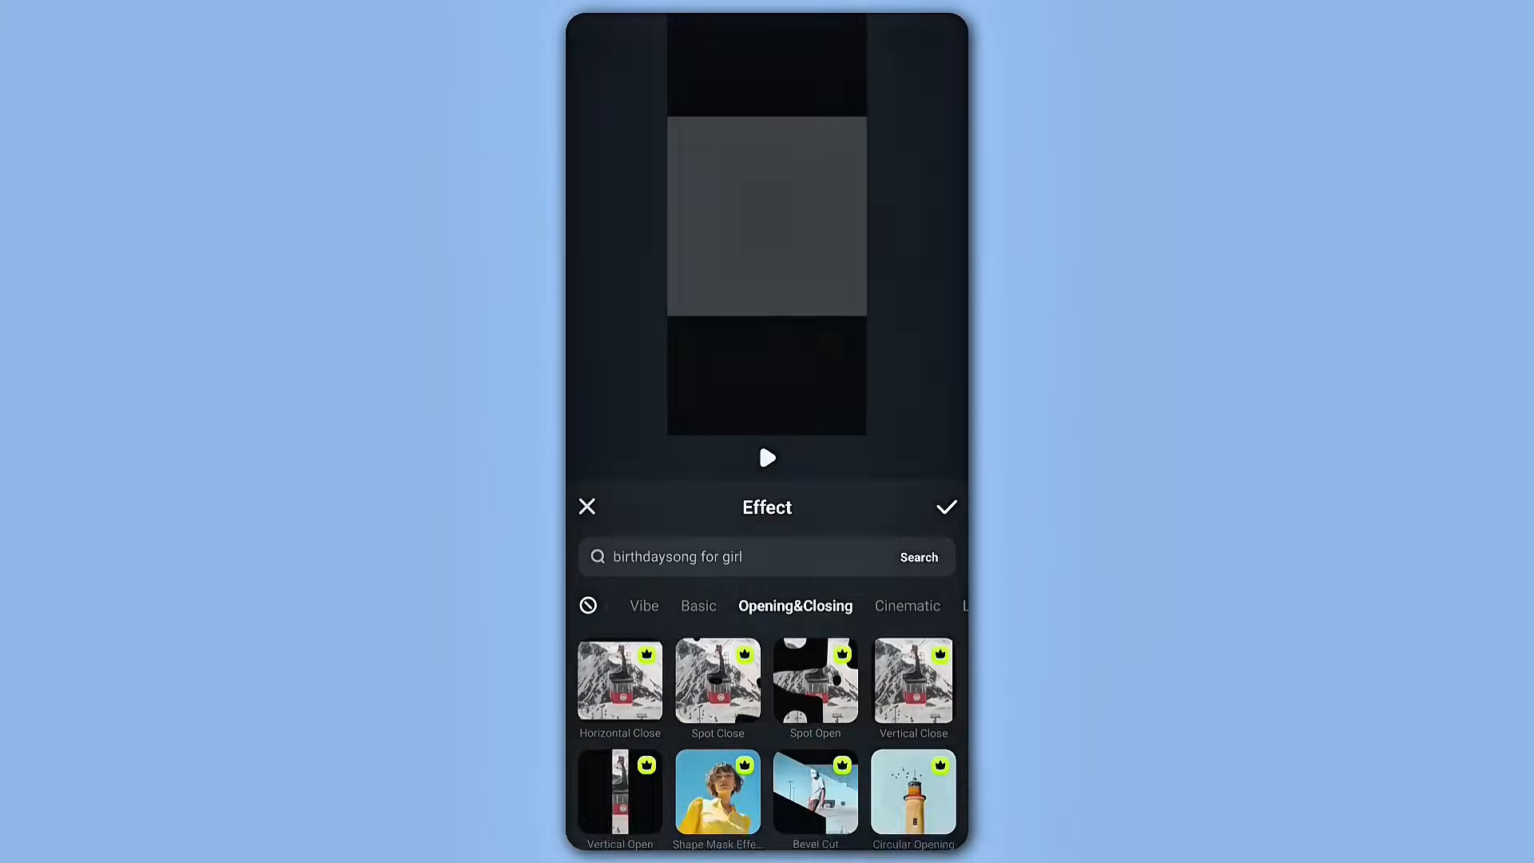